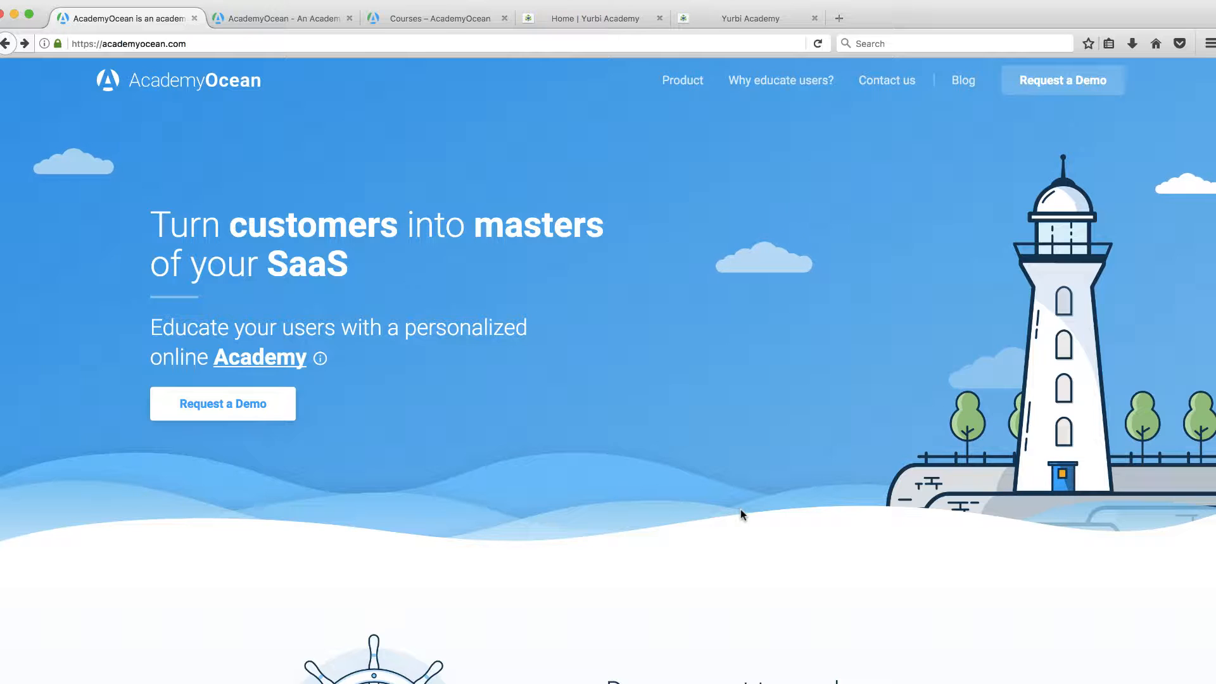
Step: Scroll through the current page, then bring up the Teachable Yurbi Academy home page
scroll("down", 3)
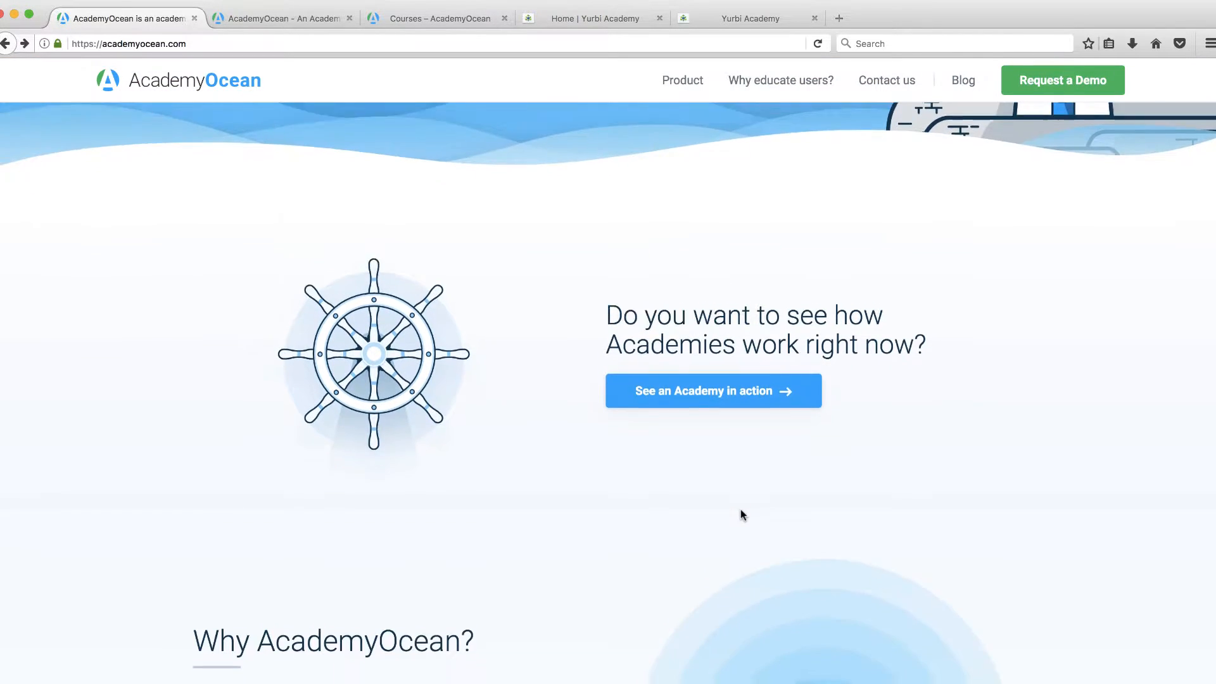
scroll("down", 3)
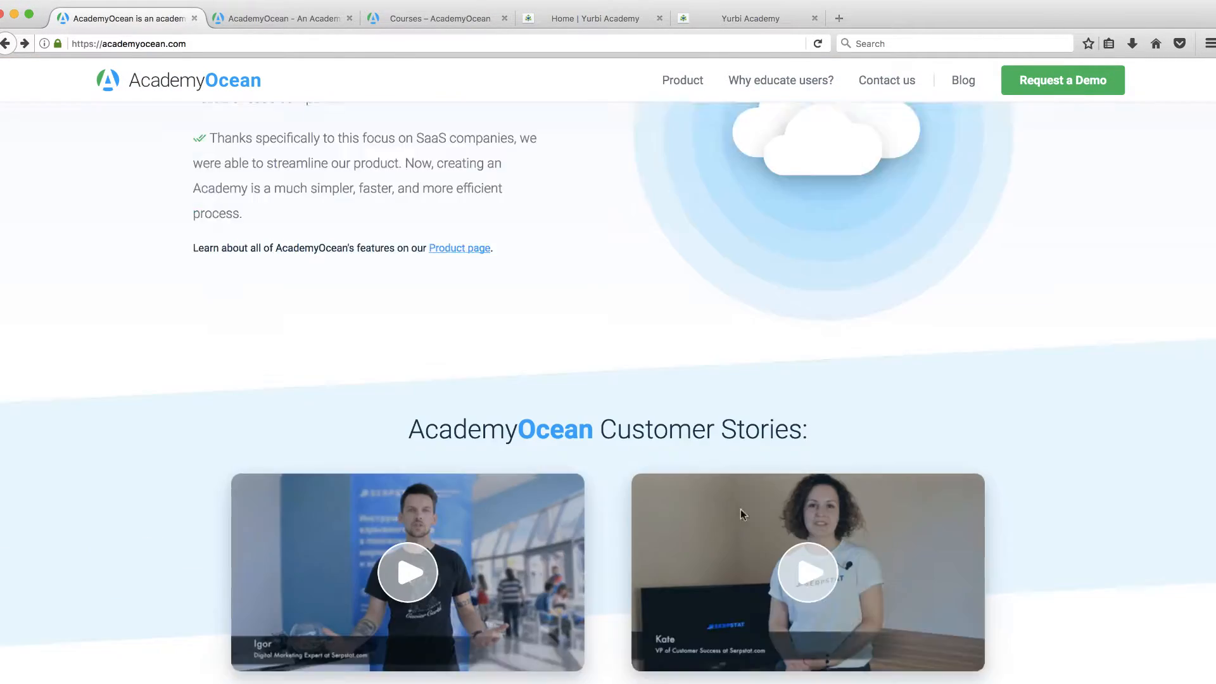
scroll("down", 3)
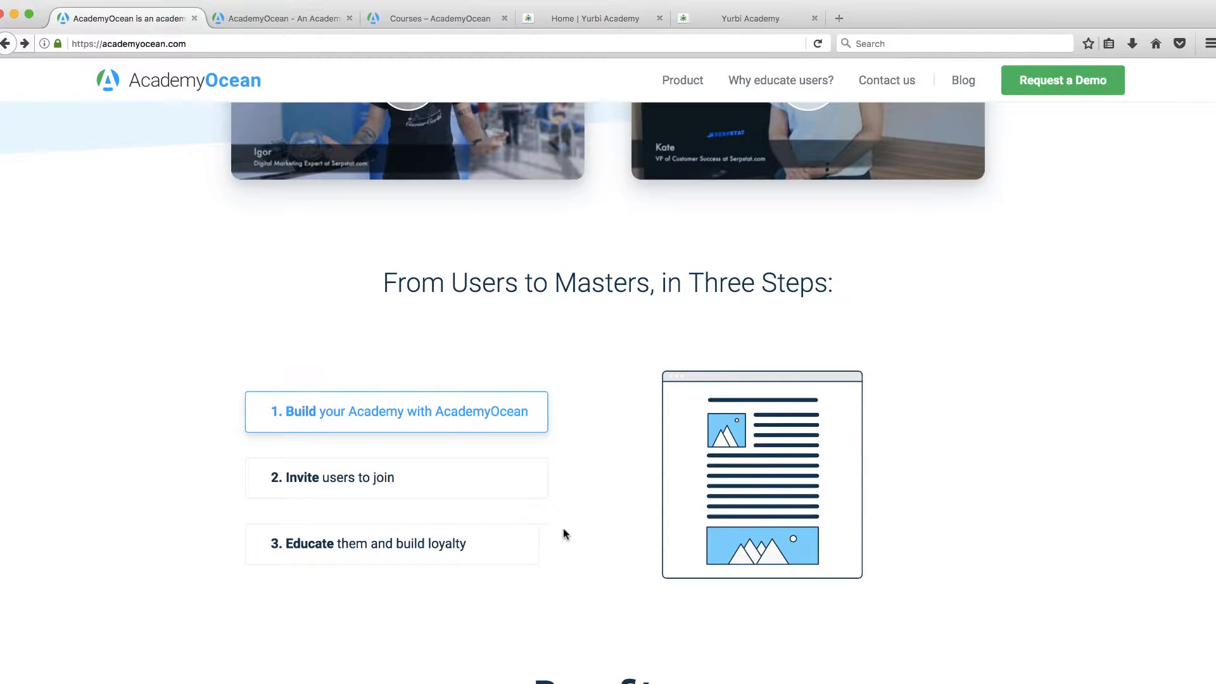
scroll("down", 3)
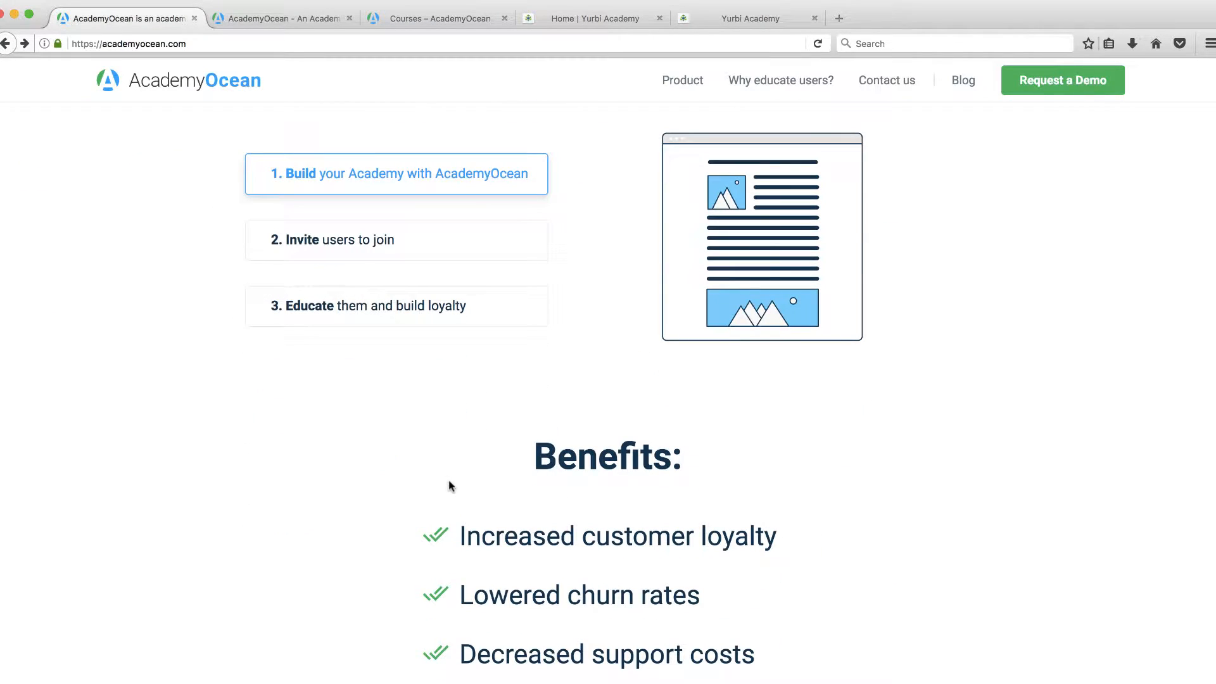
scroll("down", 3)
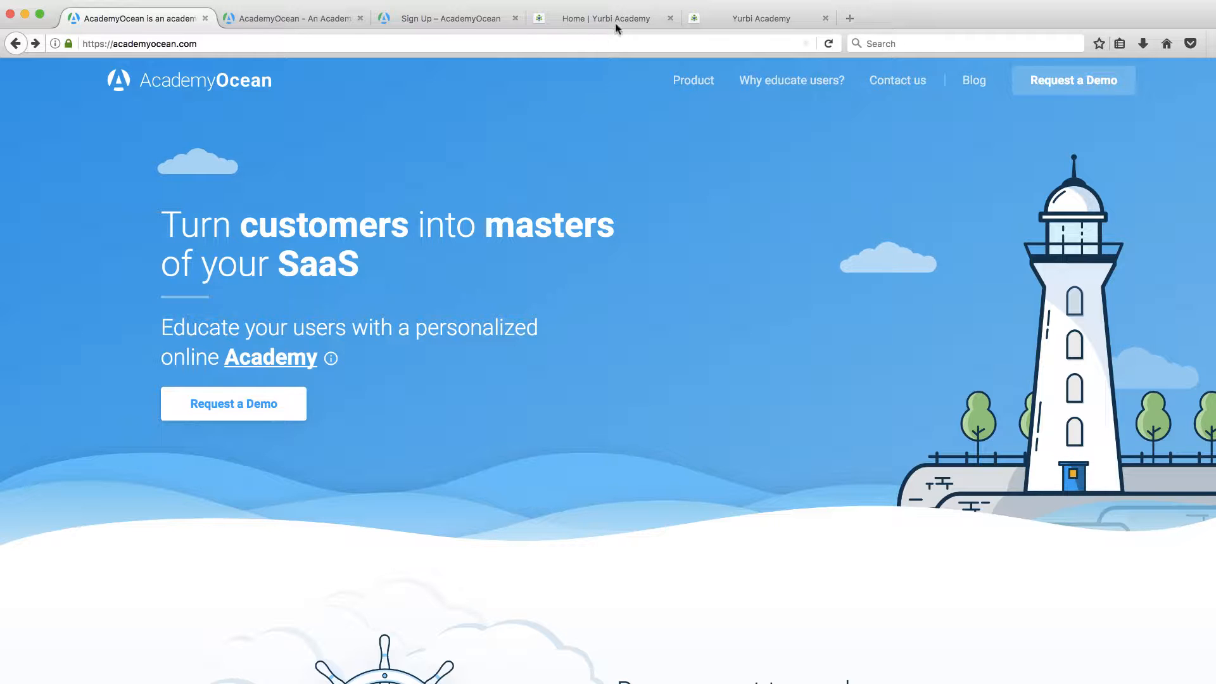
left_click(613, 18)
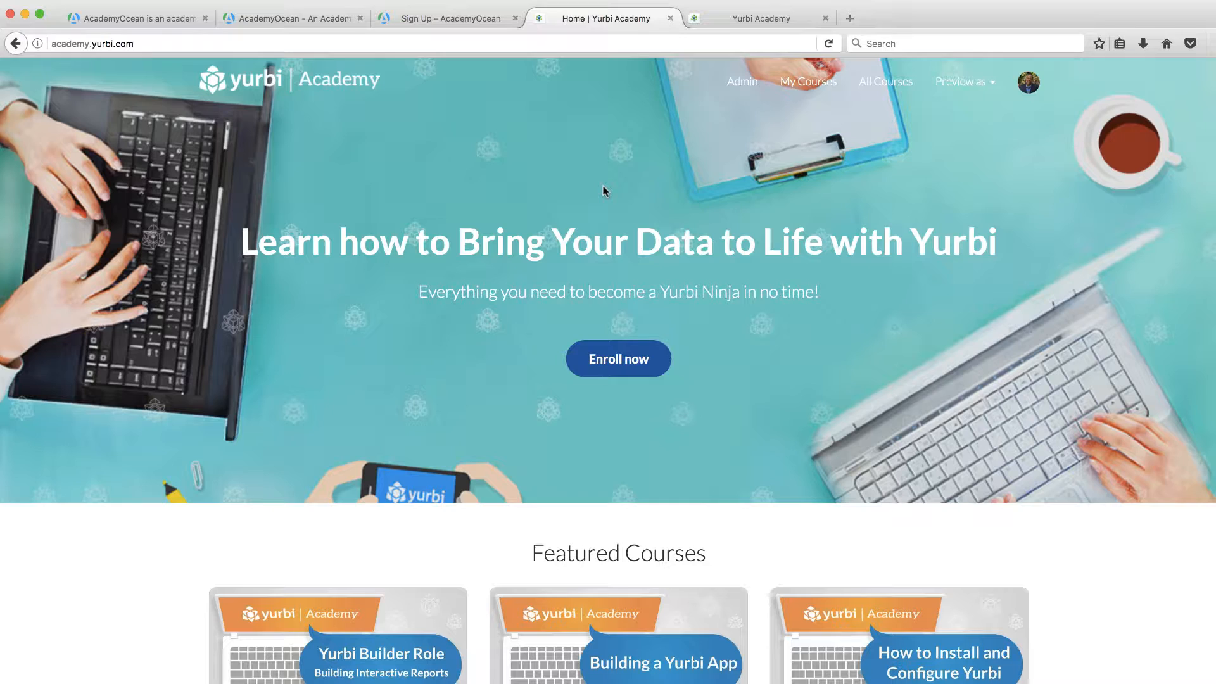
scroll("down", 3)
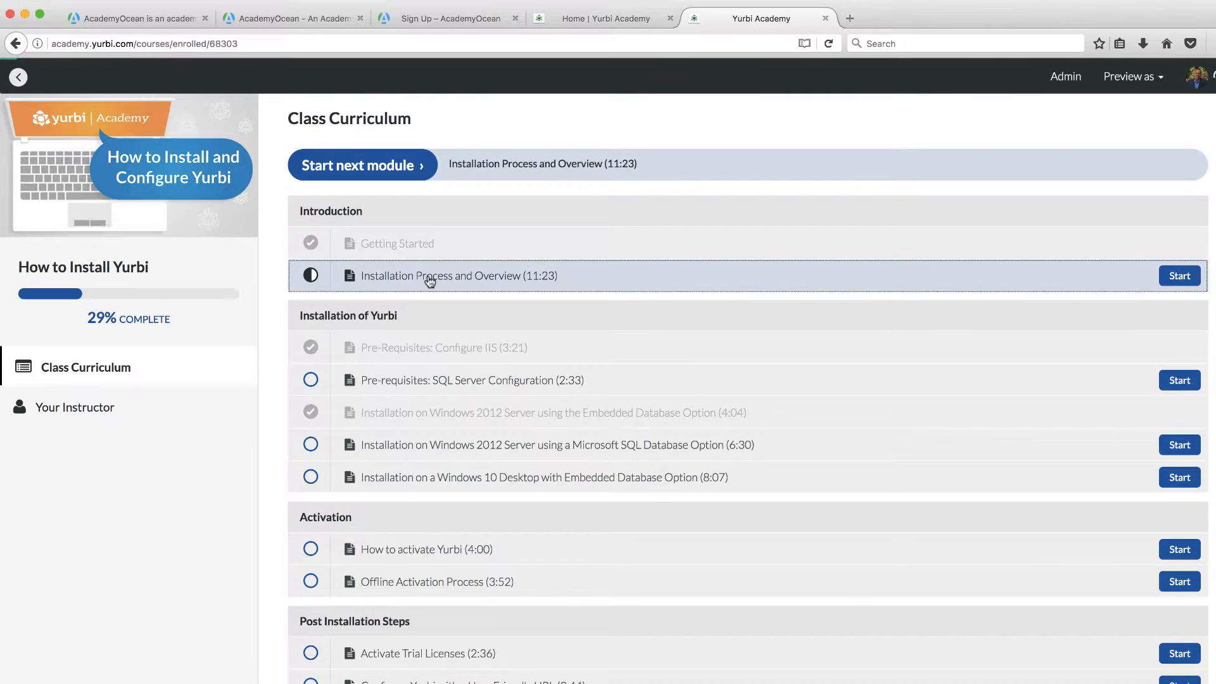
Step: Review the Installation Process and Overview lesson, then return to the Yurbi Academy home page
left_click(1179, 275)
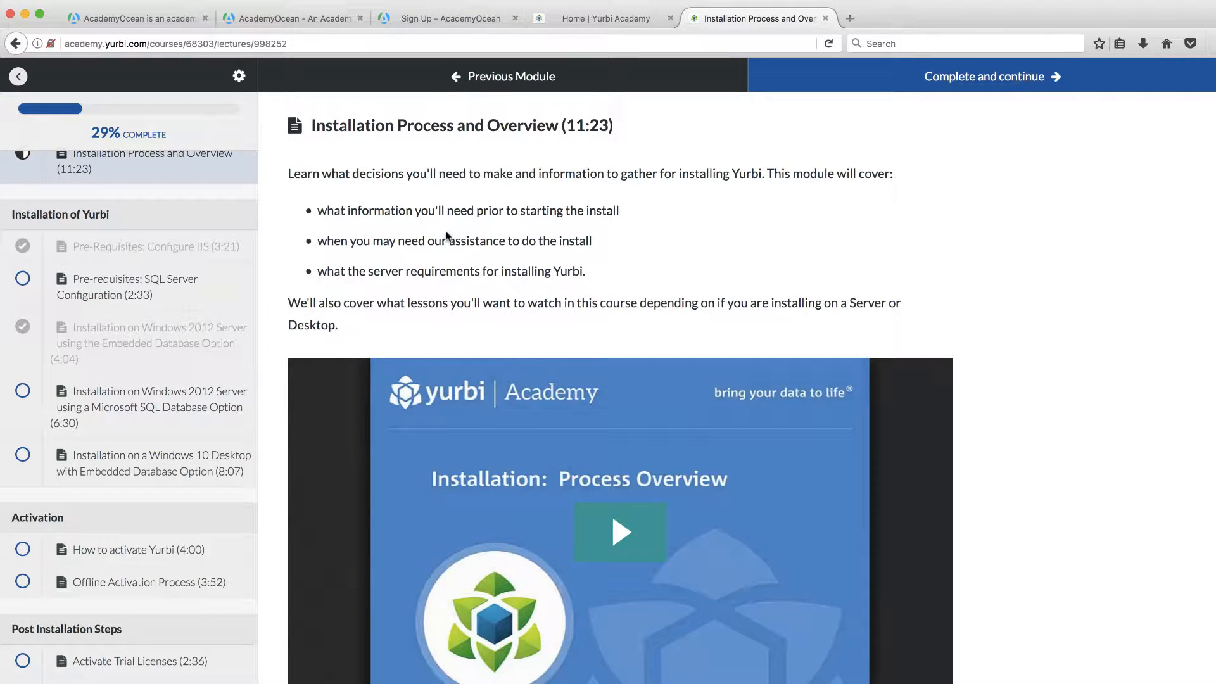
mouse_move(185, 177)
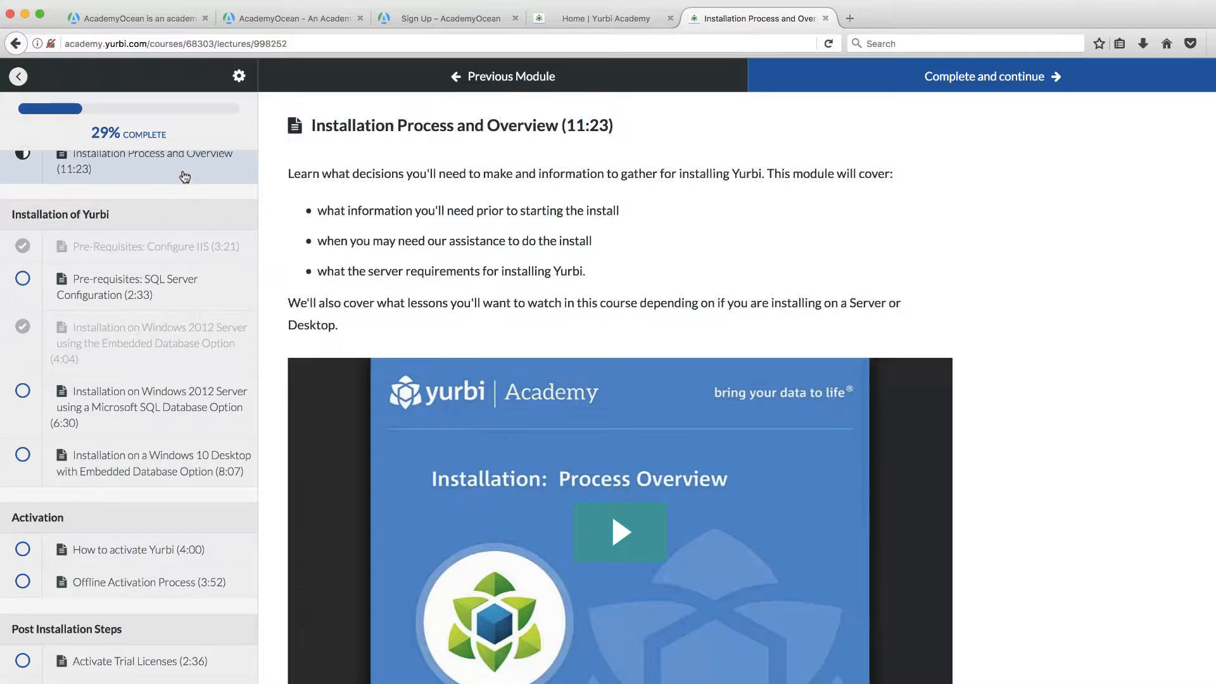
left_click(17, 76)
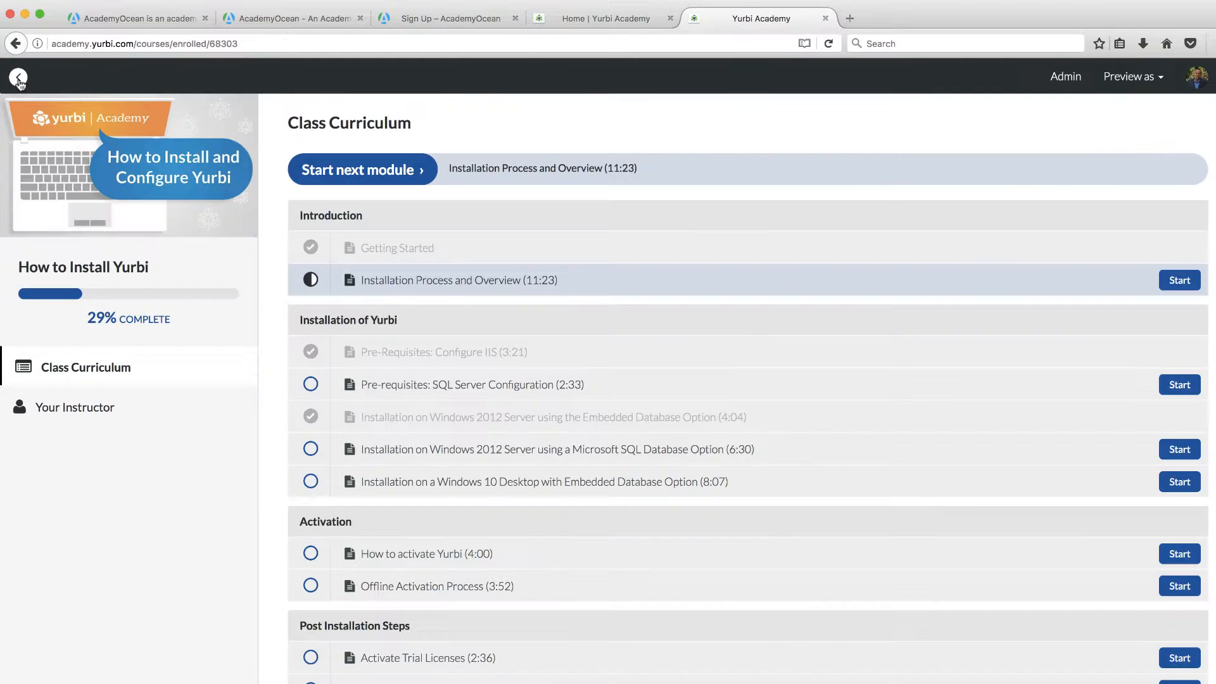
left_click(16, 76)
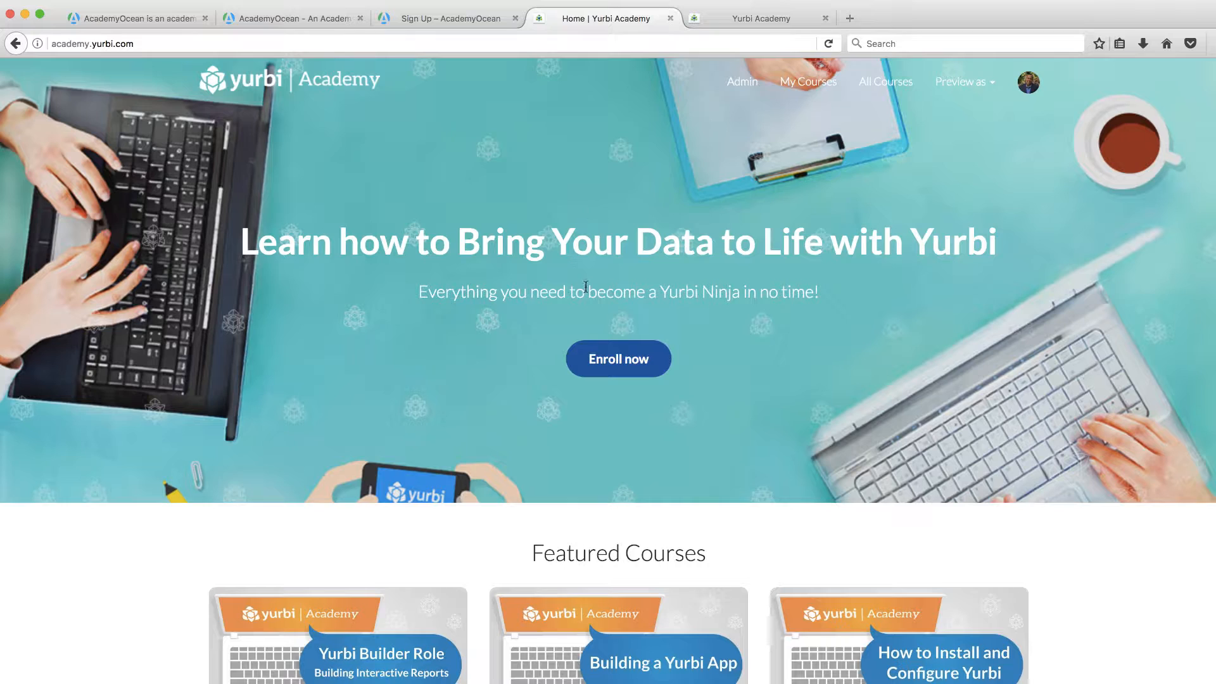
scroll("down", 3)
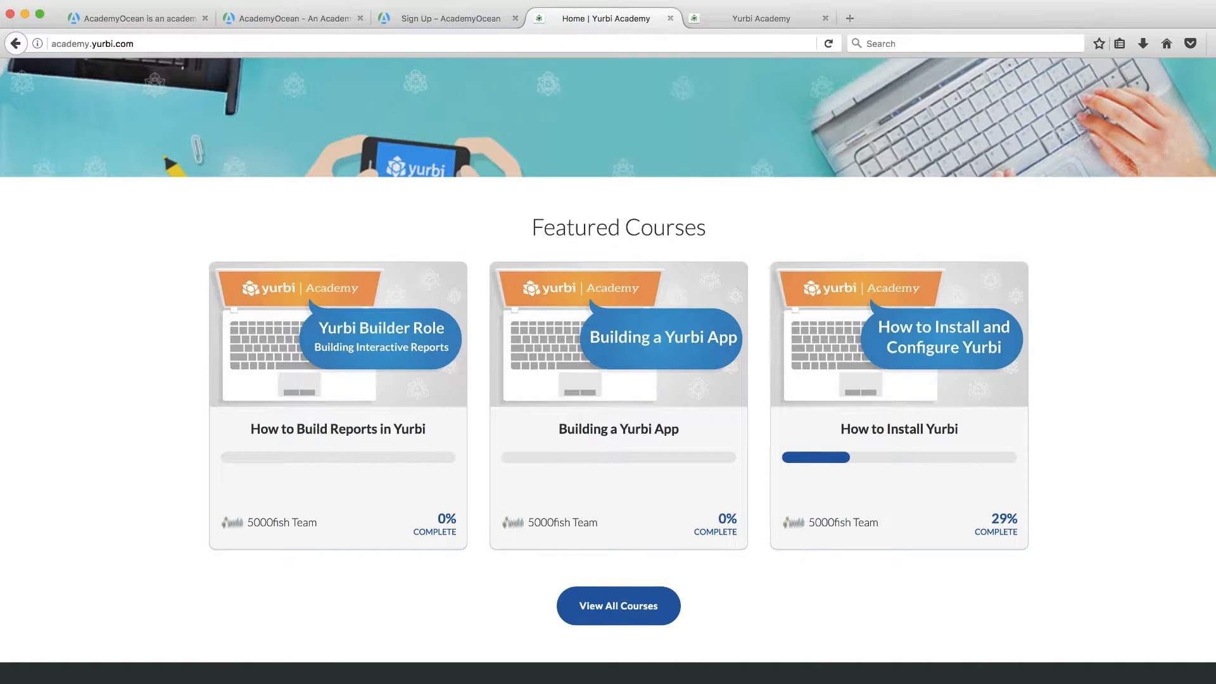
scroll("up", 3)
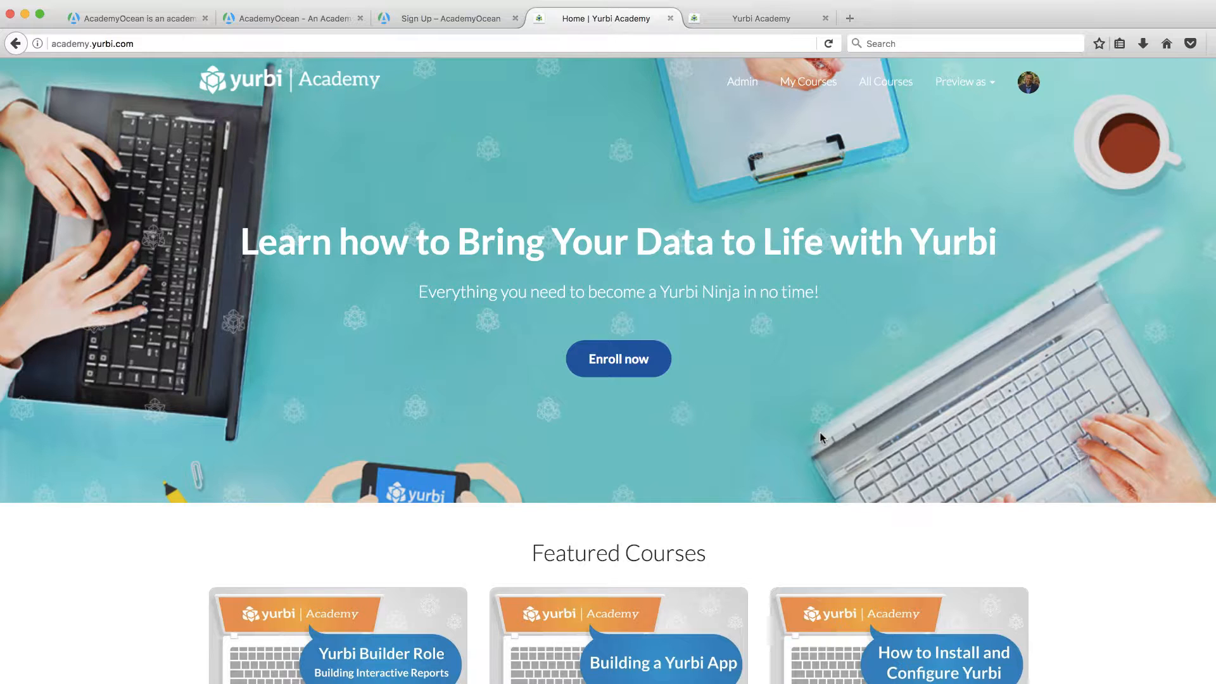
mouse_move(638, 406)
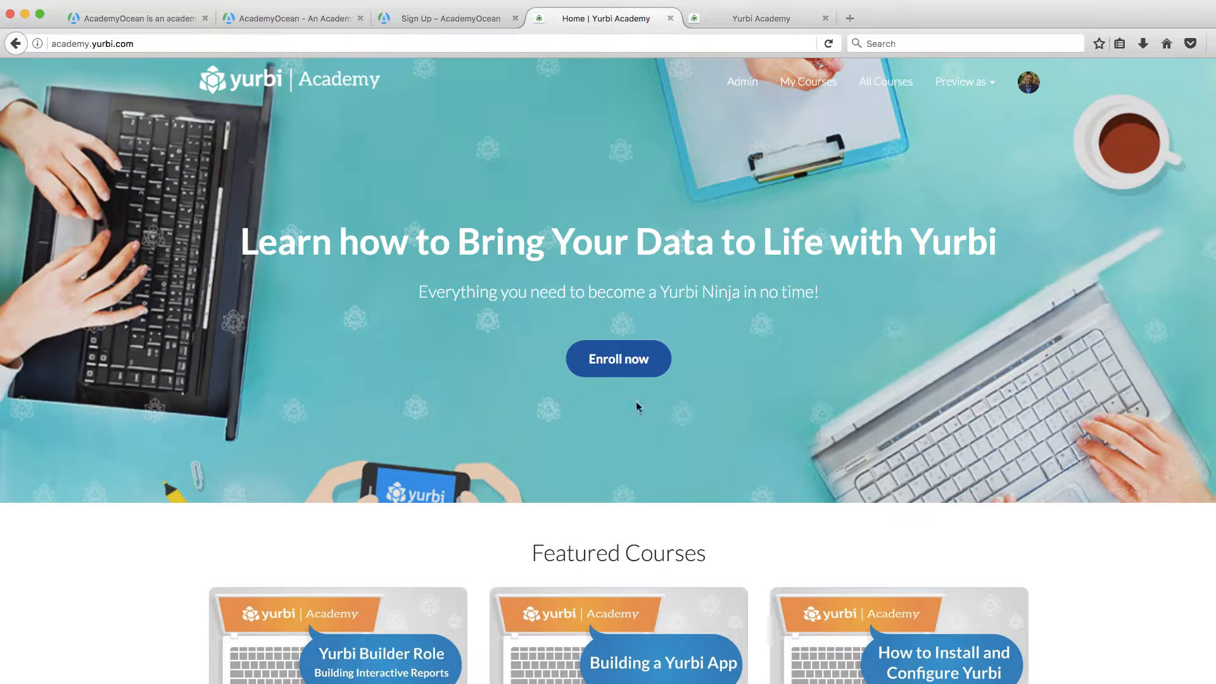
Step: Sign in to the AcademyOcean academy with email and password, declining to save the login
left_click(292, 18)
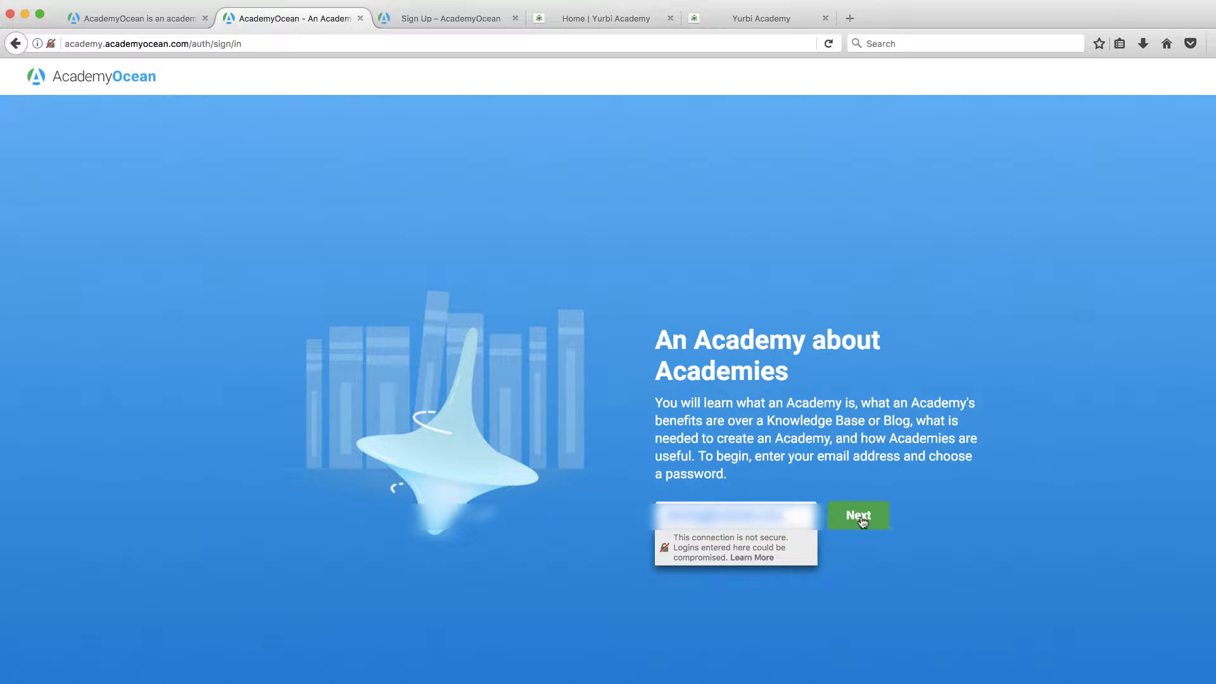
left_click(857, 516)
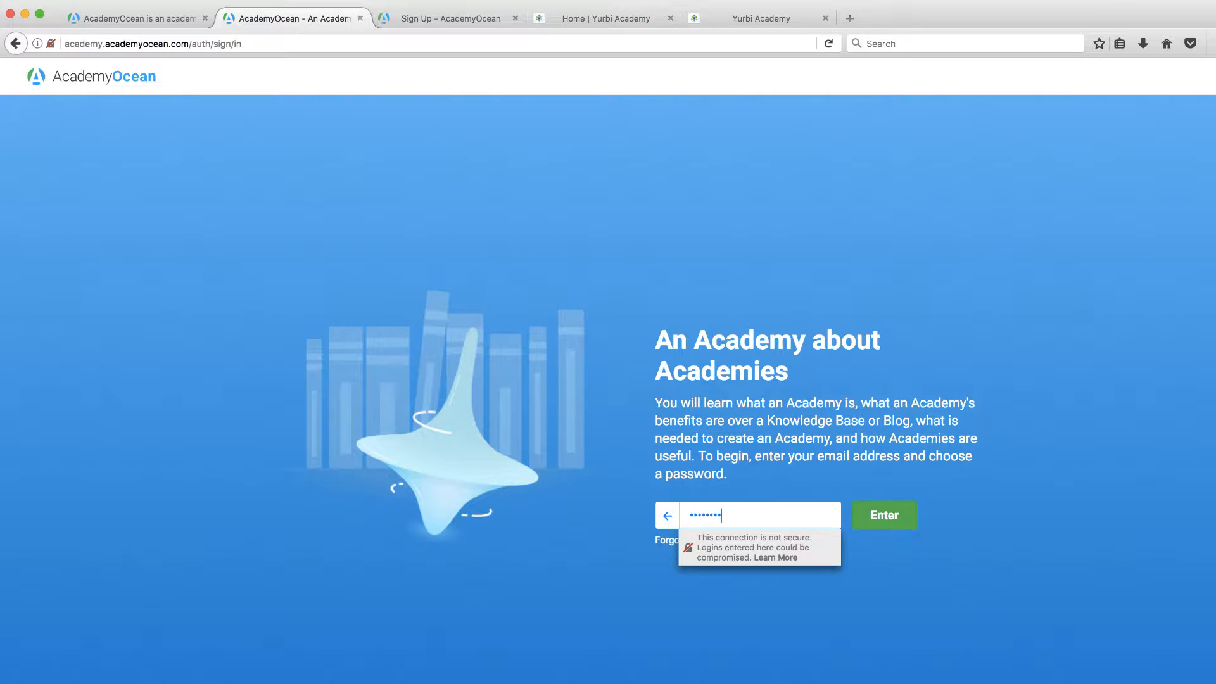
left_click(884, 515)
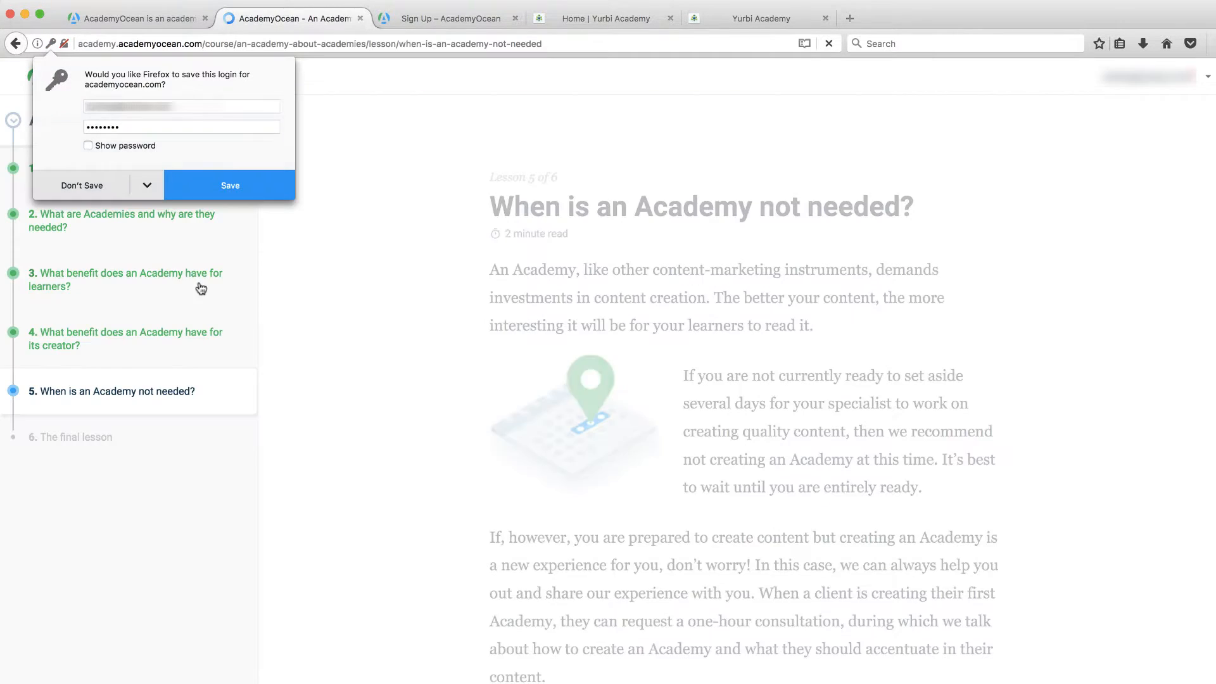
left_click(81, 185)
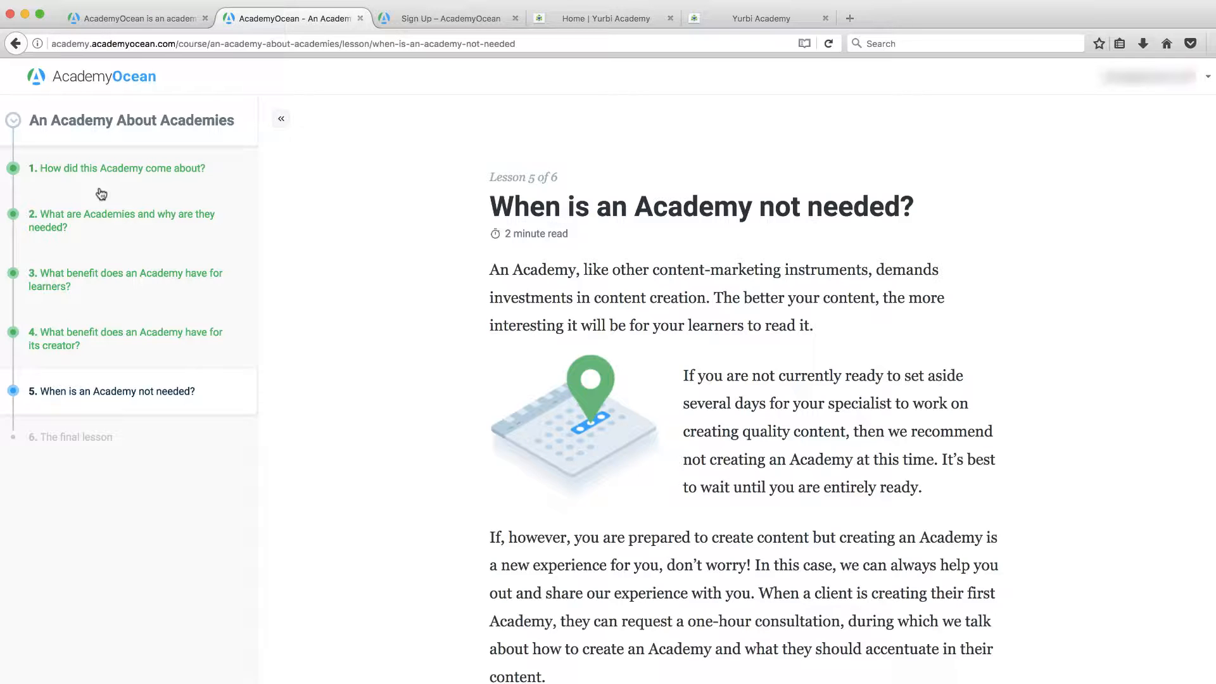
Step: Browse lessons 1 and 2, then resume the unfinished An Academy About Academies course
left_click(121, 169)
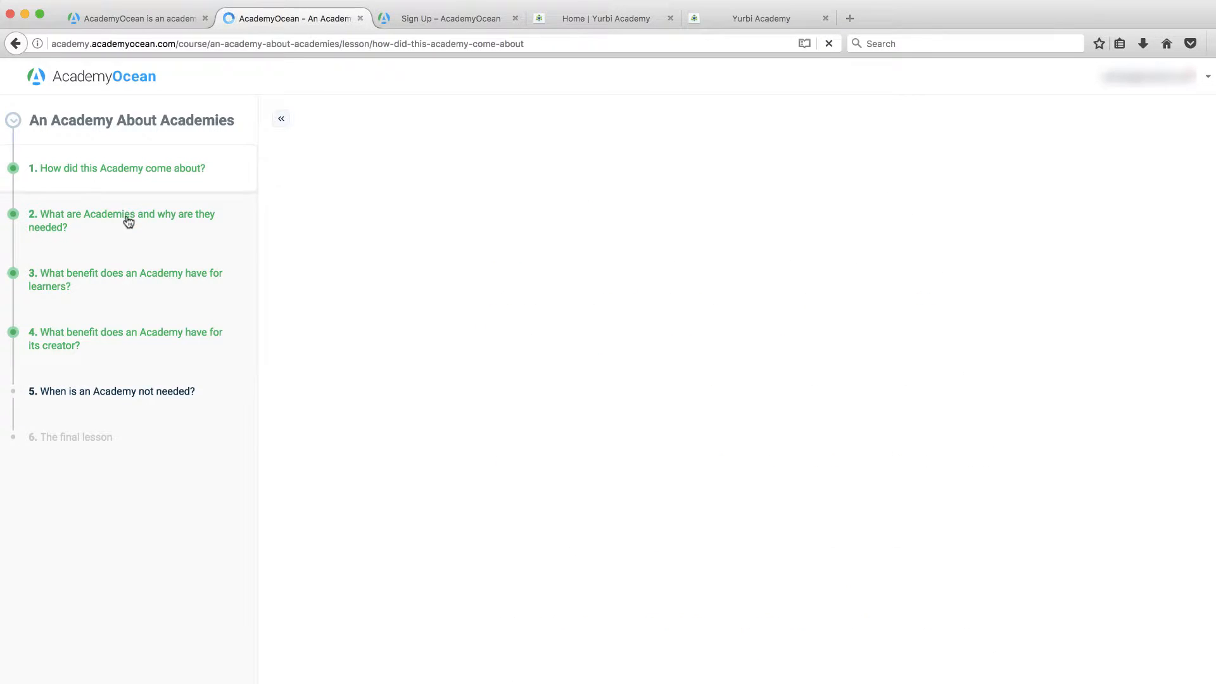
left_click(122, 220)
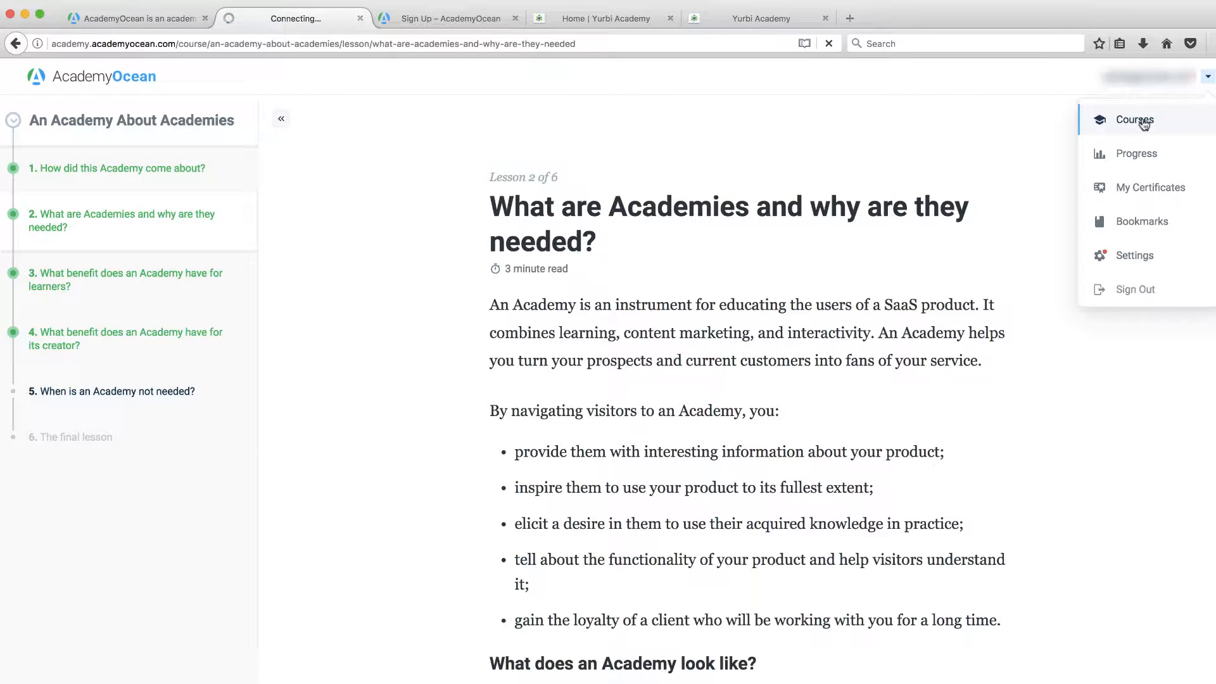
left_click(1135, 121)
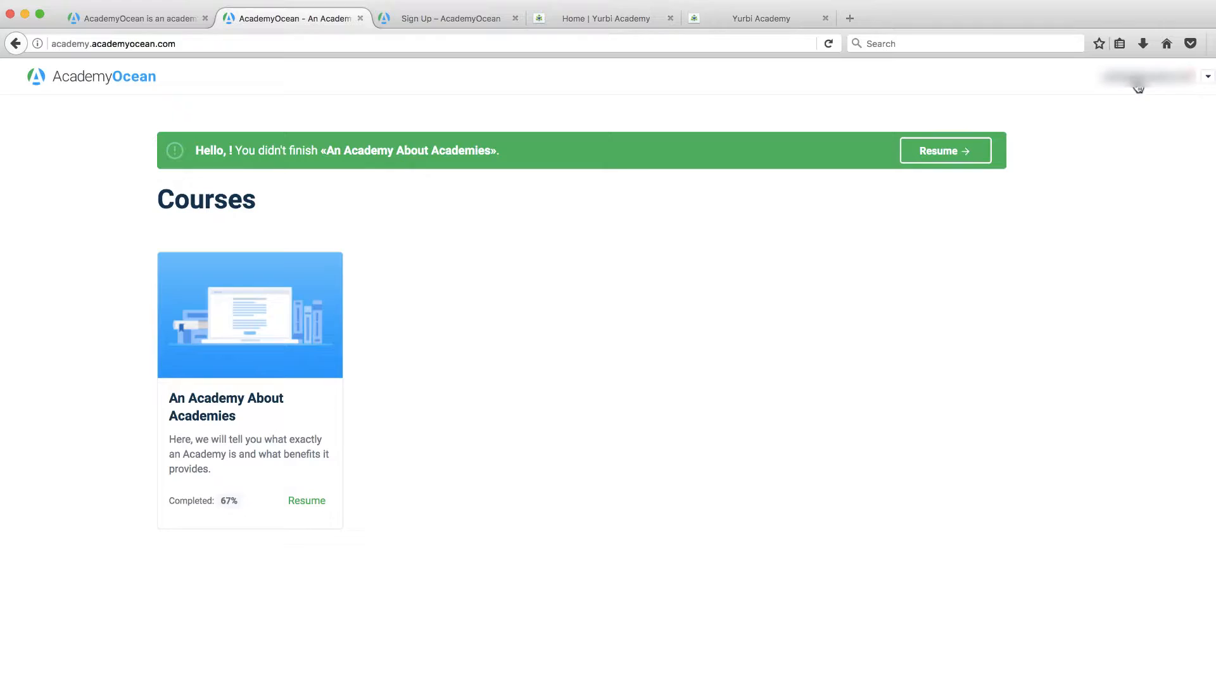
left_click(1208, 76)
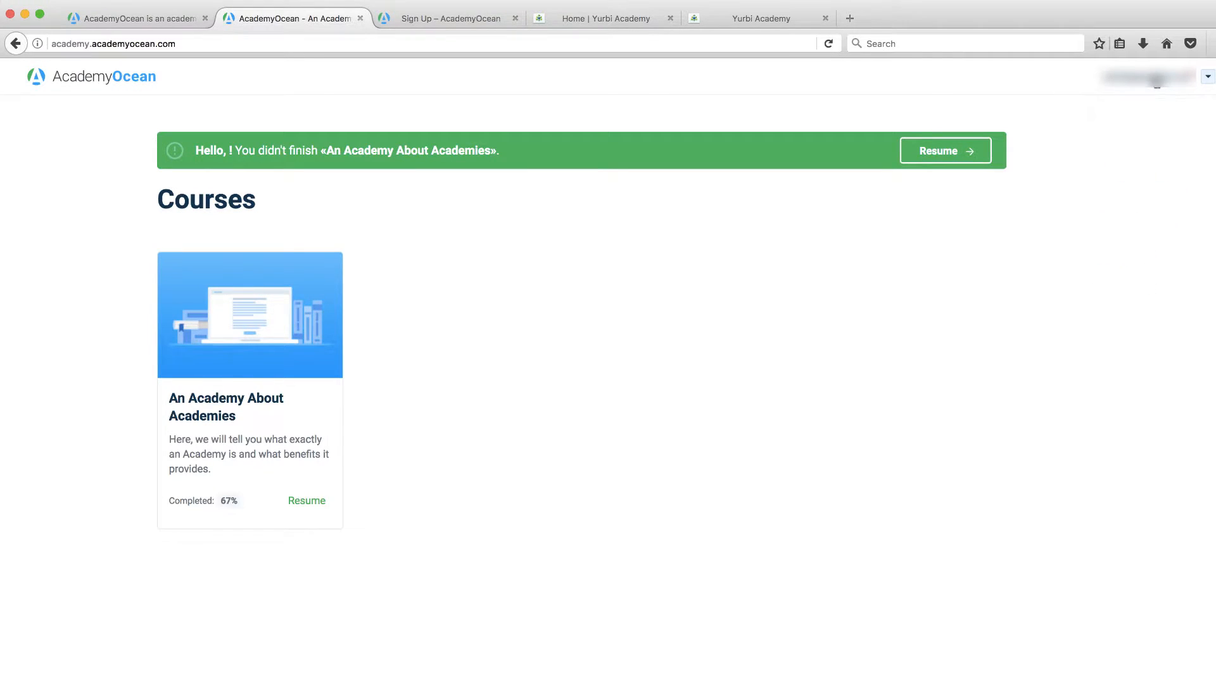
mouse_move(959, 157)
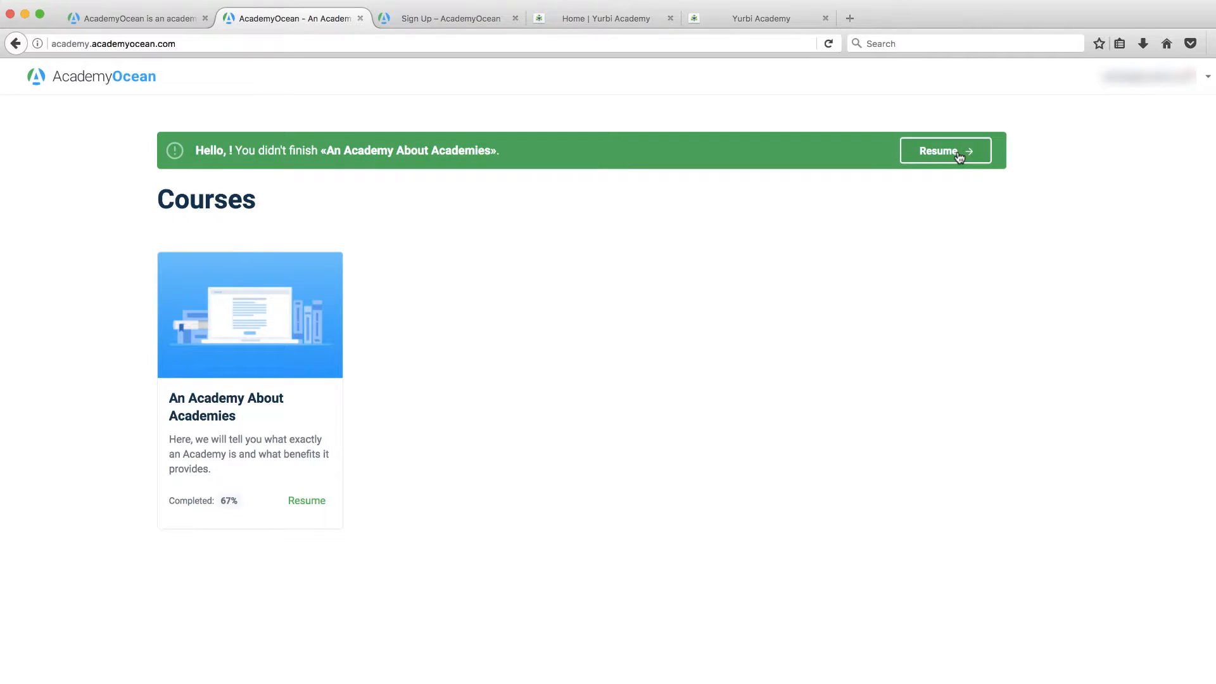
left_click(945, 150)
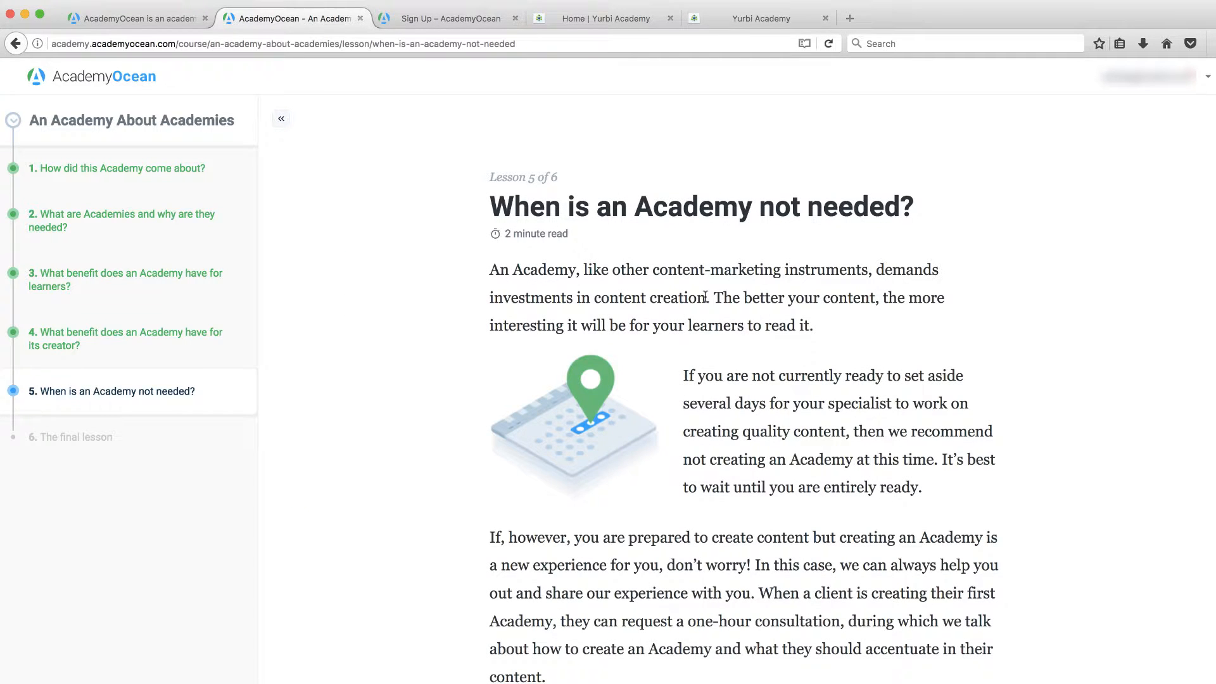
mouse_move(385, 347)
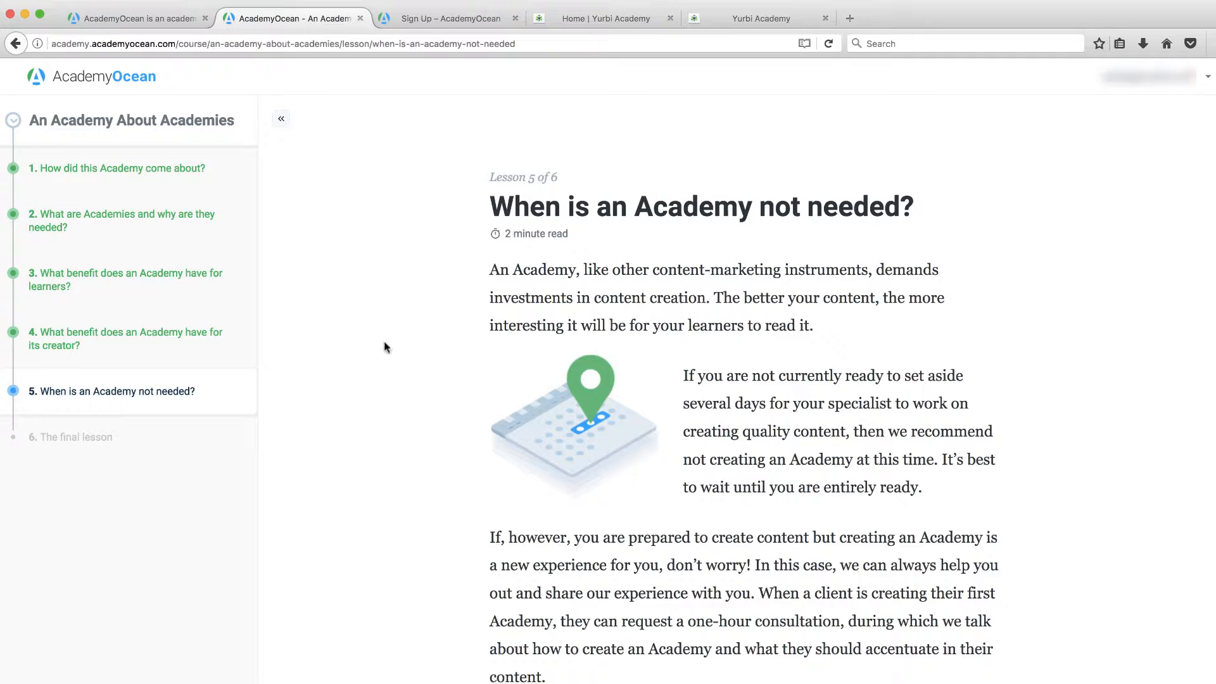
mouse_move(188, 181)
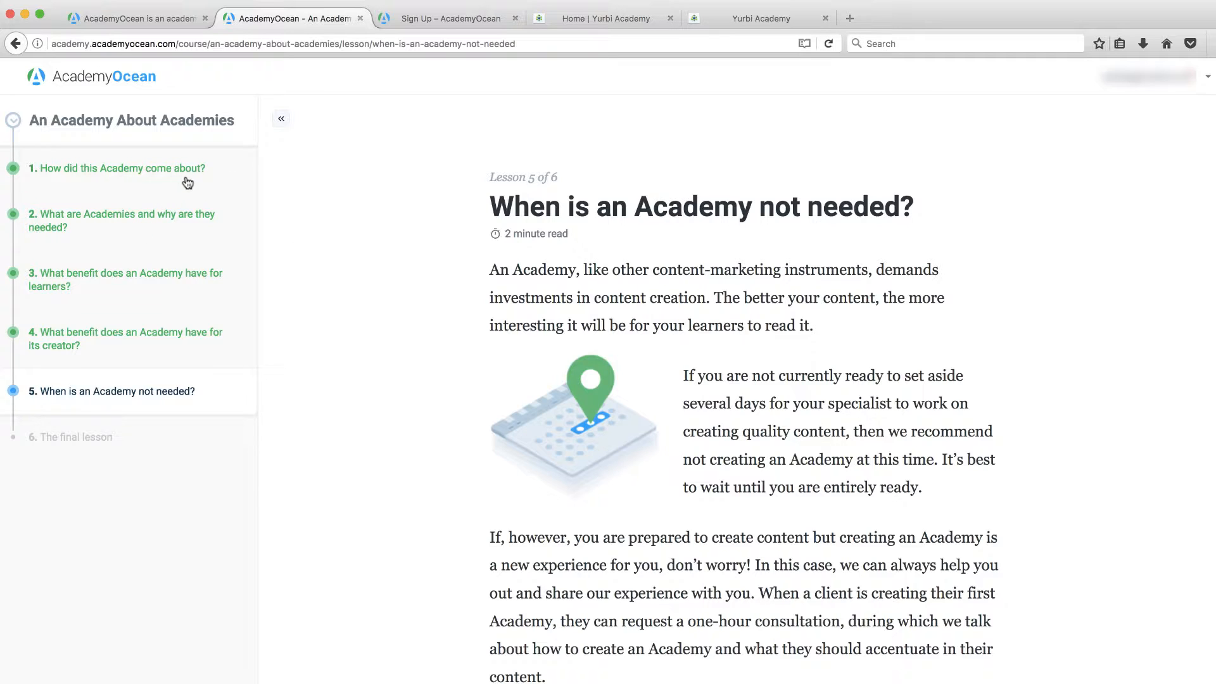
mouse_move(372, 217)
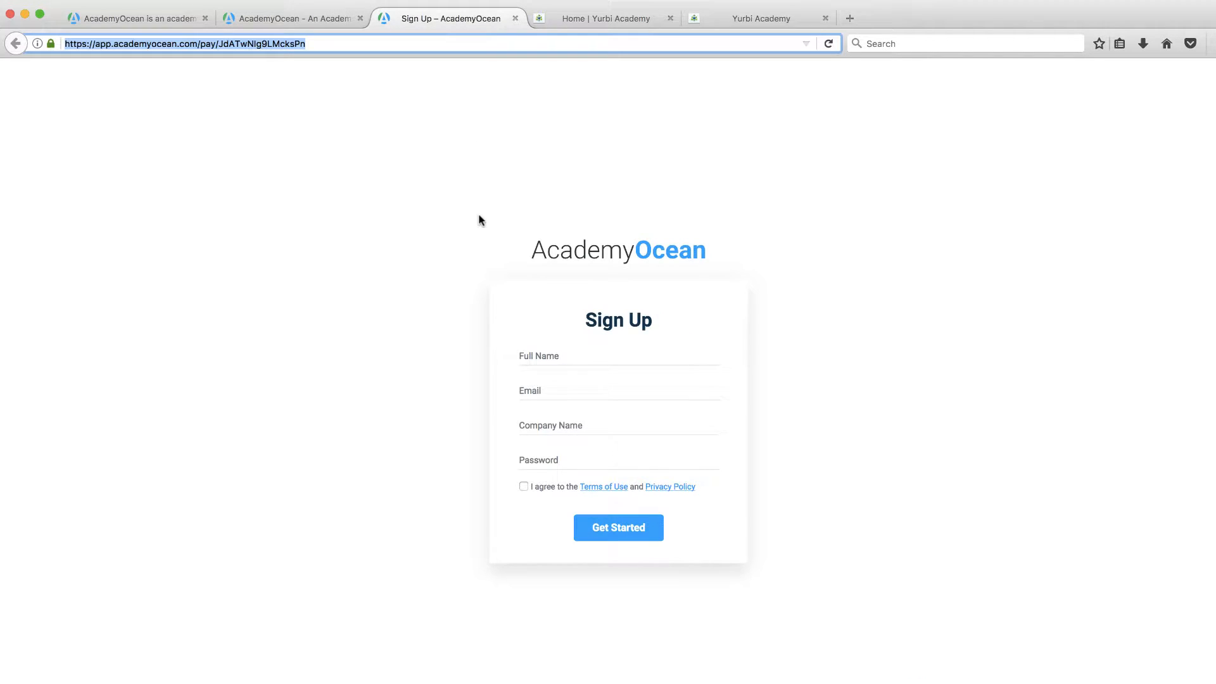
left_click(618, 356)
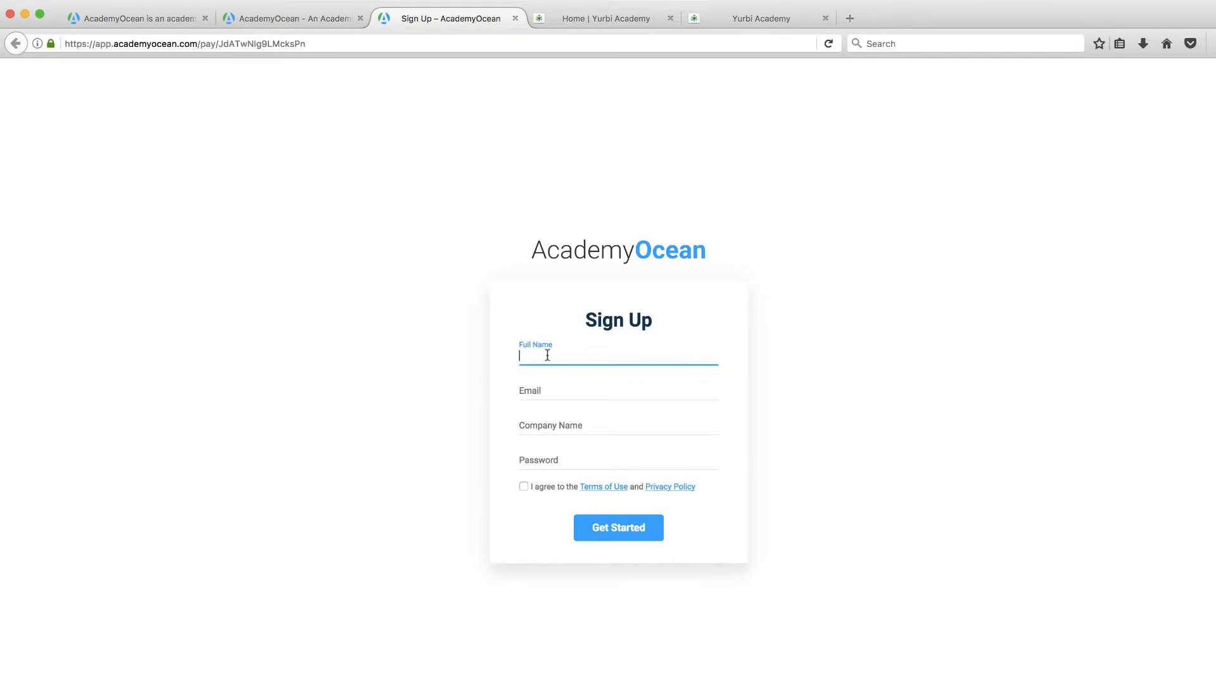
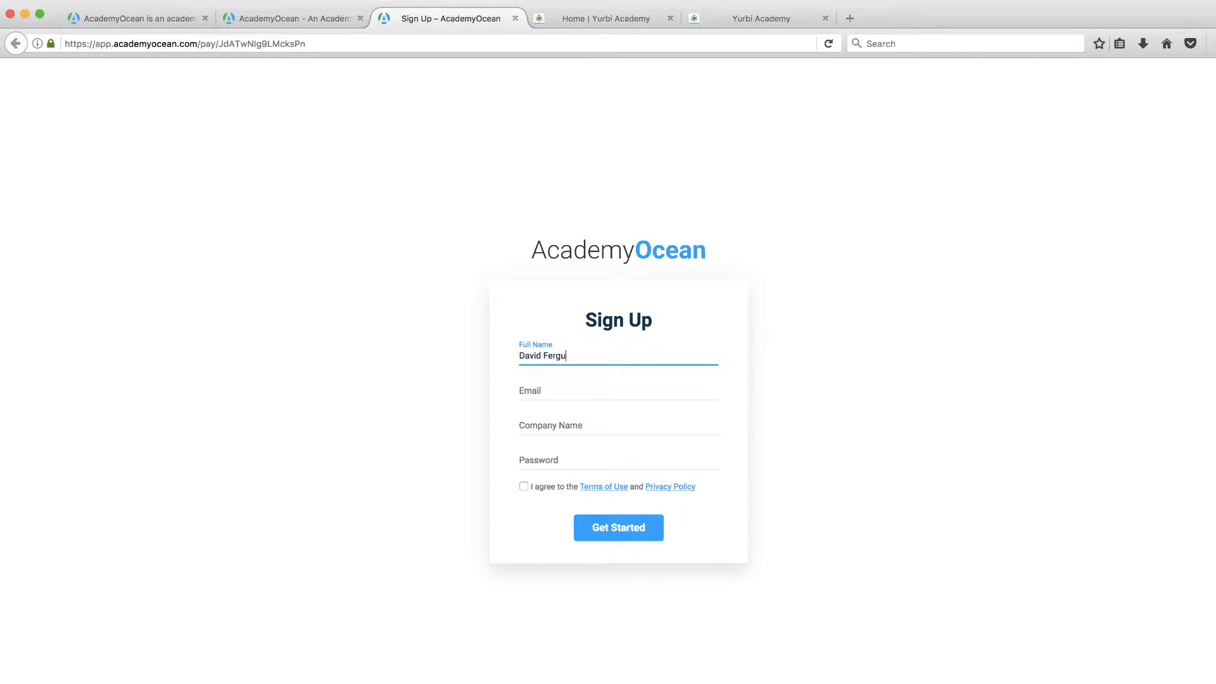
type("da")
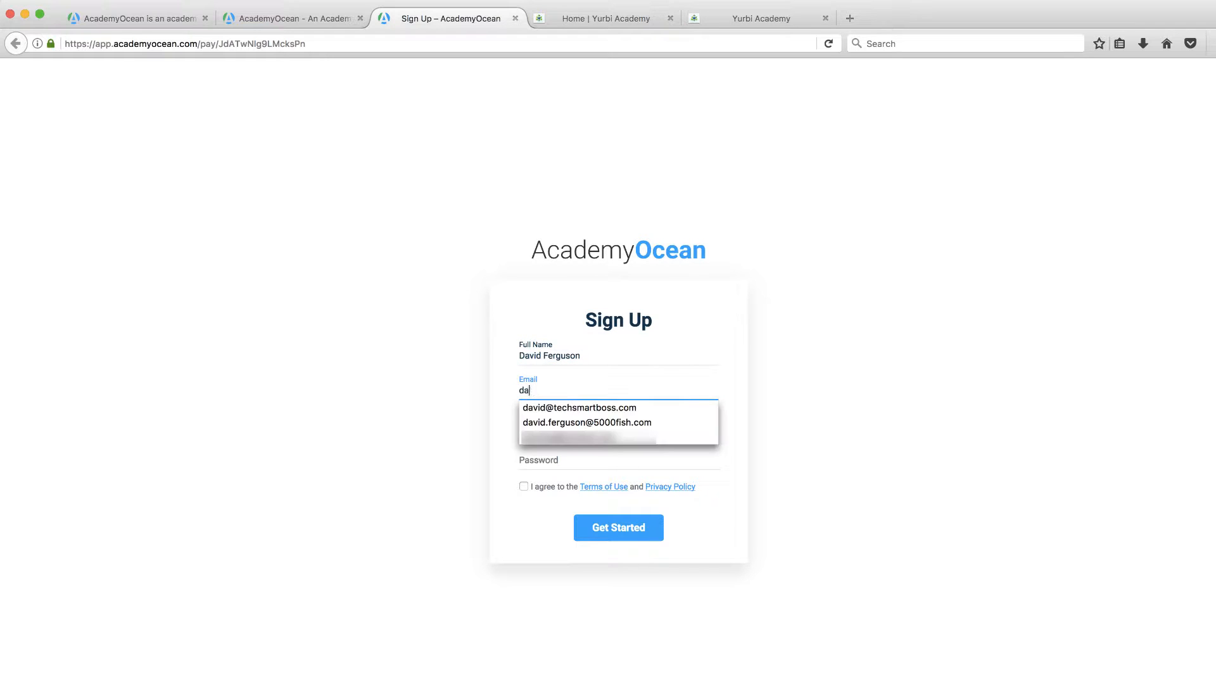
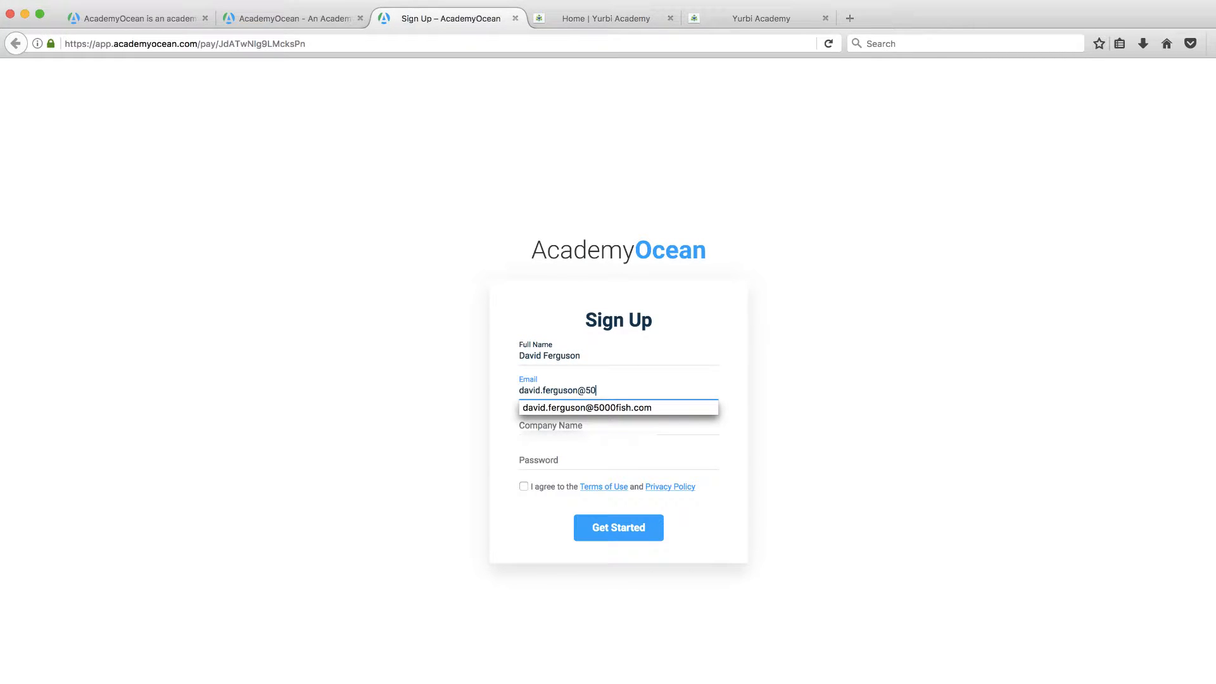
left_click(587, 407)
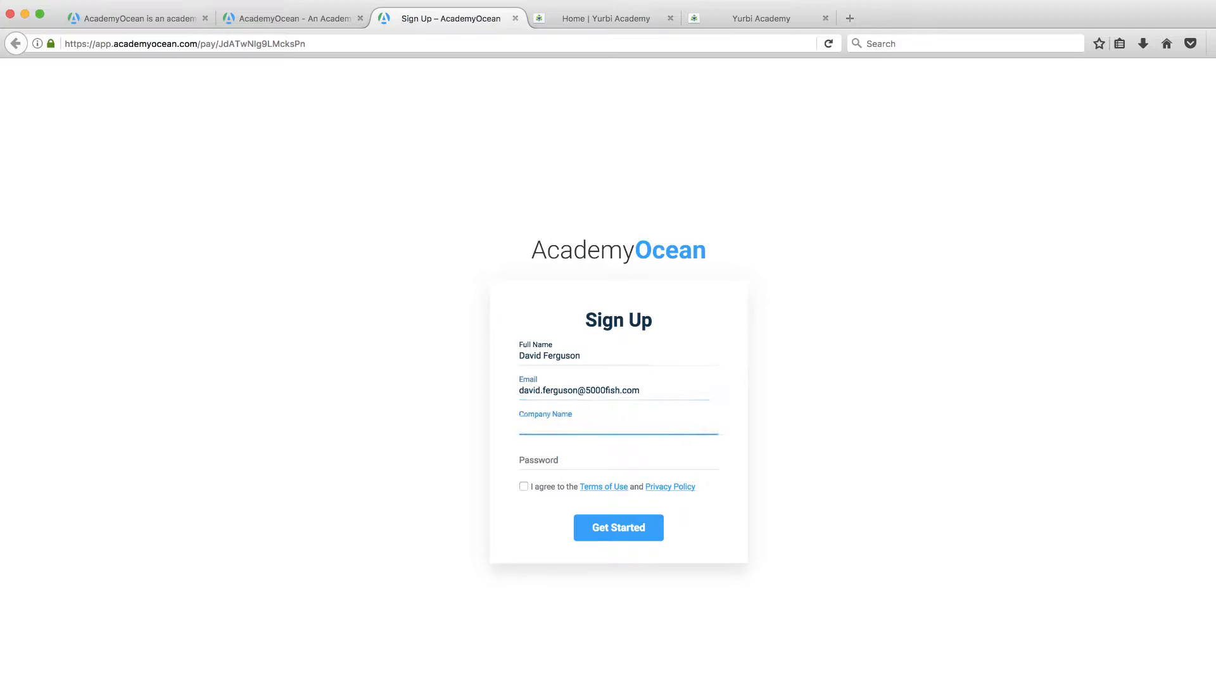
type("5000fish")
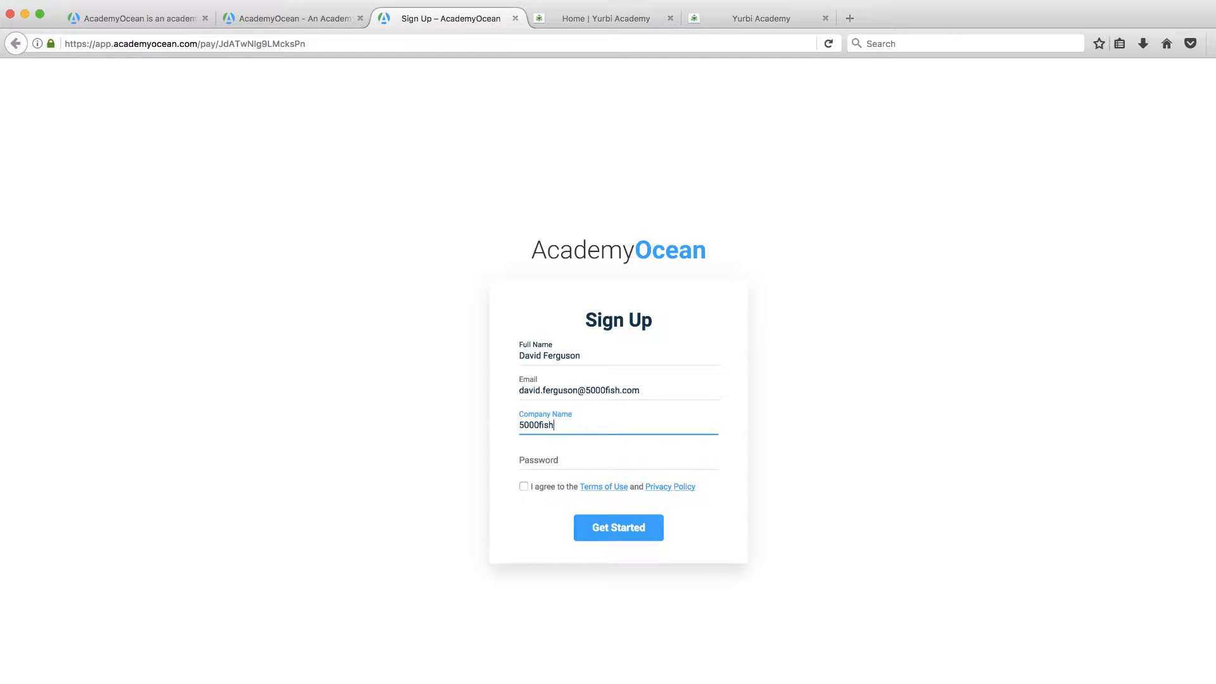
type("••")
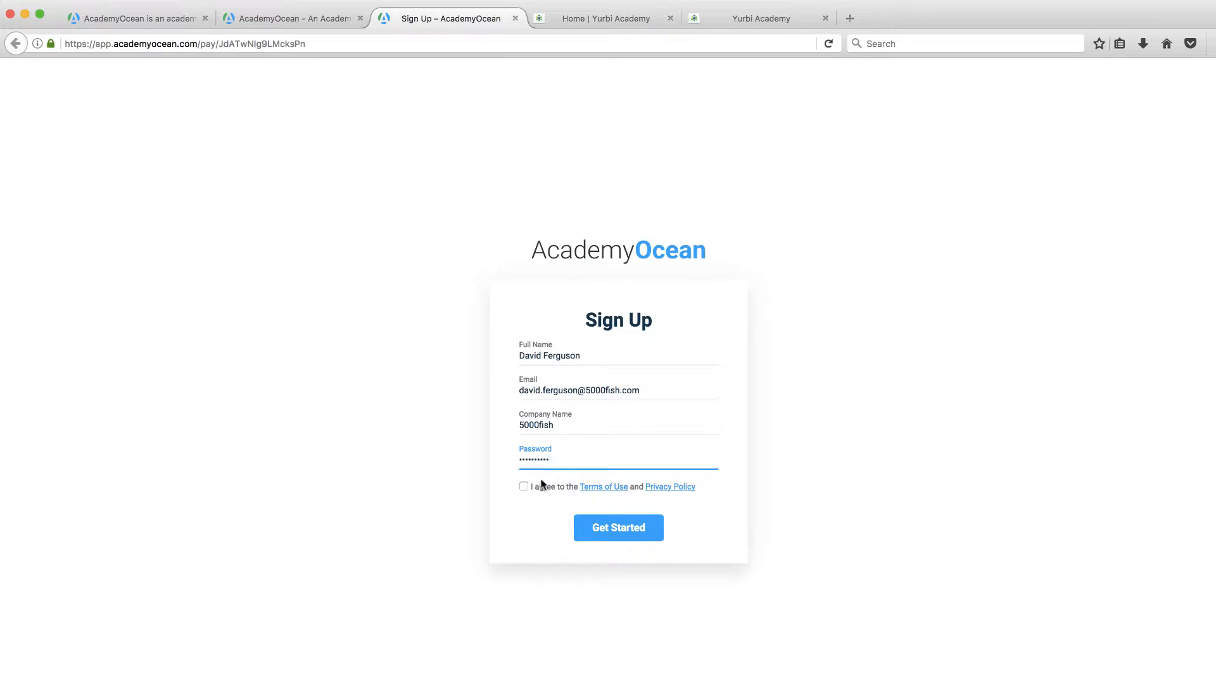
Step: Accept the terms, submit the sign-up and decline saving the login in Firefox
left_click(523, 487)
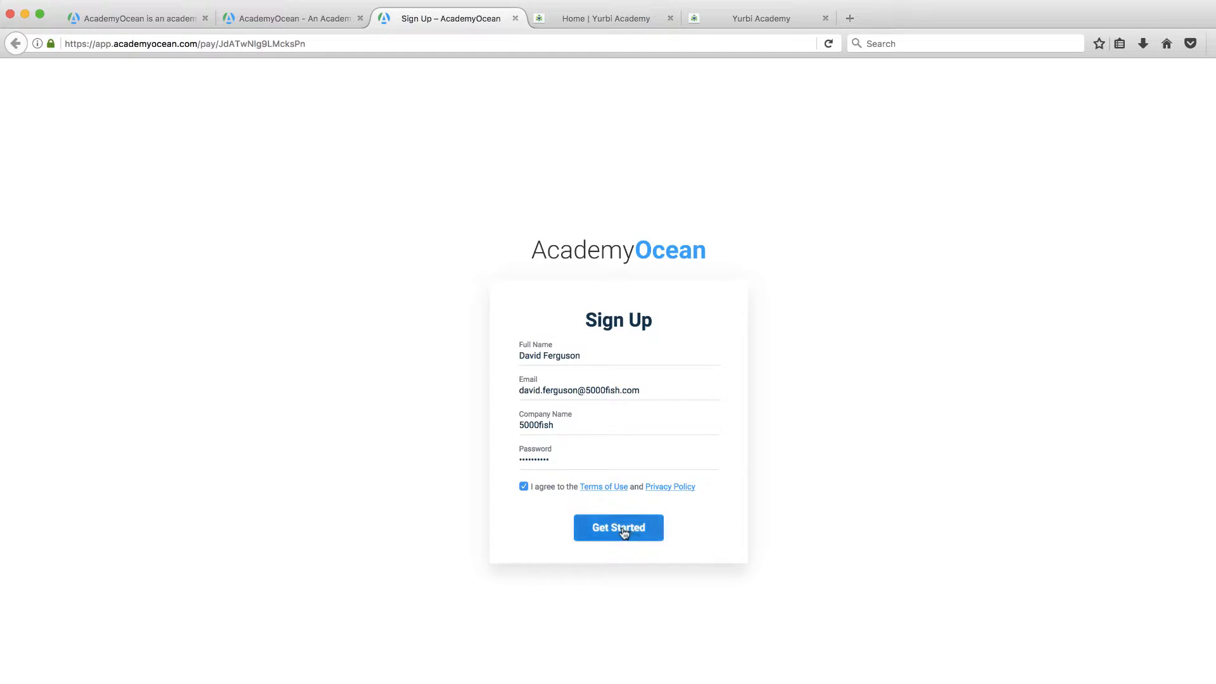
left_click(618, 527)
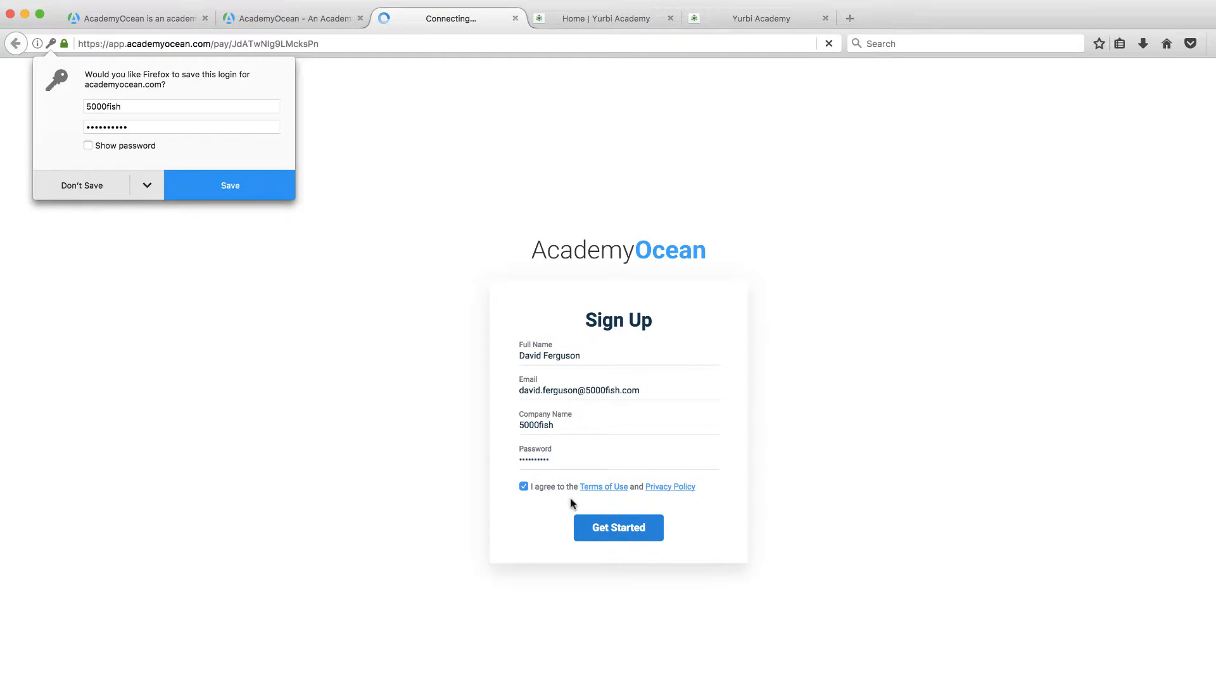
left_click(618, 527)
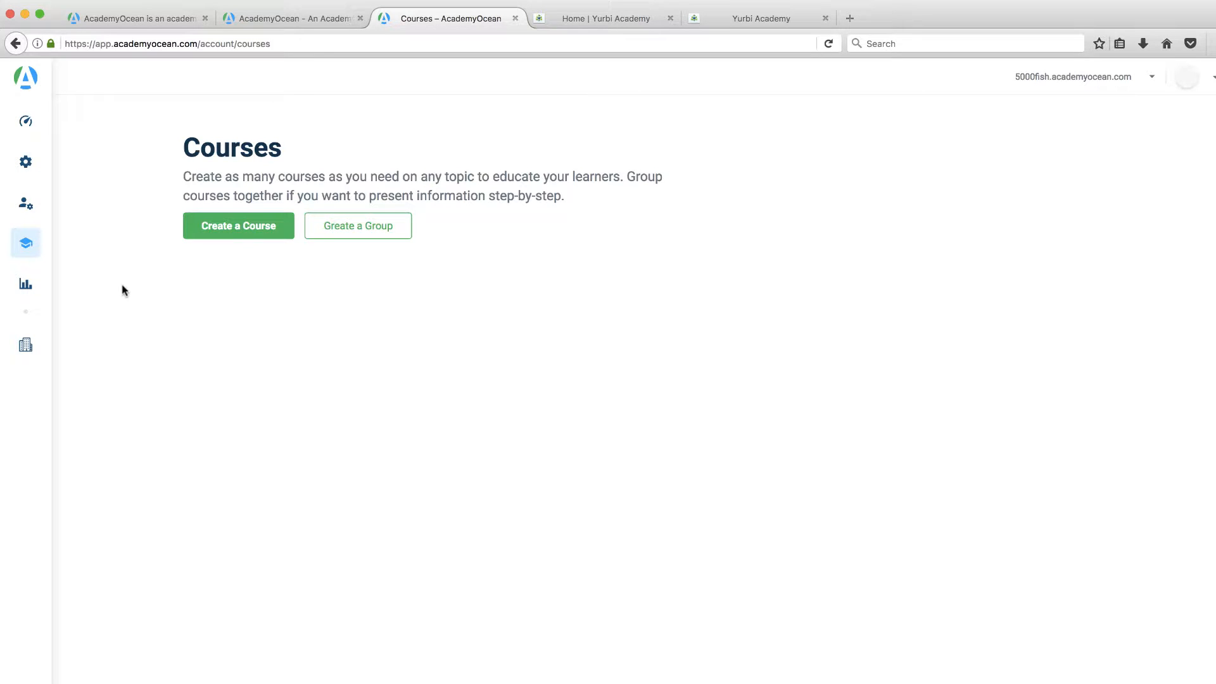
mouse_move(124, 297)
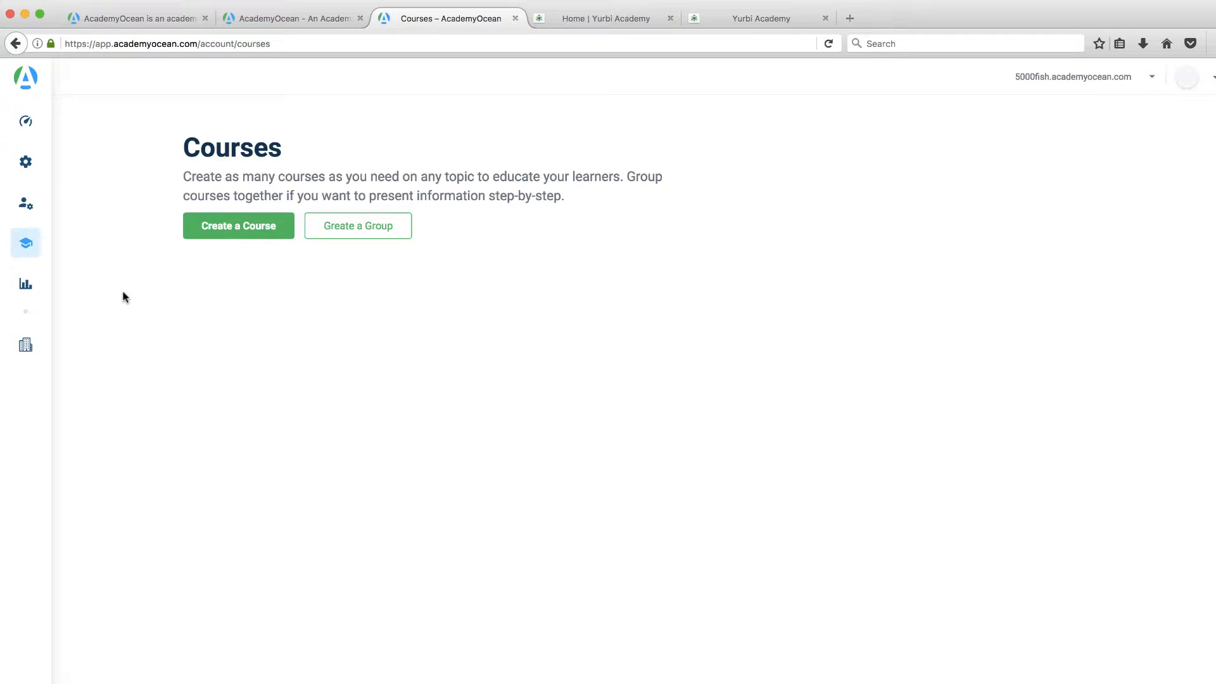
mouse_move(25, 121)
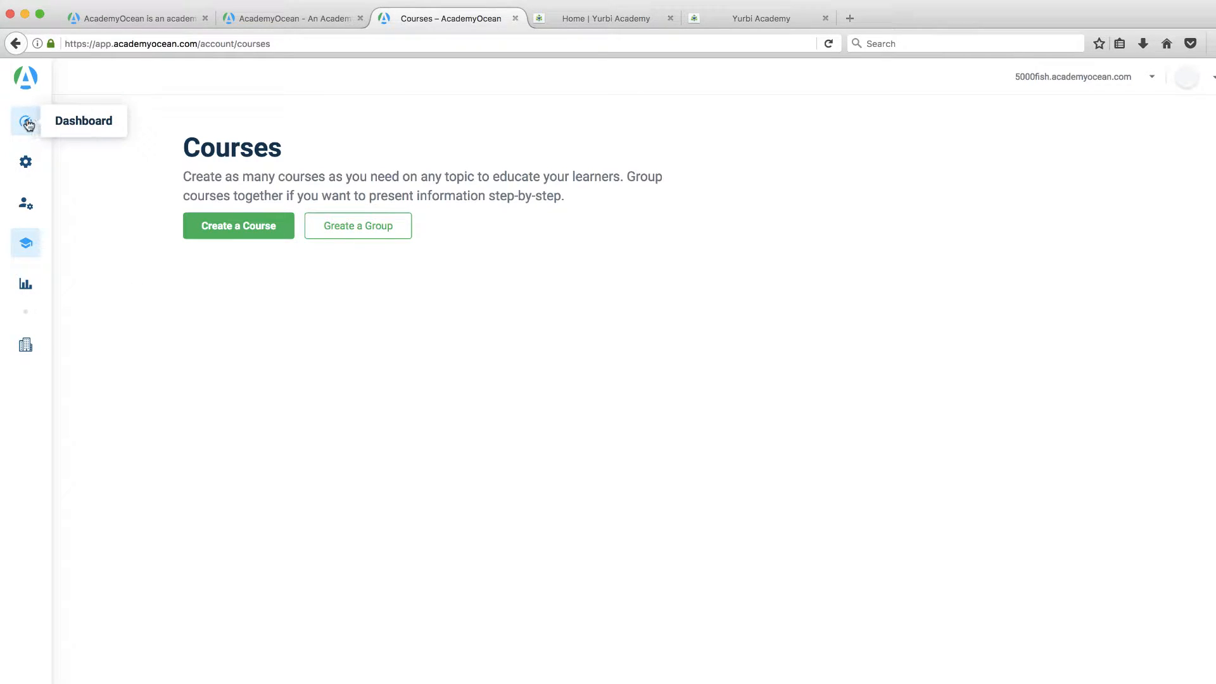
Step: Review the dashboard's online-learner time ranges, keeping Last hour
left_click(26, 122)
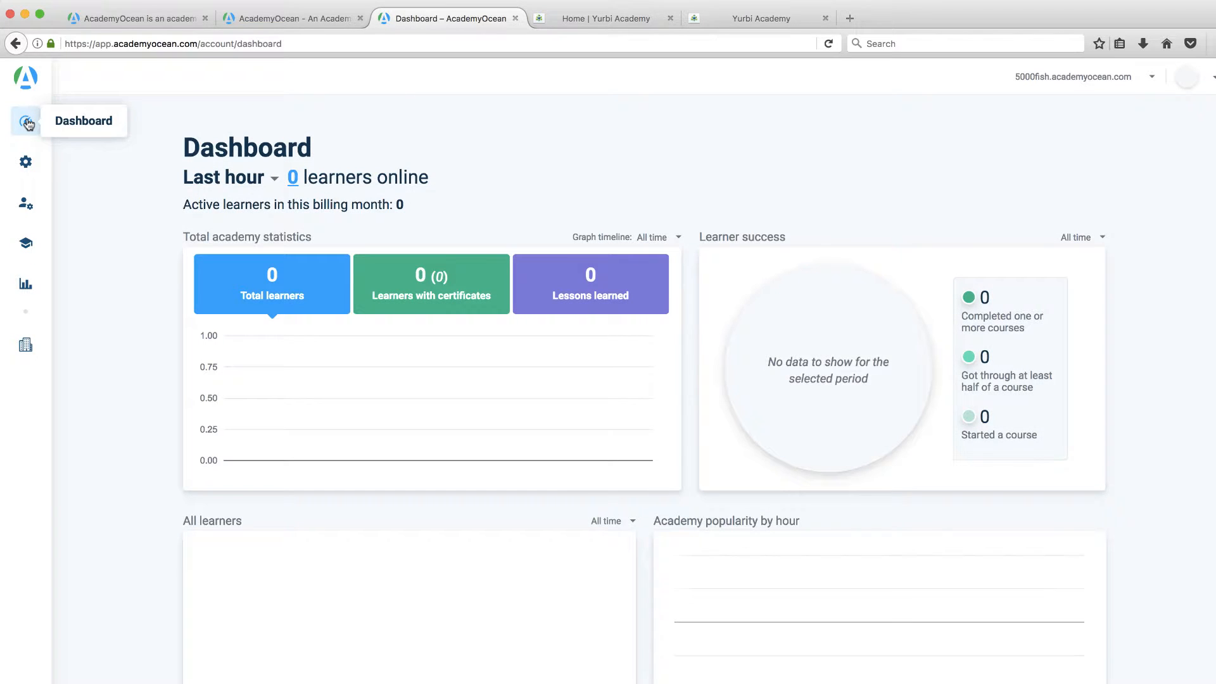
mouse_move(100, 219)
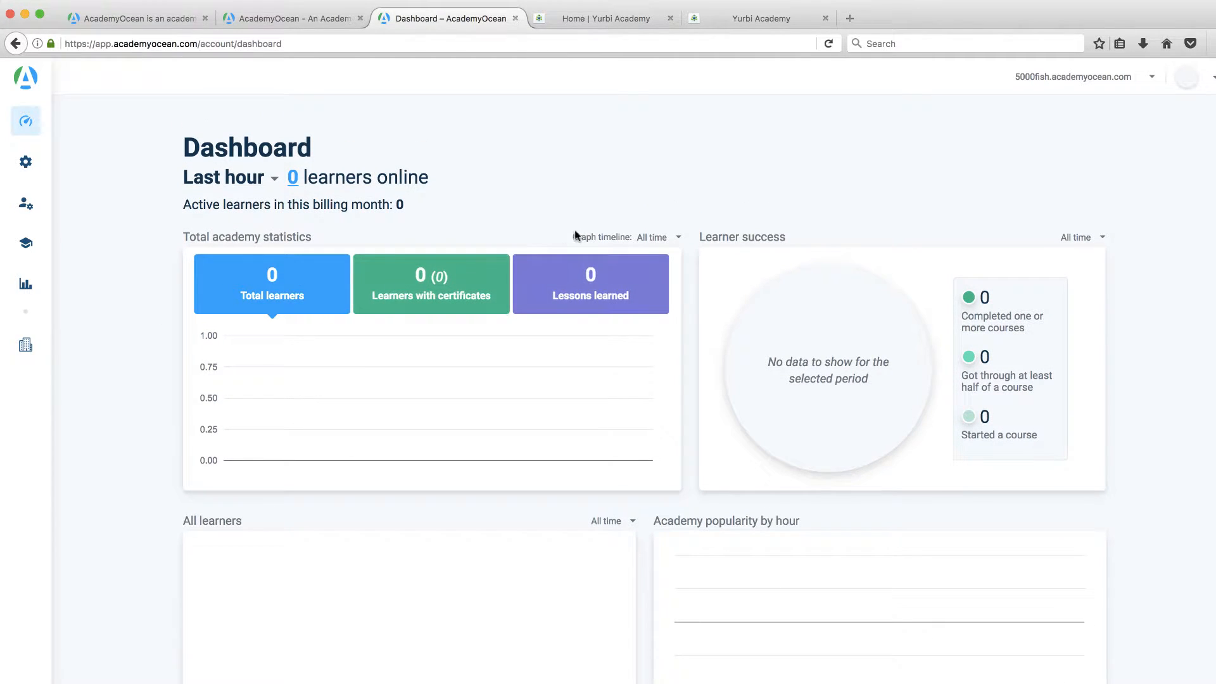
mouse_move(292, 184)
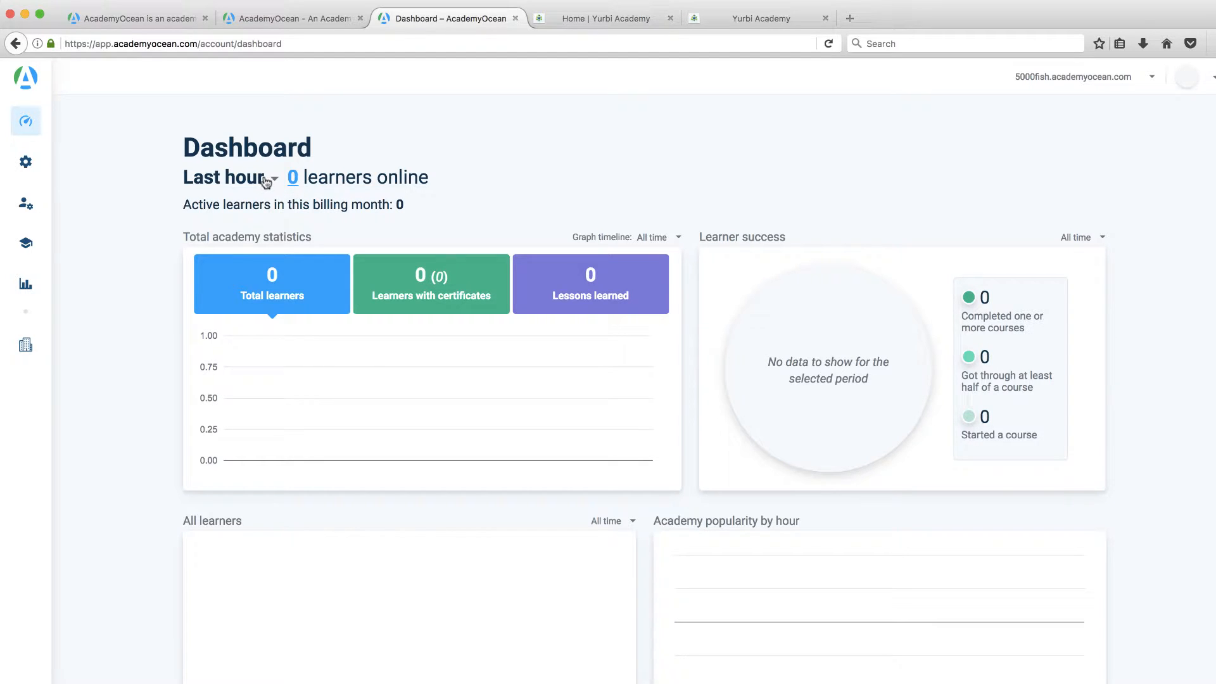
left_click(229, 177)
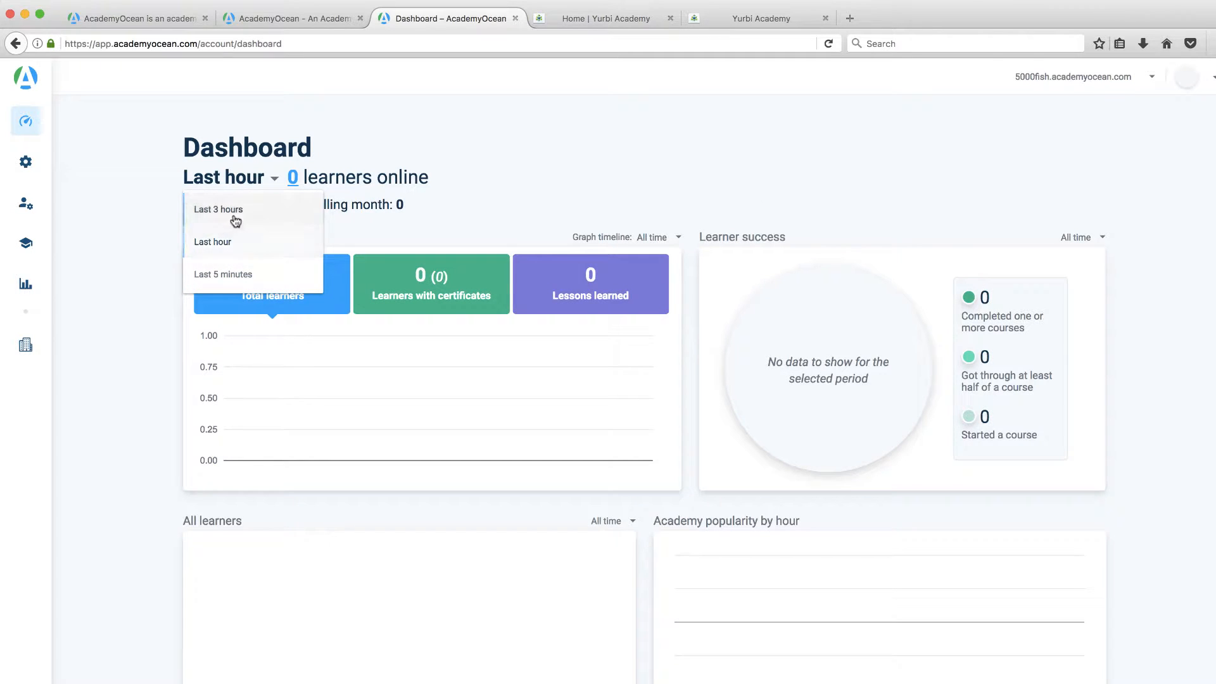
mouse_move(237, 273)
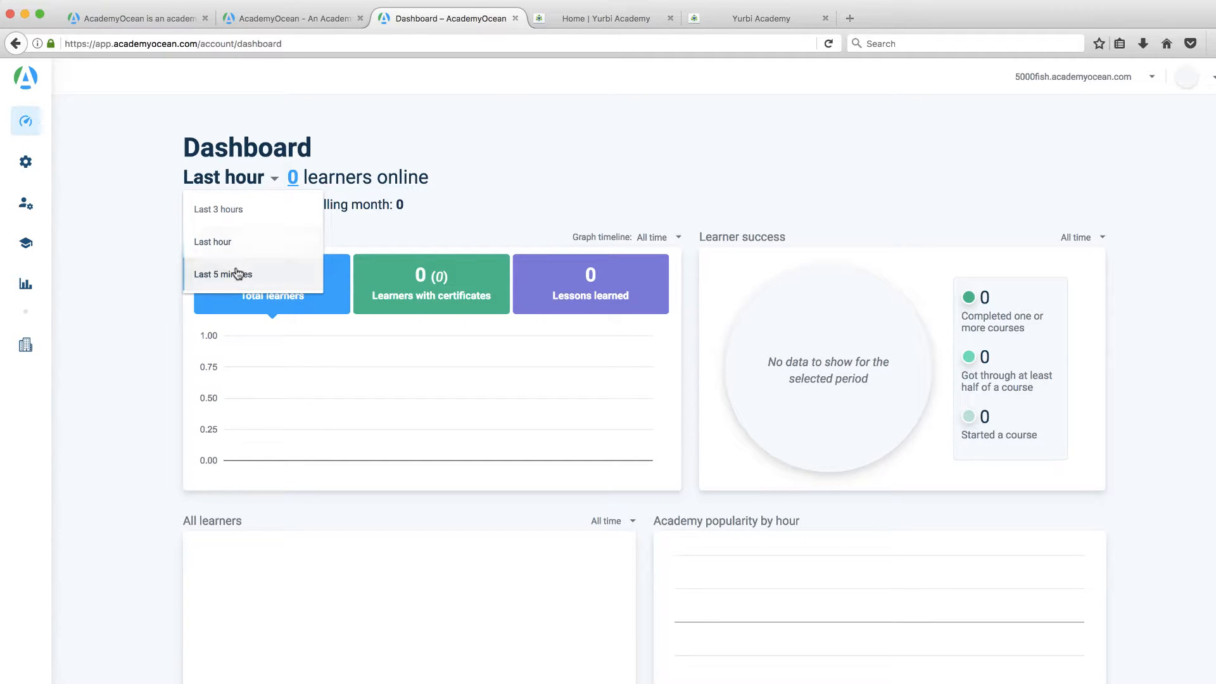
mouse_move(219, 242)
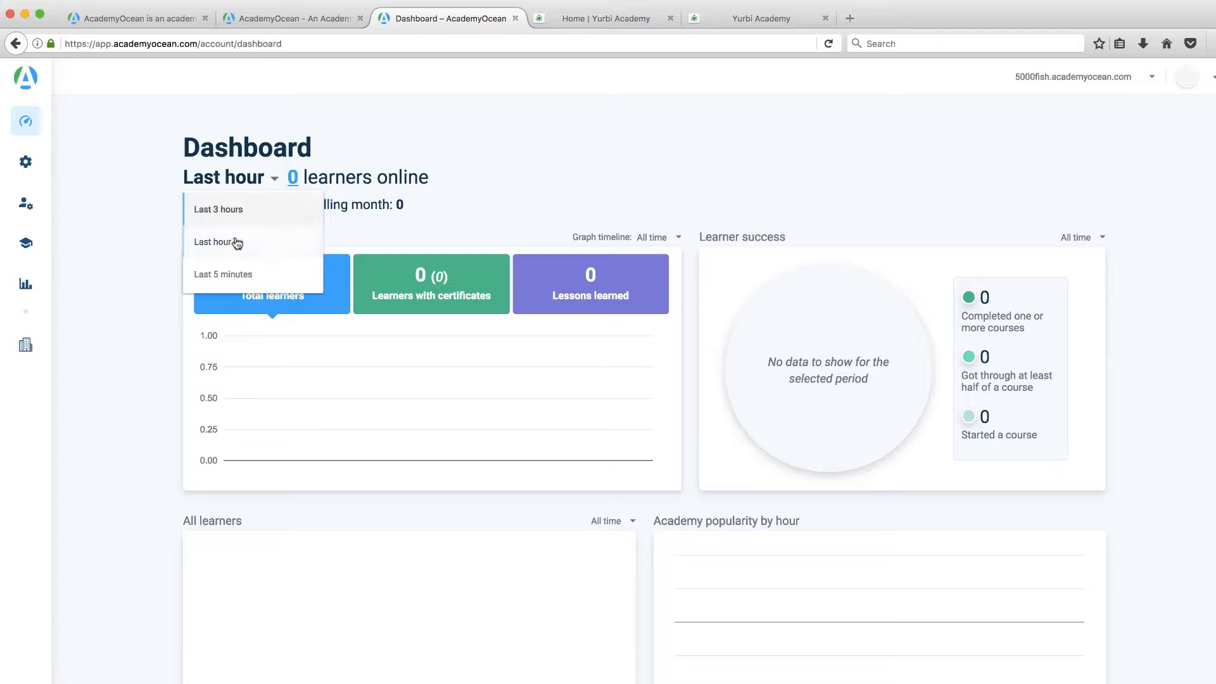
left_click(218, 242)
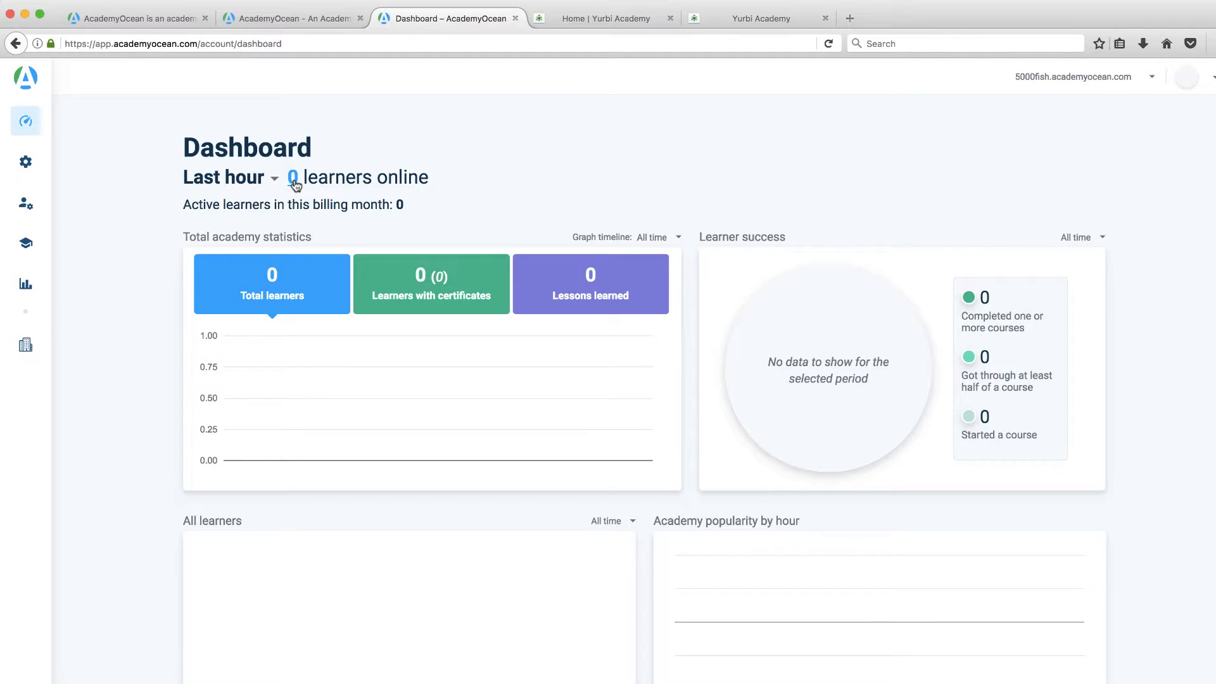
Step: Check the empty online learners list and scroll through the zeroed dashboard statistics
left_click(293, 177)
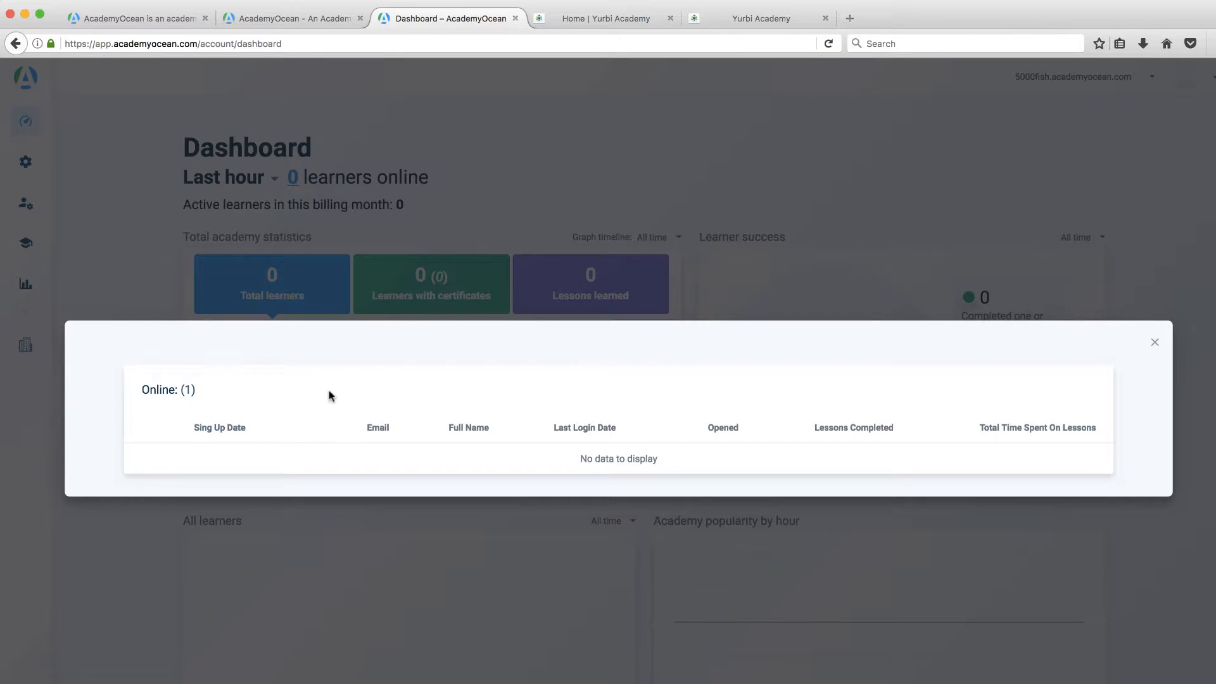
left_click(1156, 342)
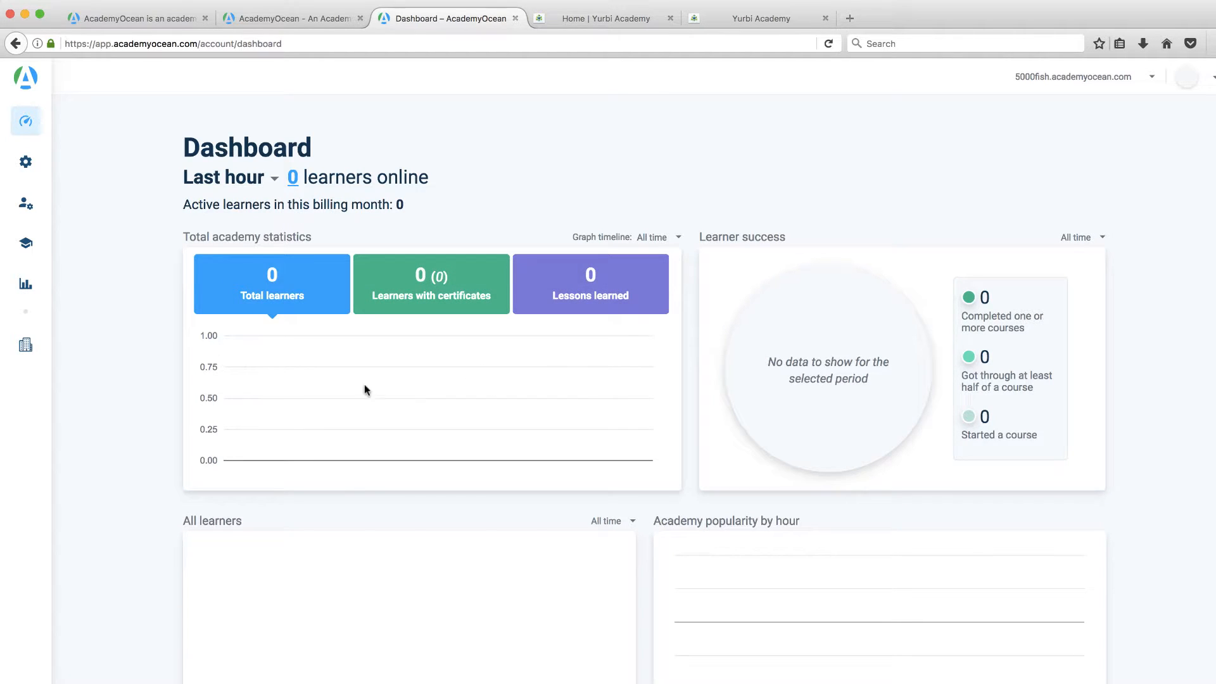
scroll("down", 3)
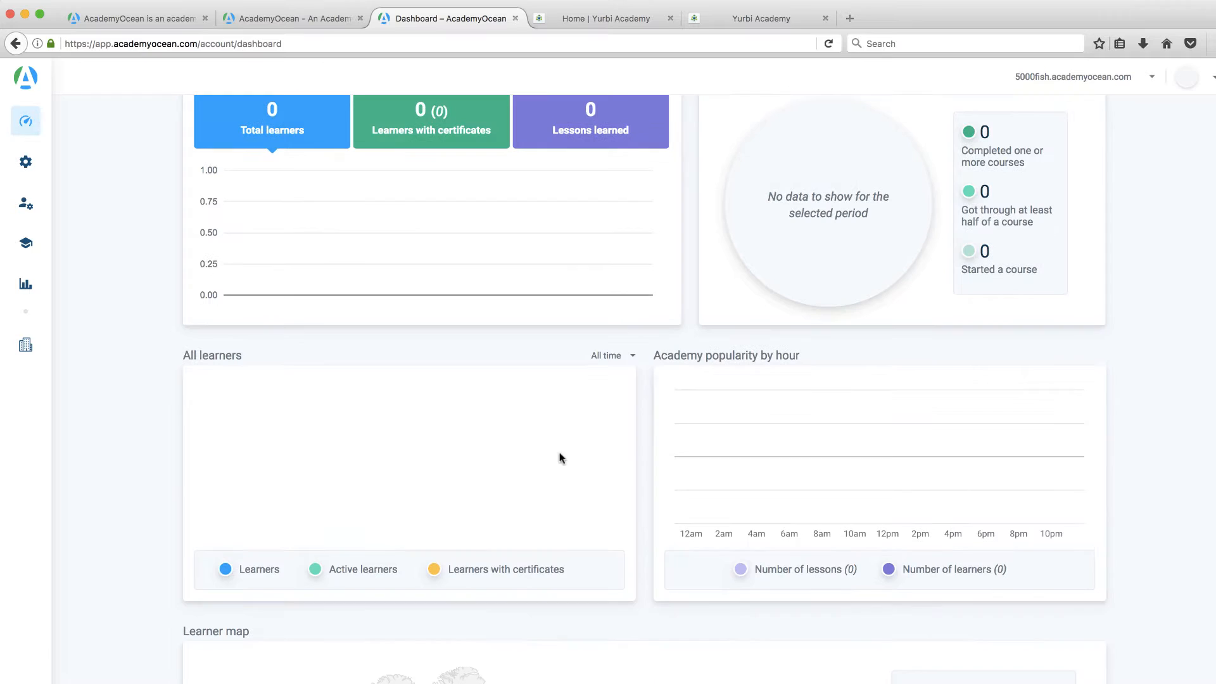
scroll("down", 3)
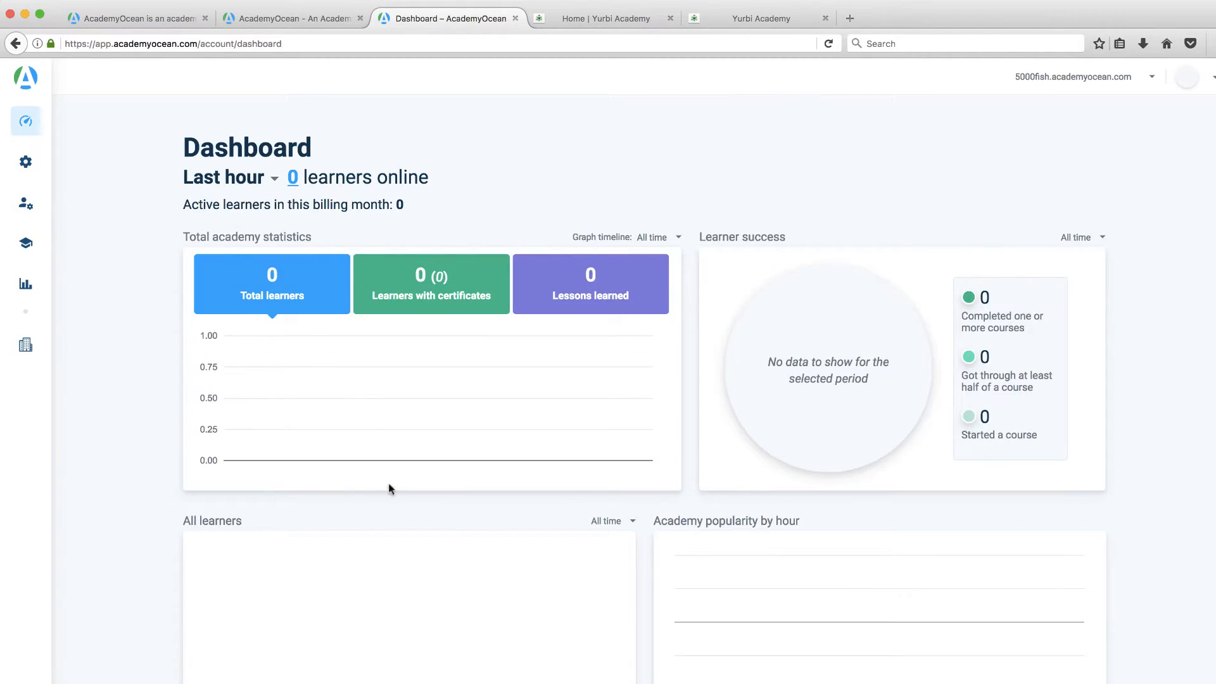
left_click(25, 162)
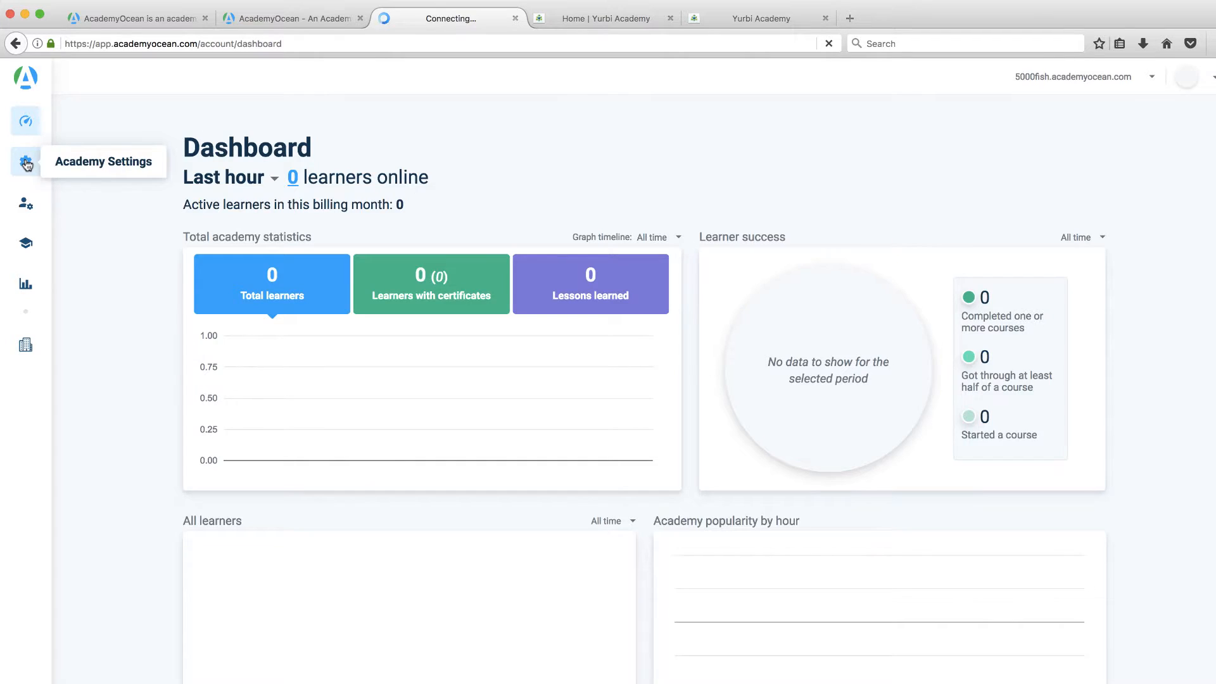
Step: Review the landing page layout options for 5000fish, keeping the centered text layout without visuals
left_click(25, 162)
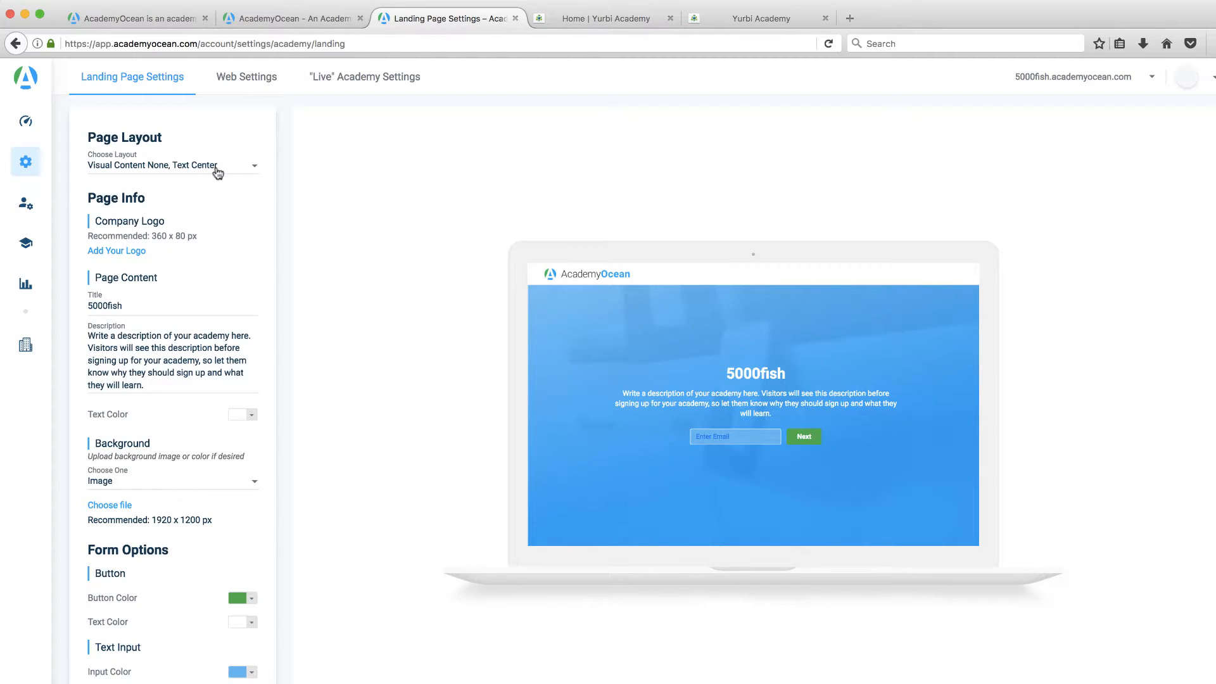
left_click(172, 165)
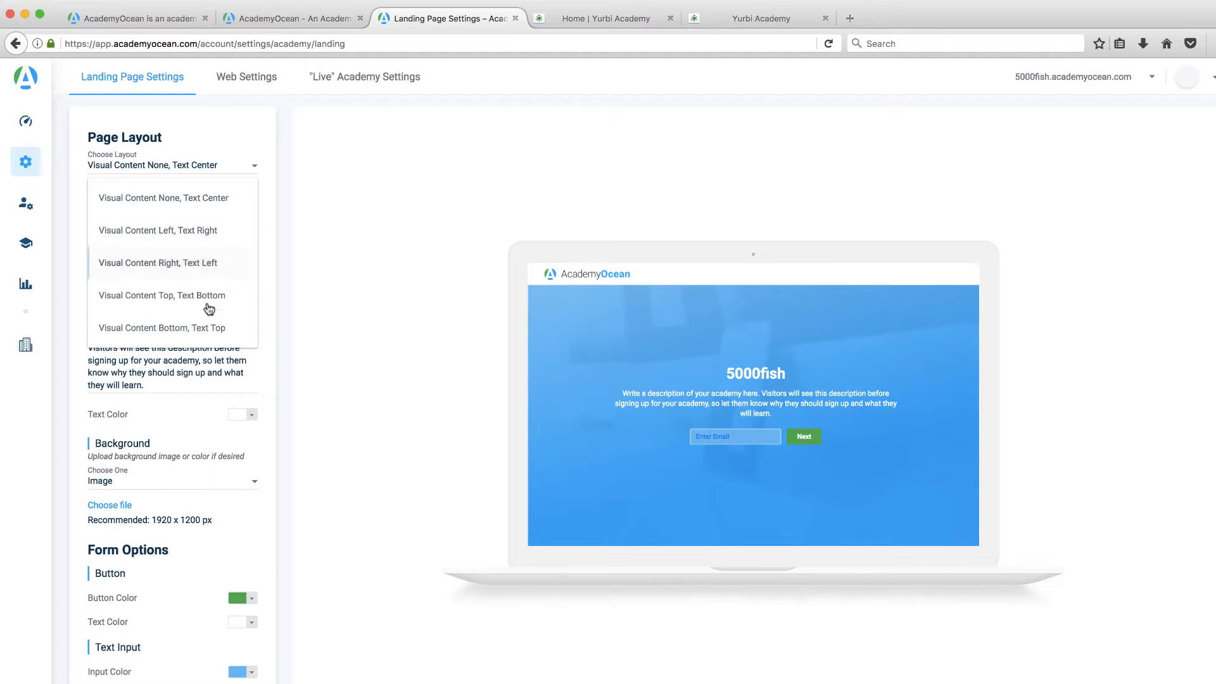
left_click(172, 165)
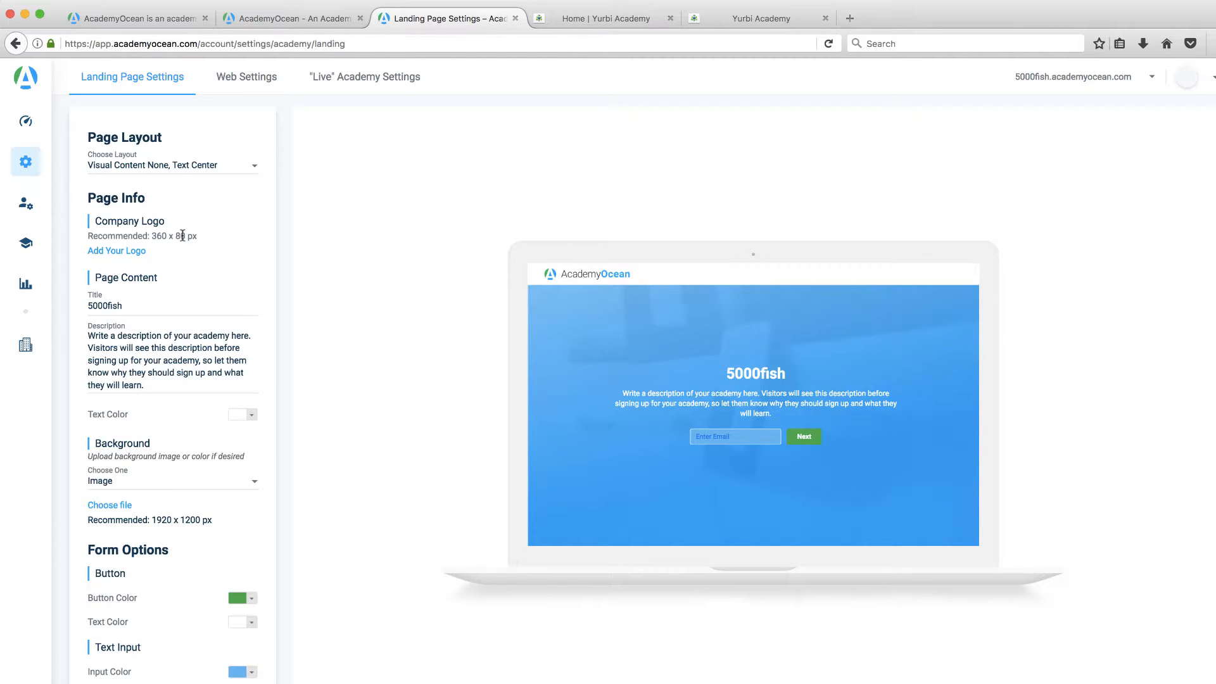
mouse_move(155, 302)
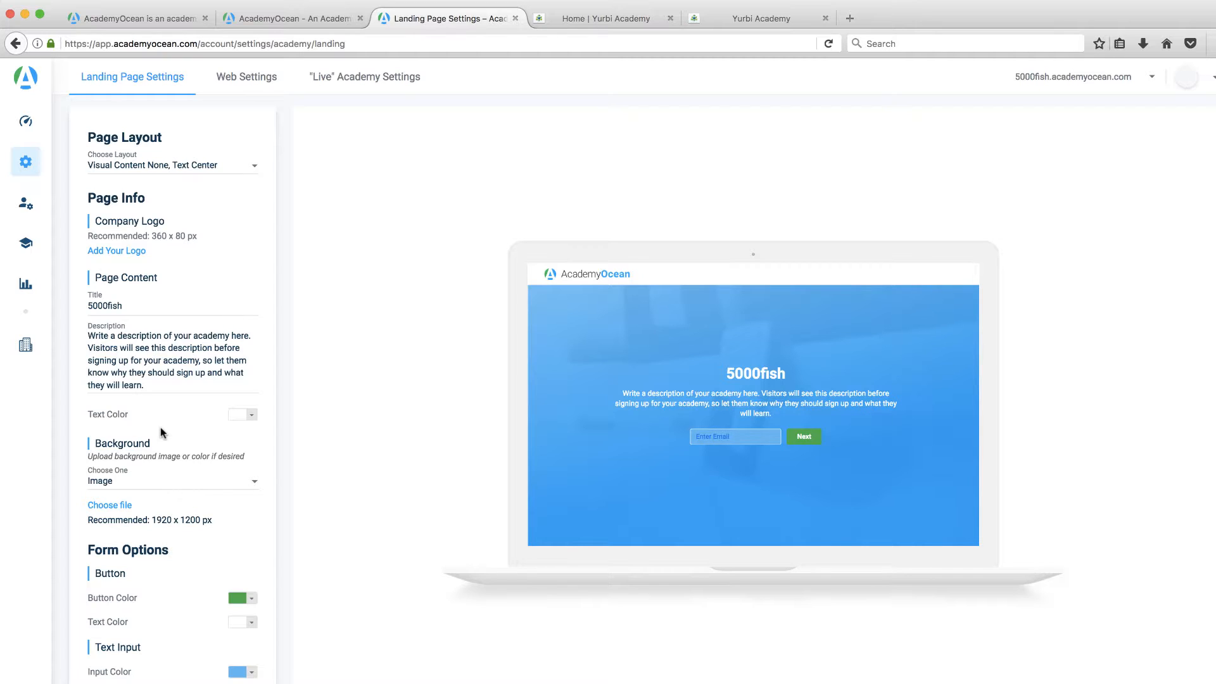
mouse_move(563, 143)
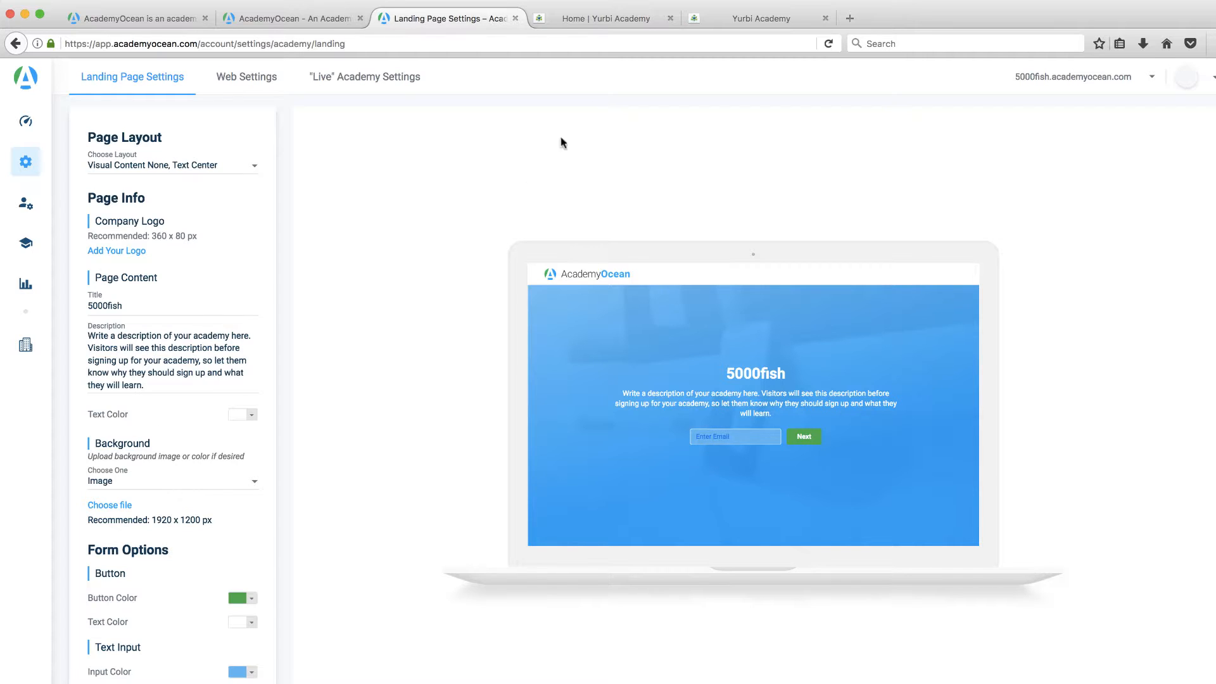
mouse_move(353, 265)
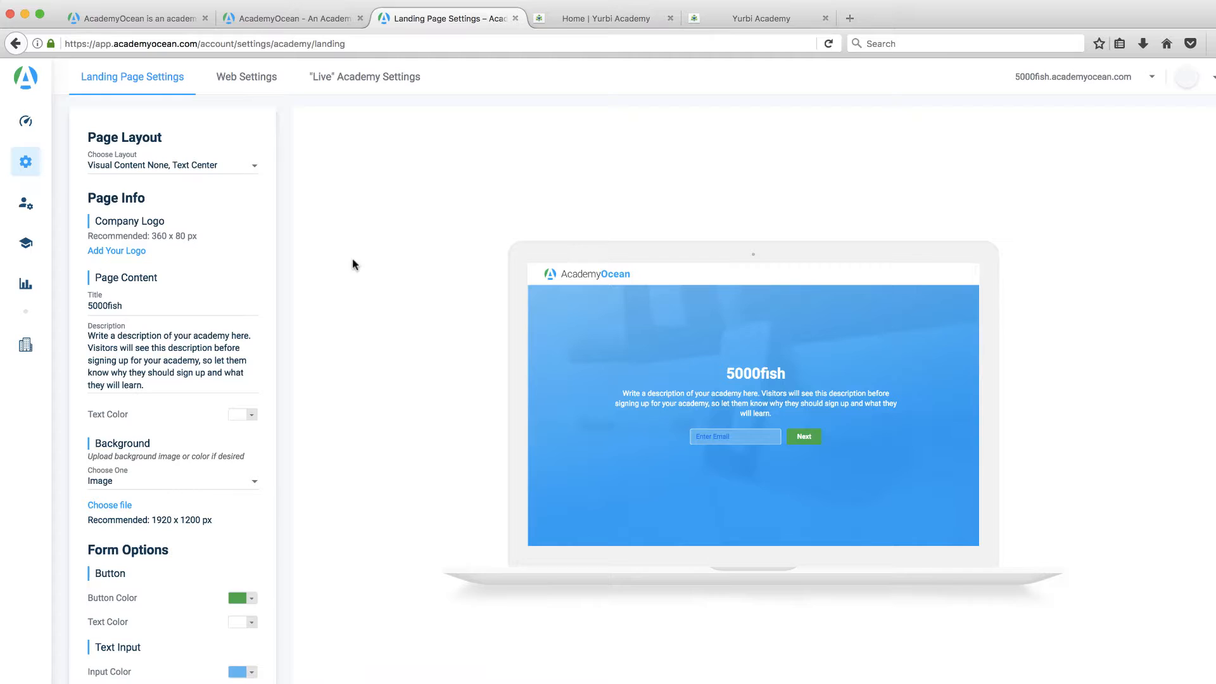
mouse_move(180, 645)
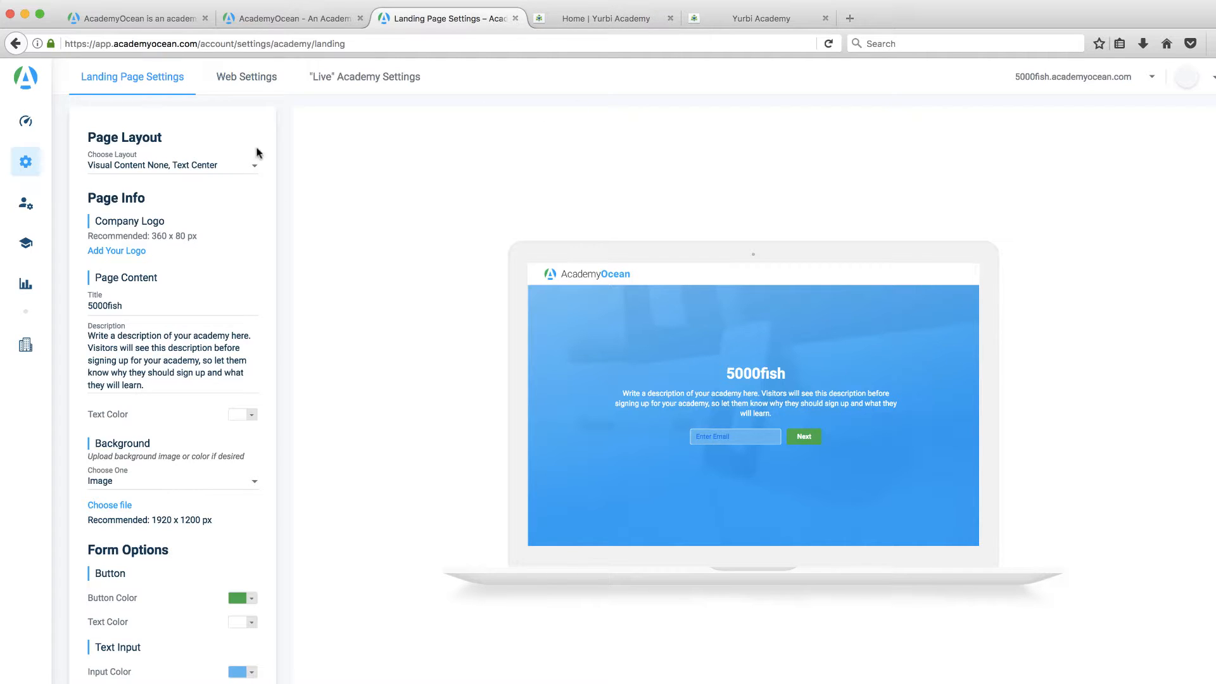
mouse_move(265, 327)
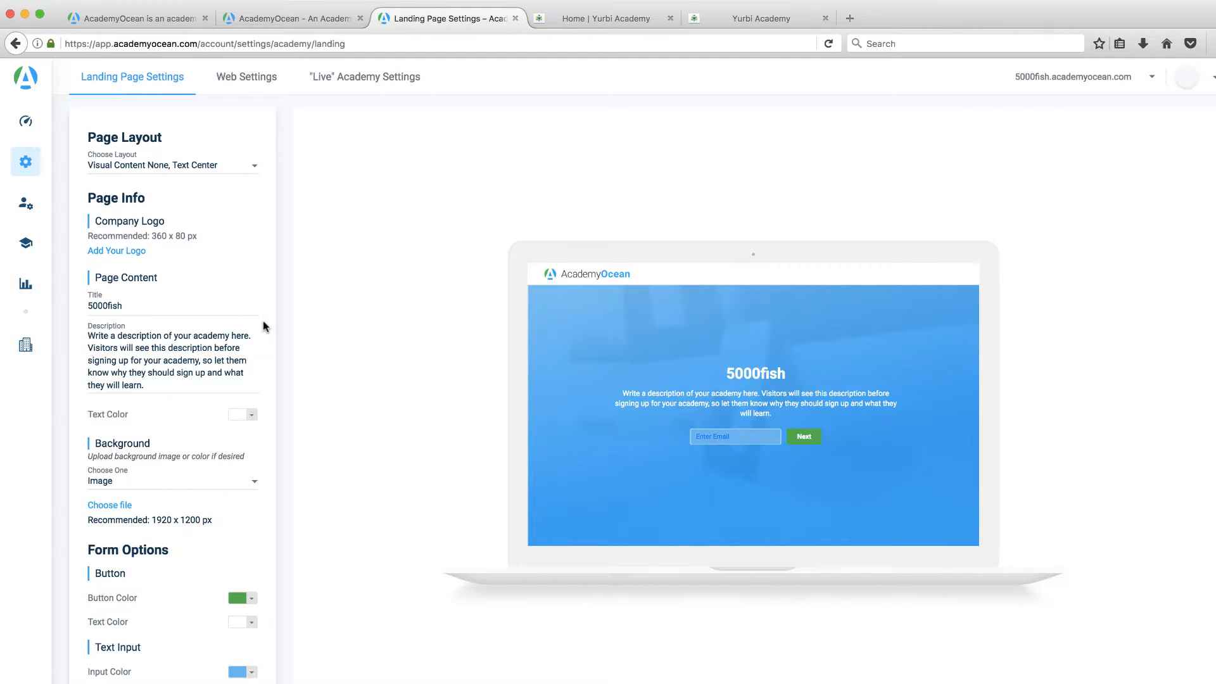
left_click(247, 78)
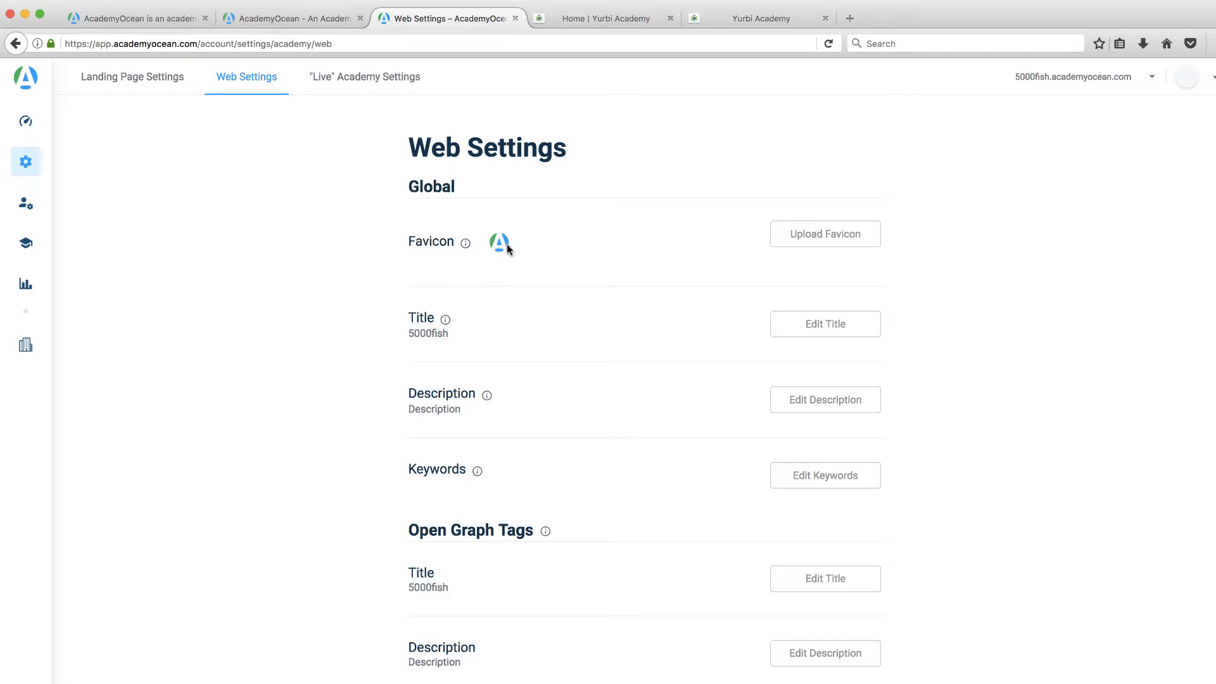
mouse_move(489, 262)
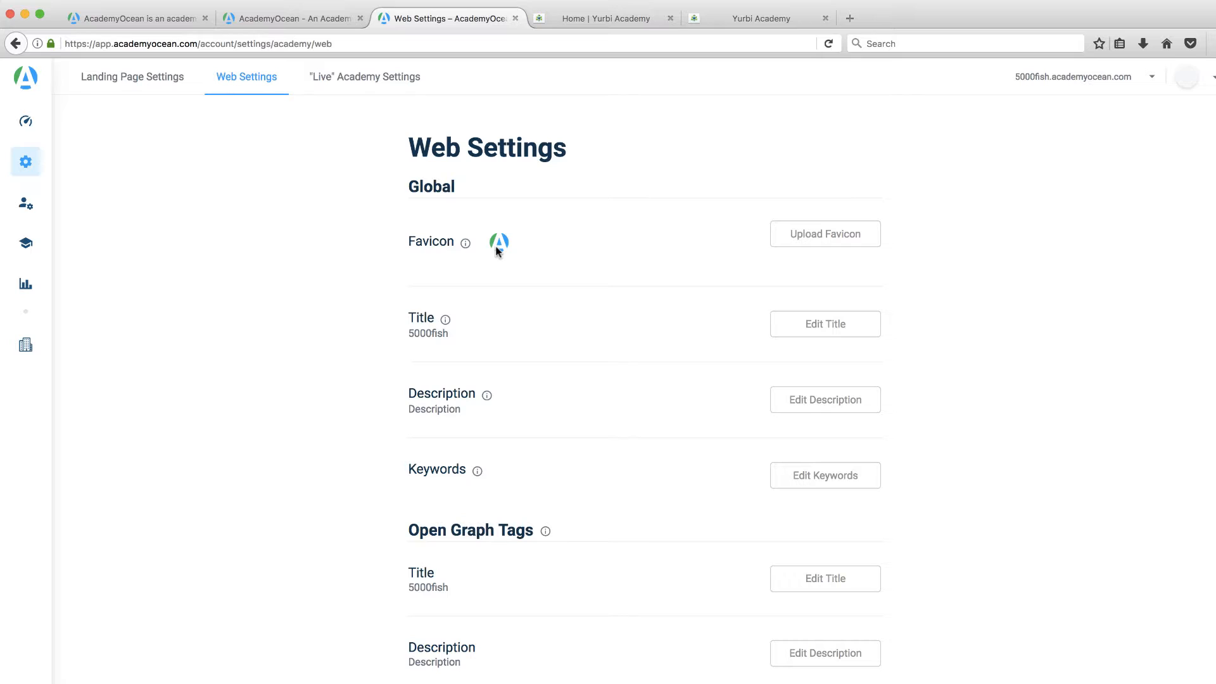
mouse_move(508, 230)
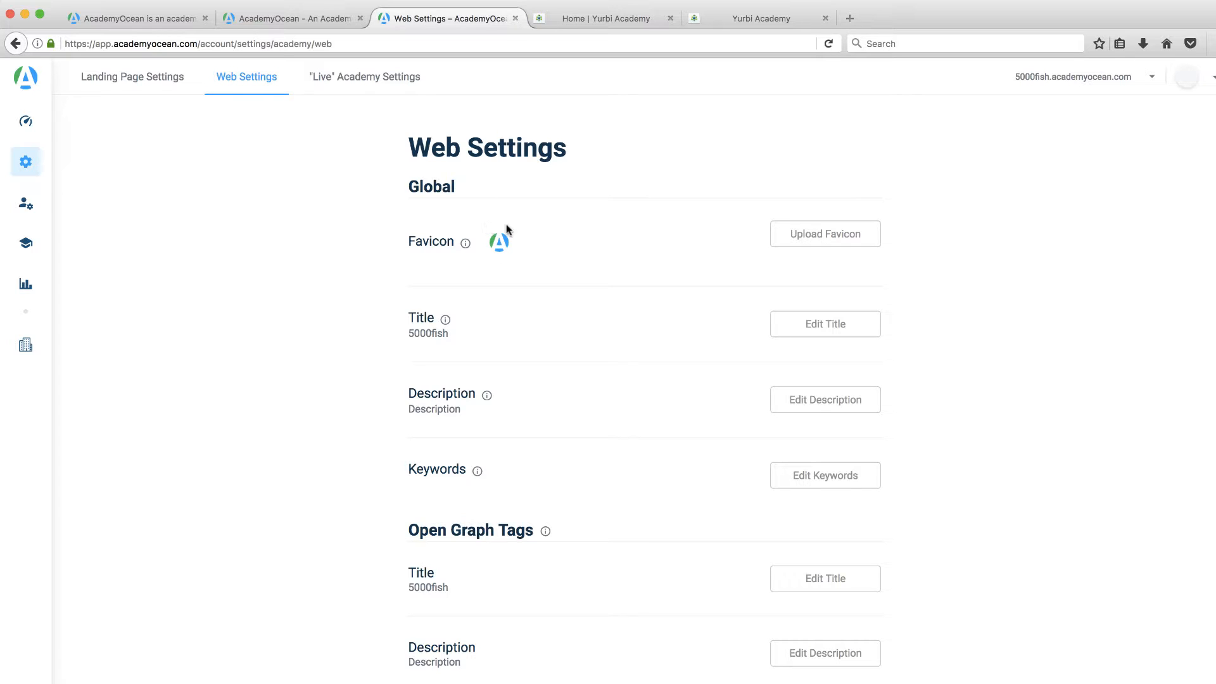
mouse_move(496, 62)
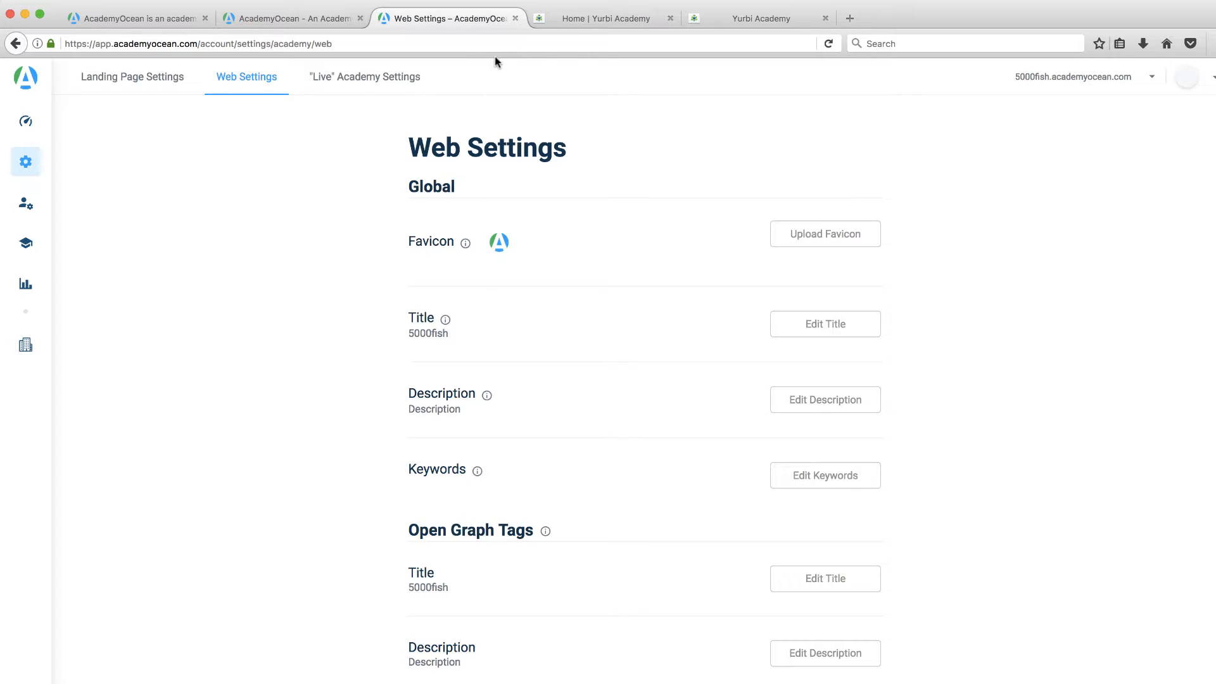
mouse_move(498, 253)
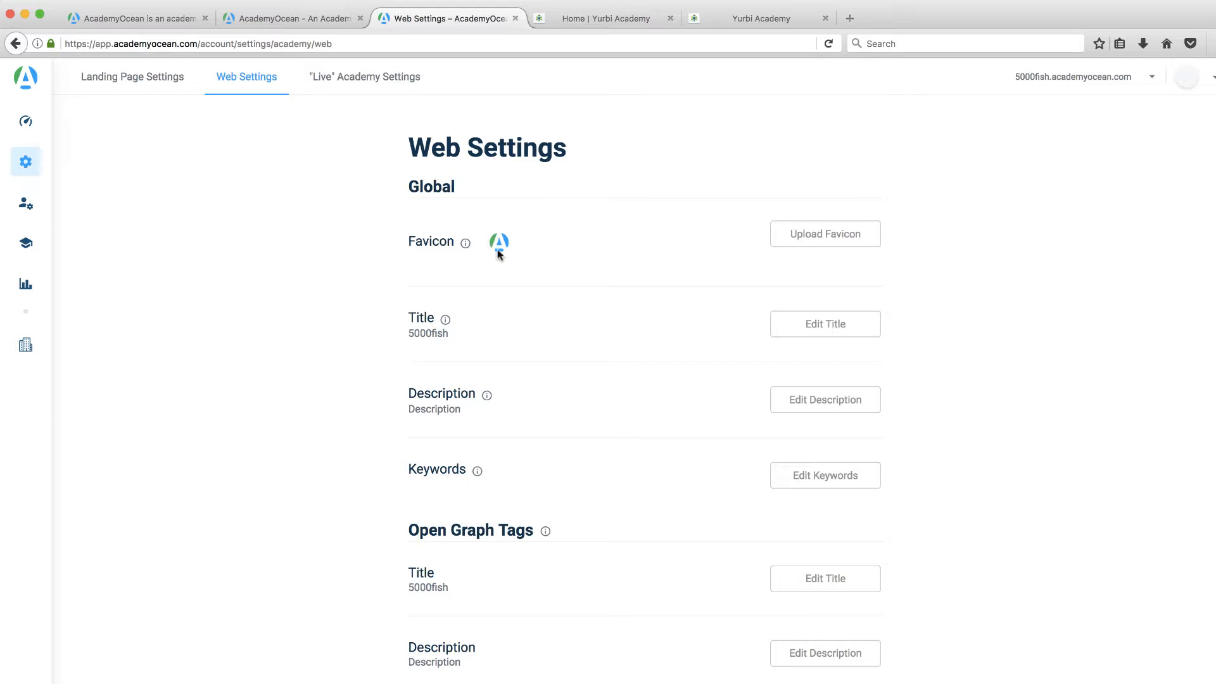
mouse_move(540, 371)
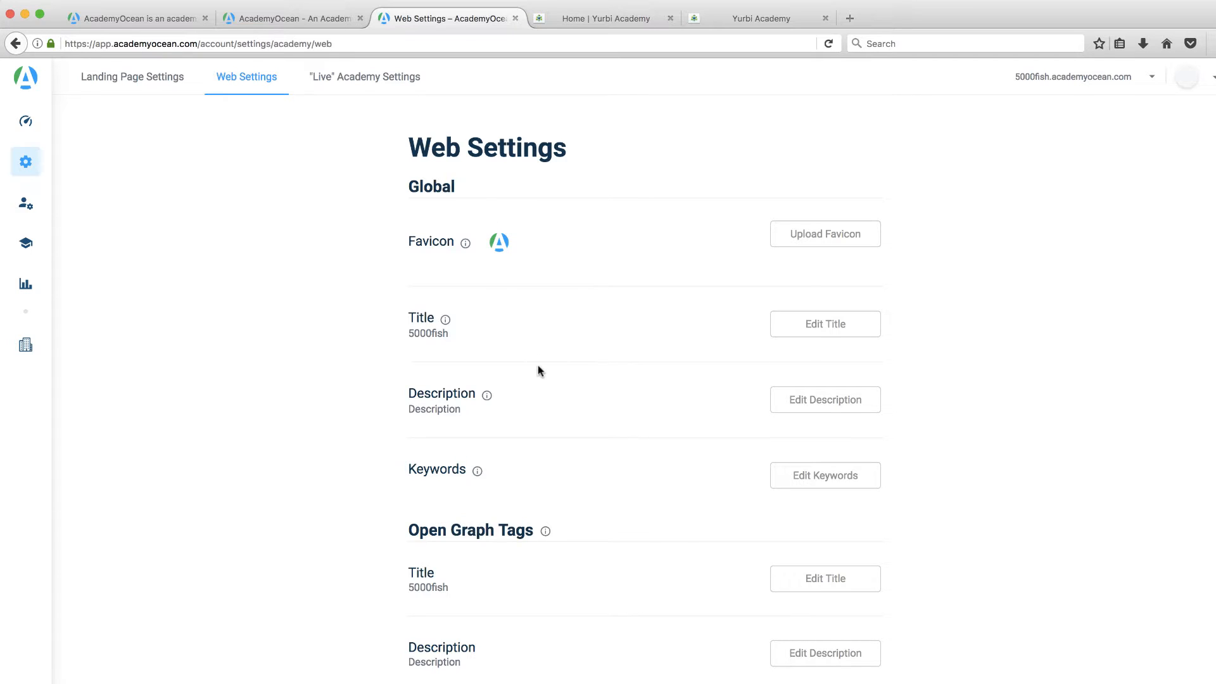
scroll("down", 3)
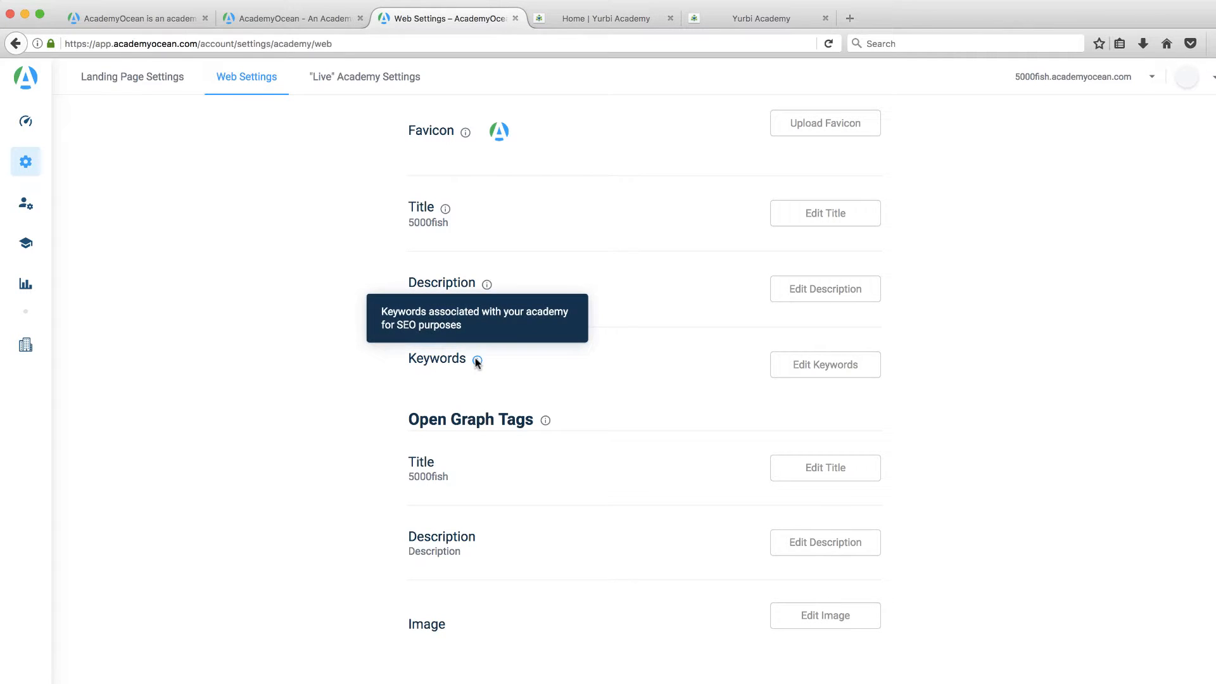
mouse_move(525, 407)
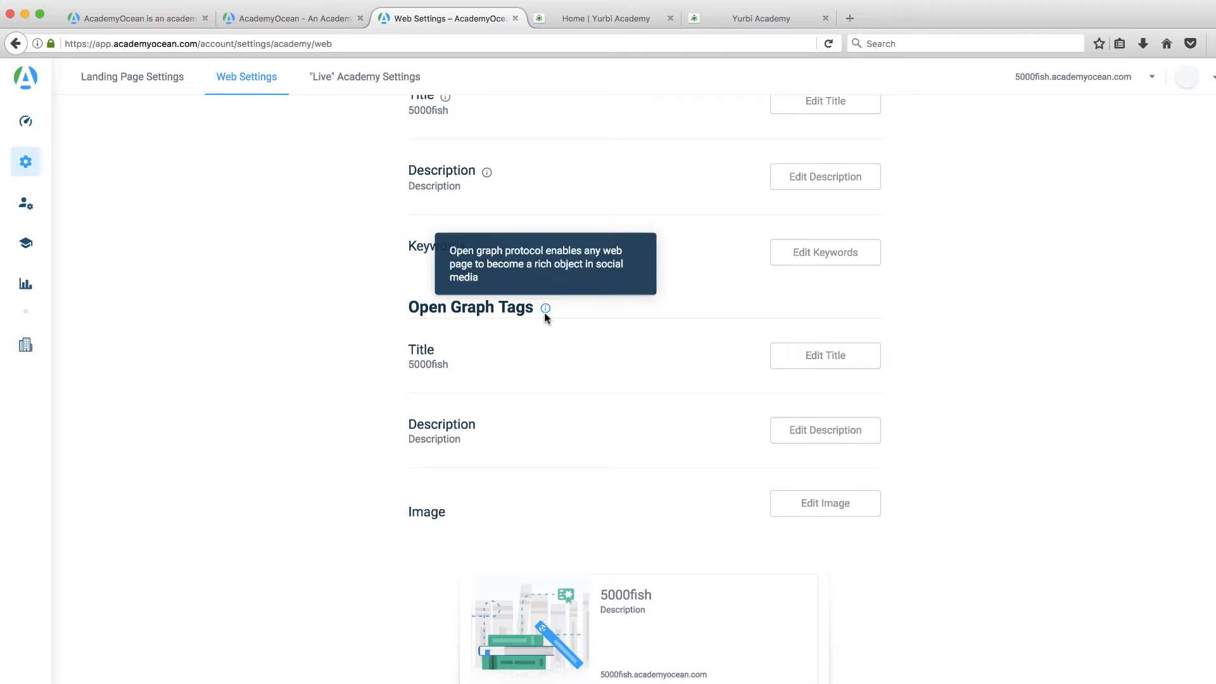
scroll("down", 3)
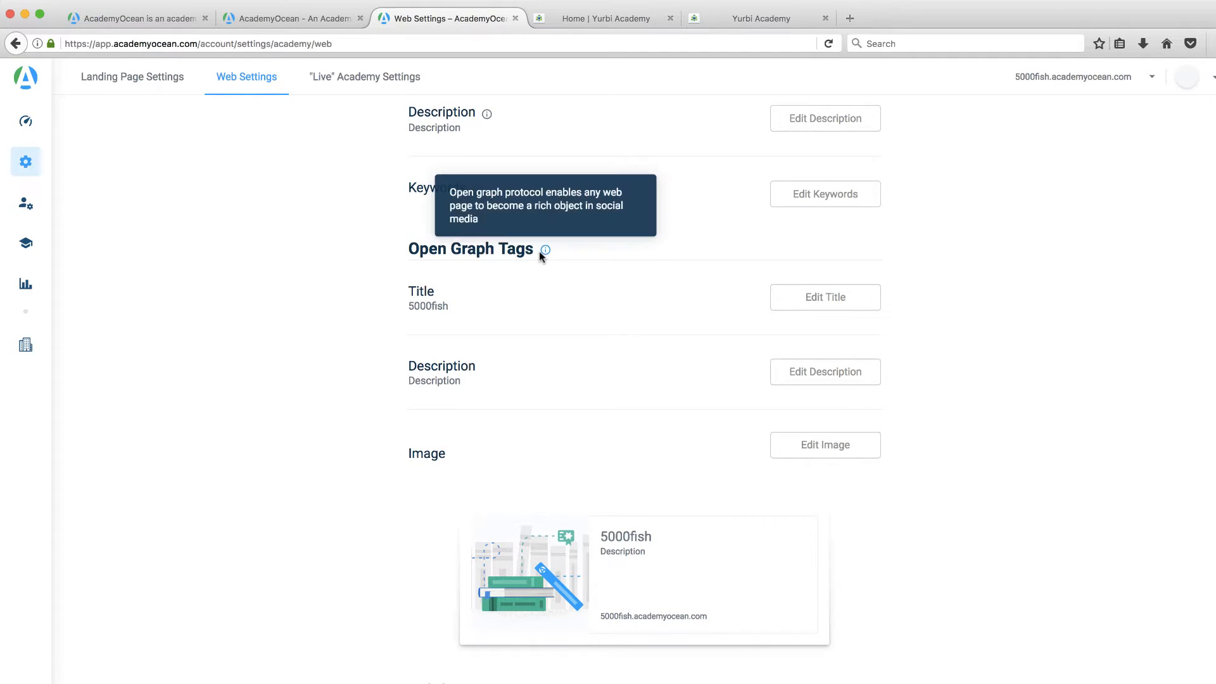
scroll("down", 3)
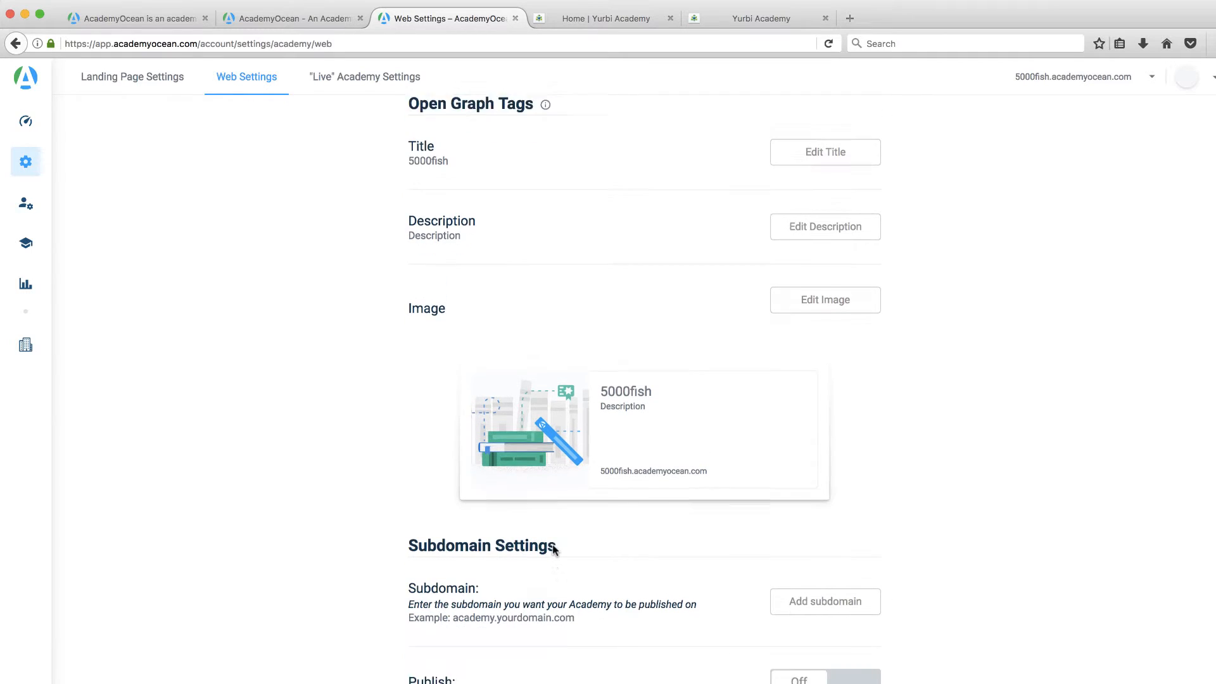
scroll("down", 3)
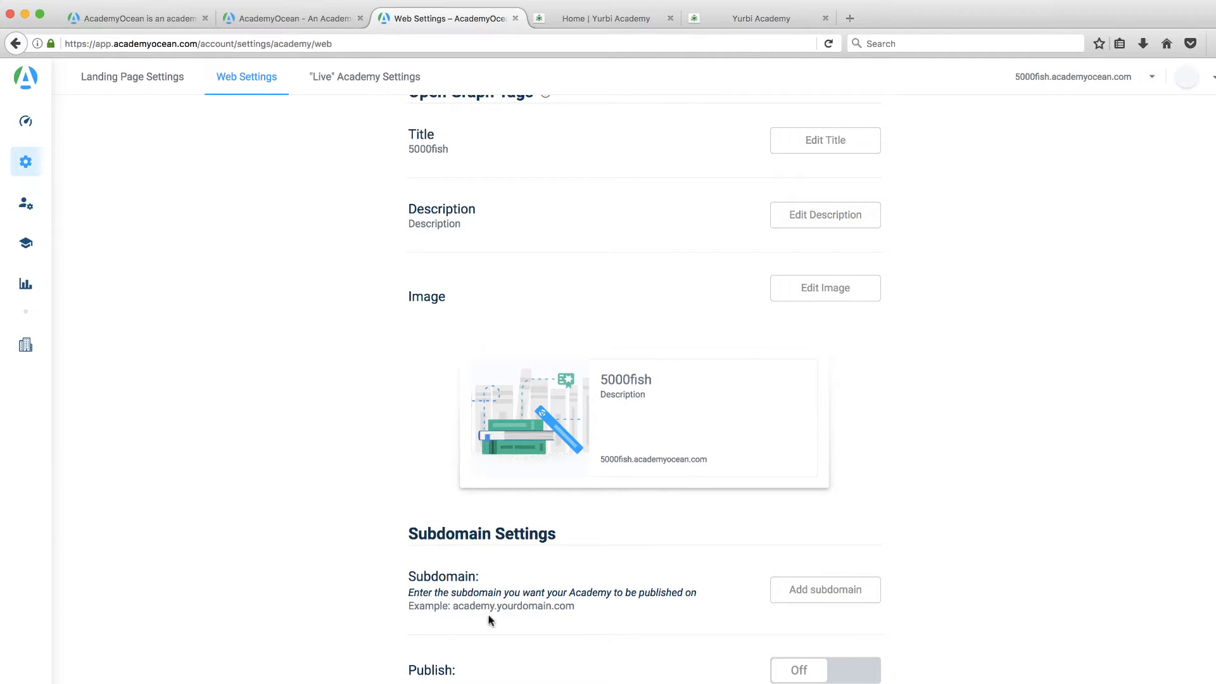
mouse_move(528, 586)
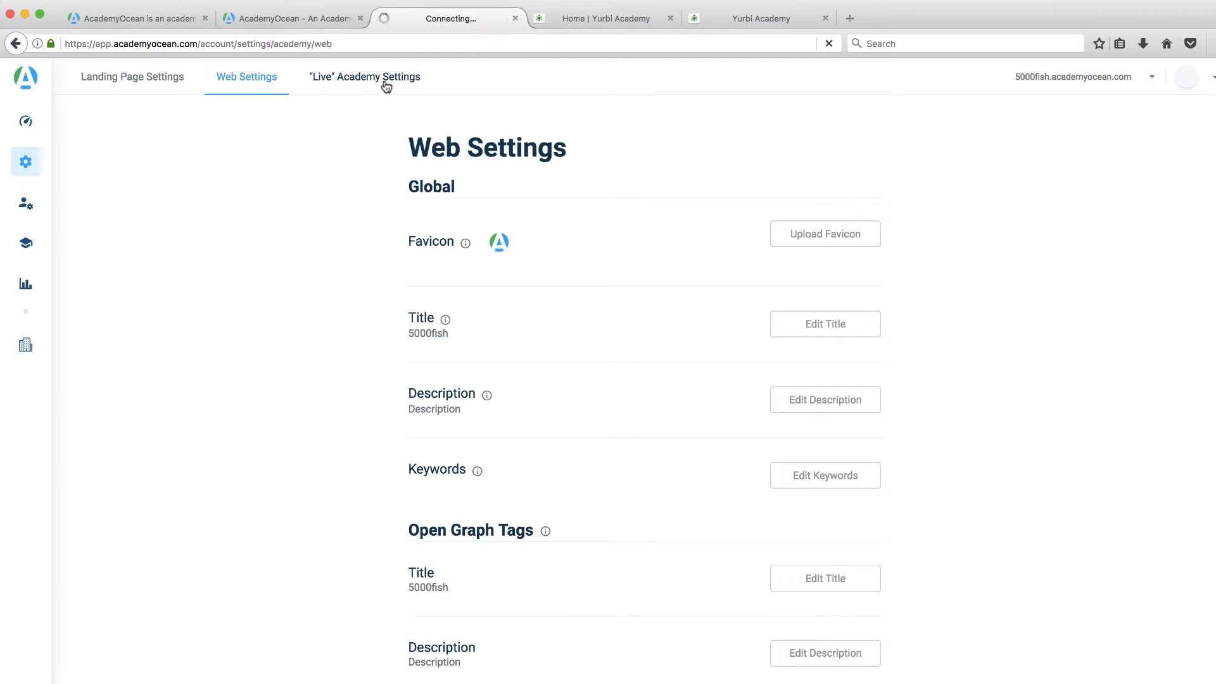
Step: View the Live academy course and lesson preference toggles, all switched off
left_click(363, 77)
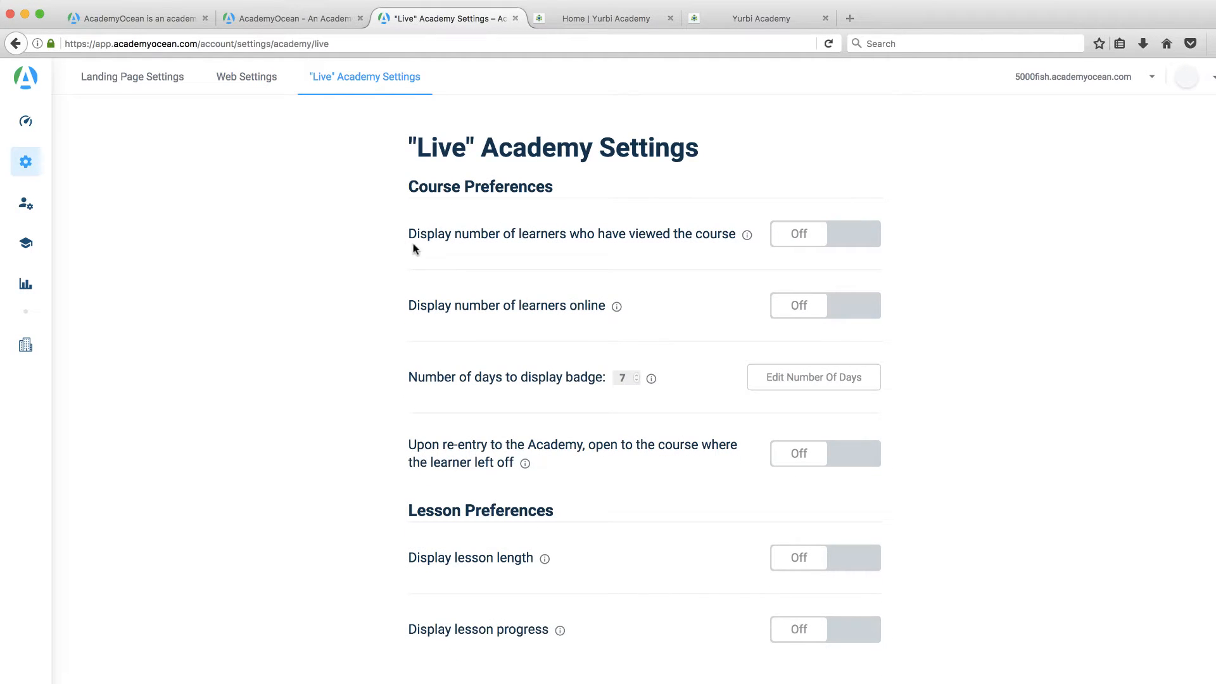
mouse_move(500, 221)
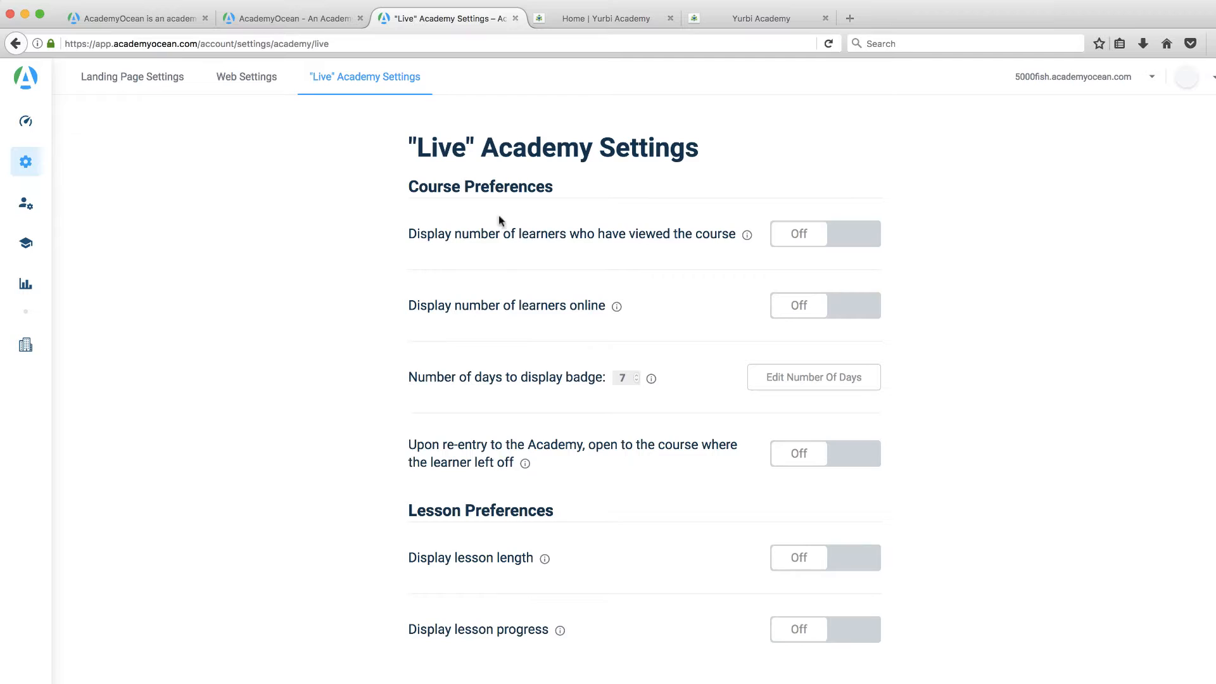
mouse_move(657, 589)
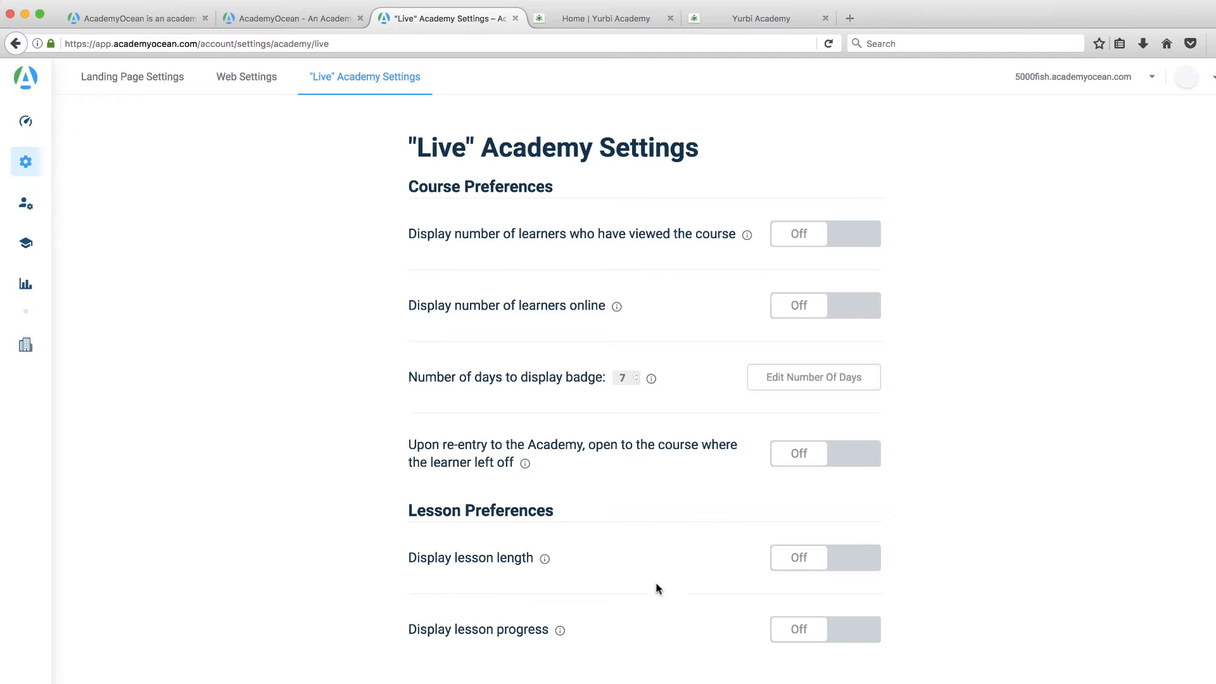
mouse_move(533, 327)
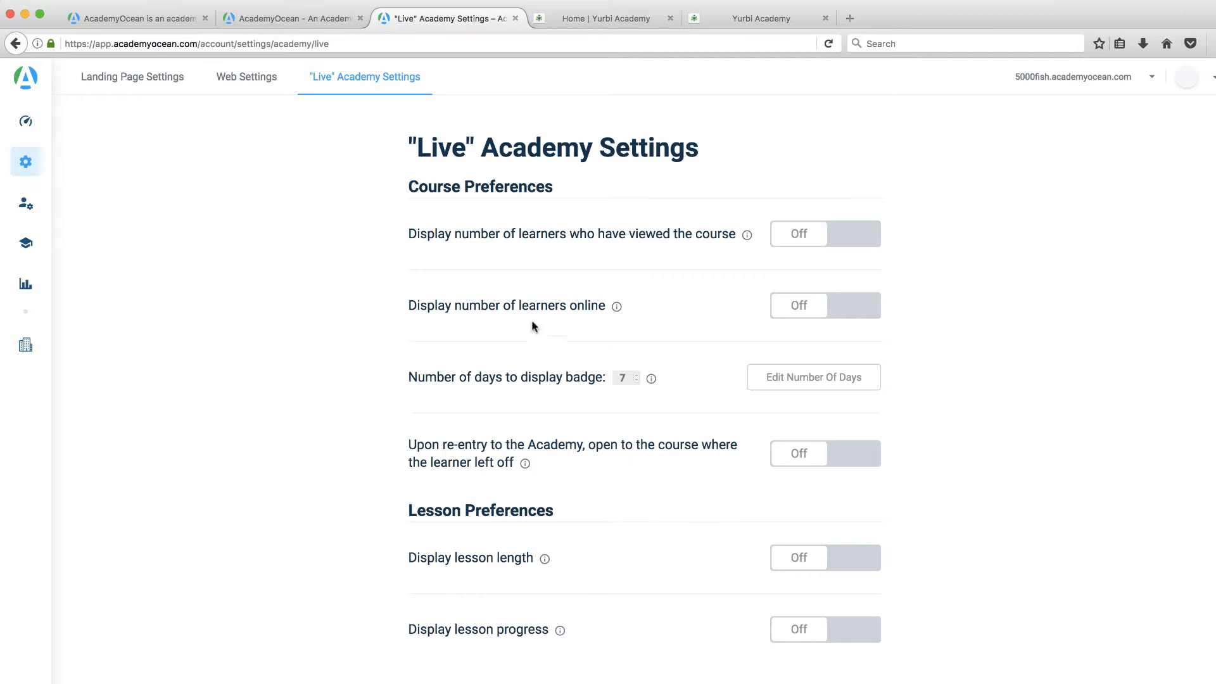
left_click(26, 203)
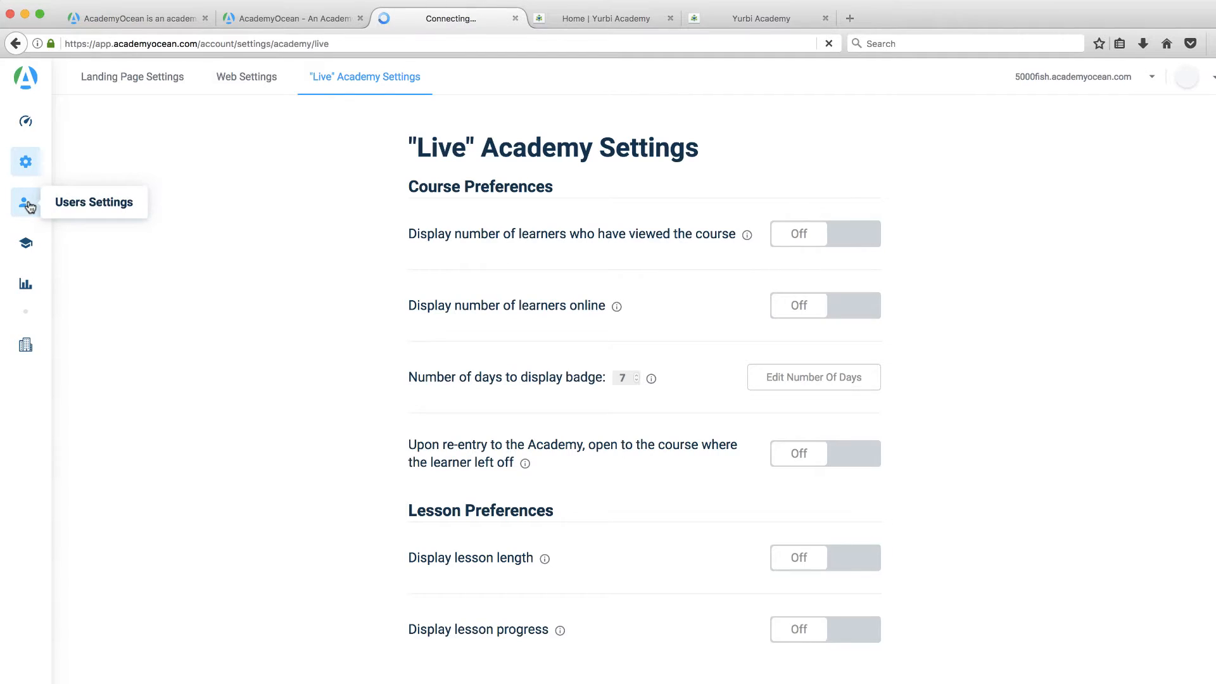
Step: Check the Admin and Editor roles in the New User form and close it unsent
left_click(25, 202)
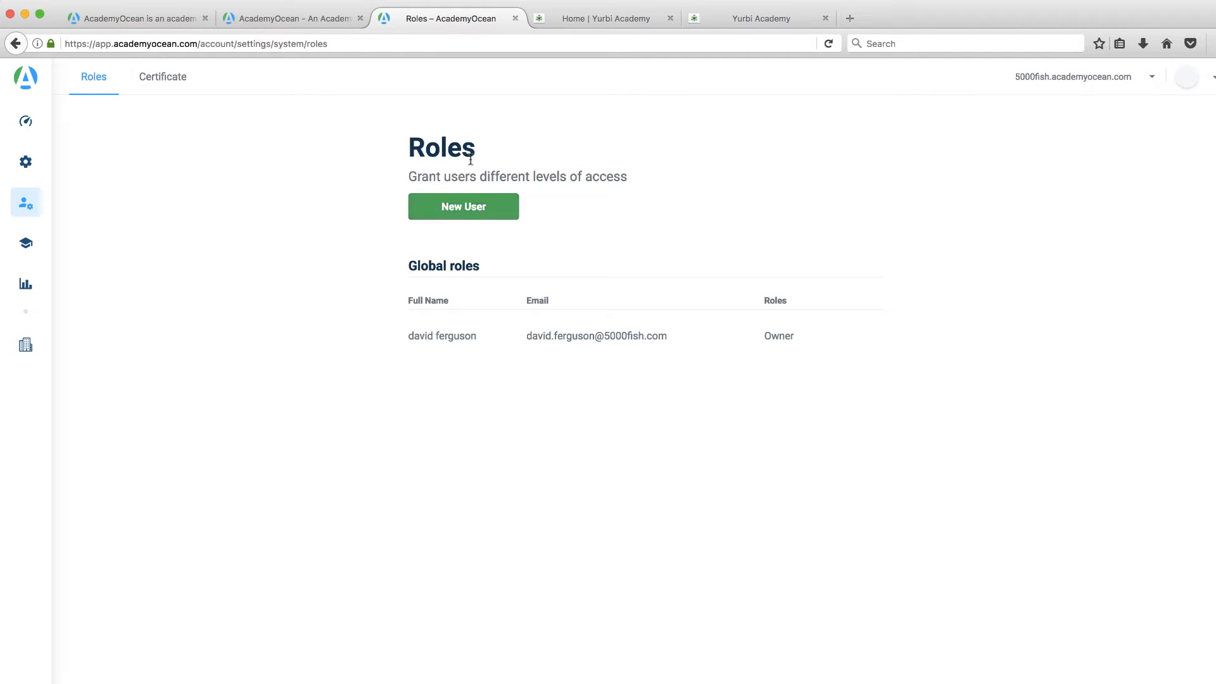
left_click(463, 206)
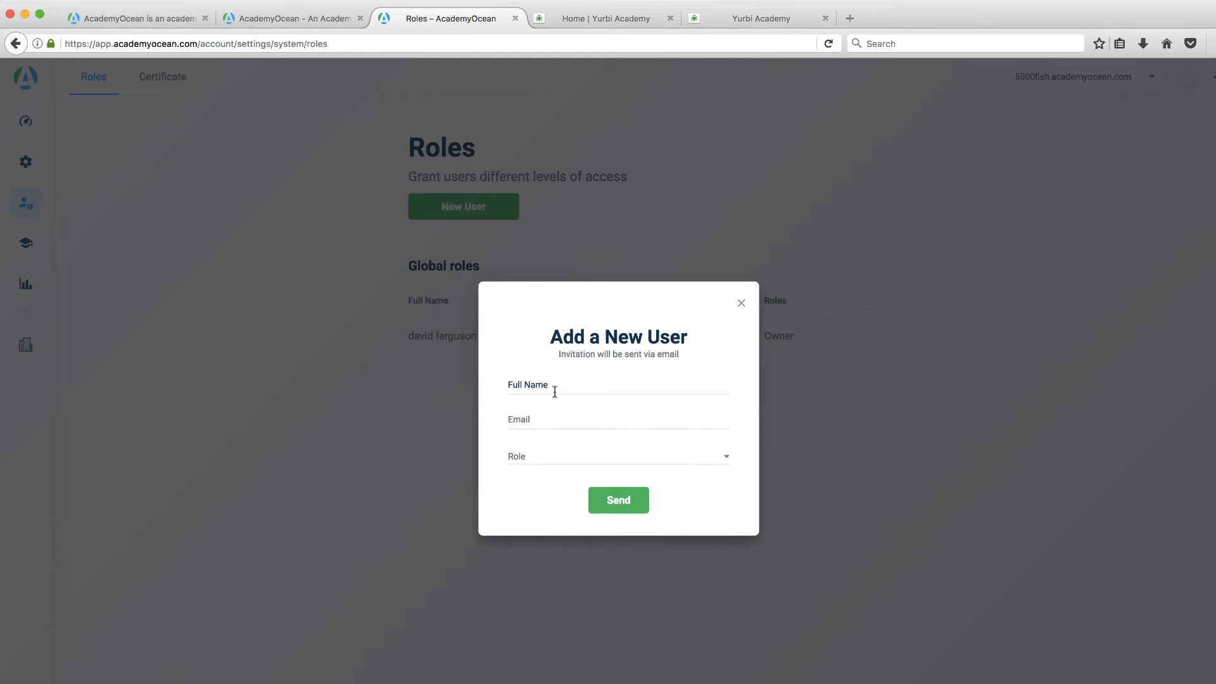
left_click(618, 456)
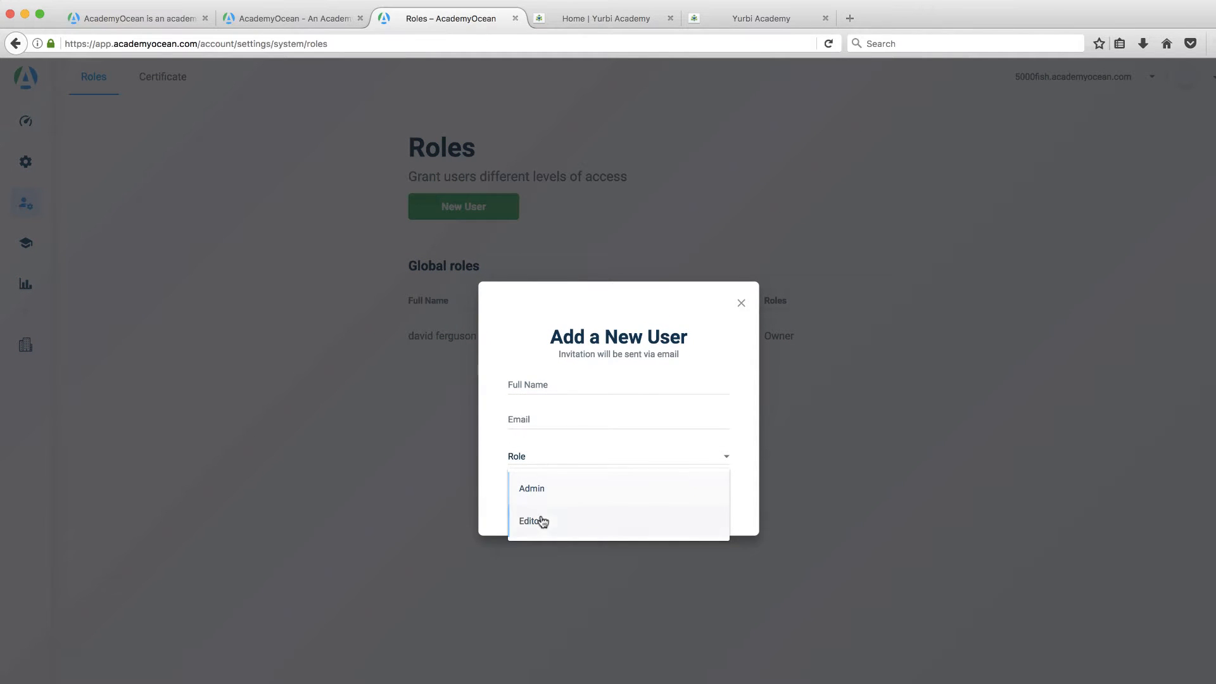
mouse_move(742, 305)
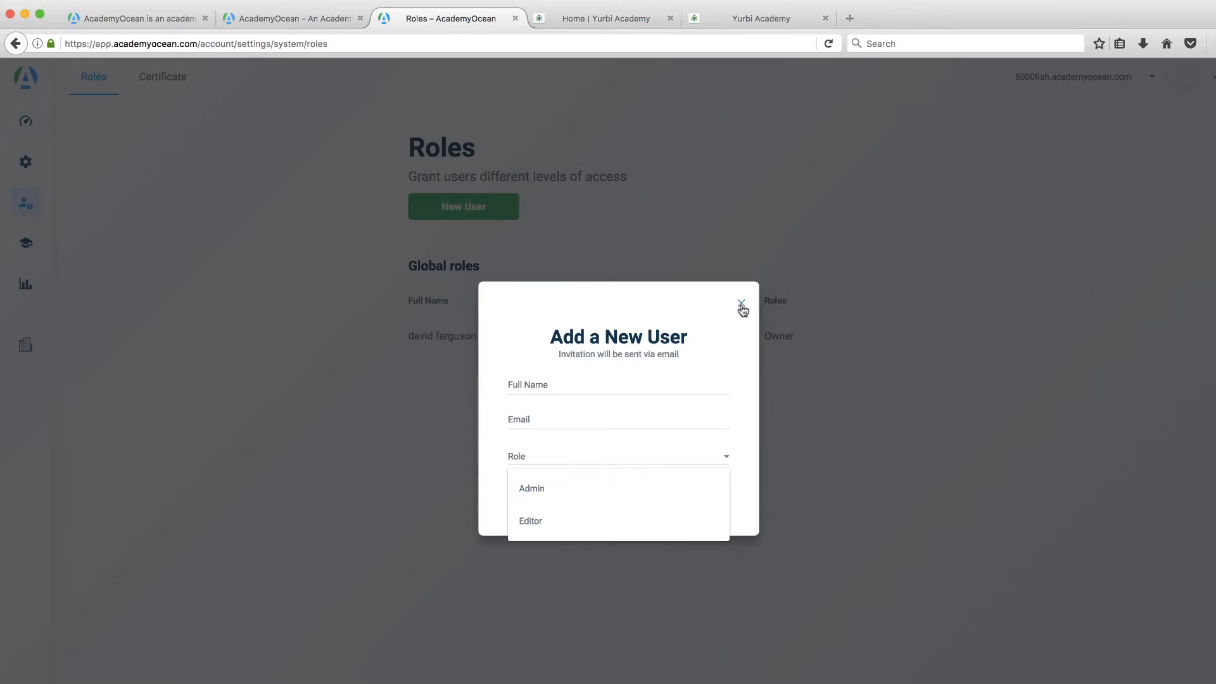
left_click(741, 304)
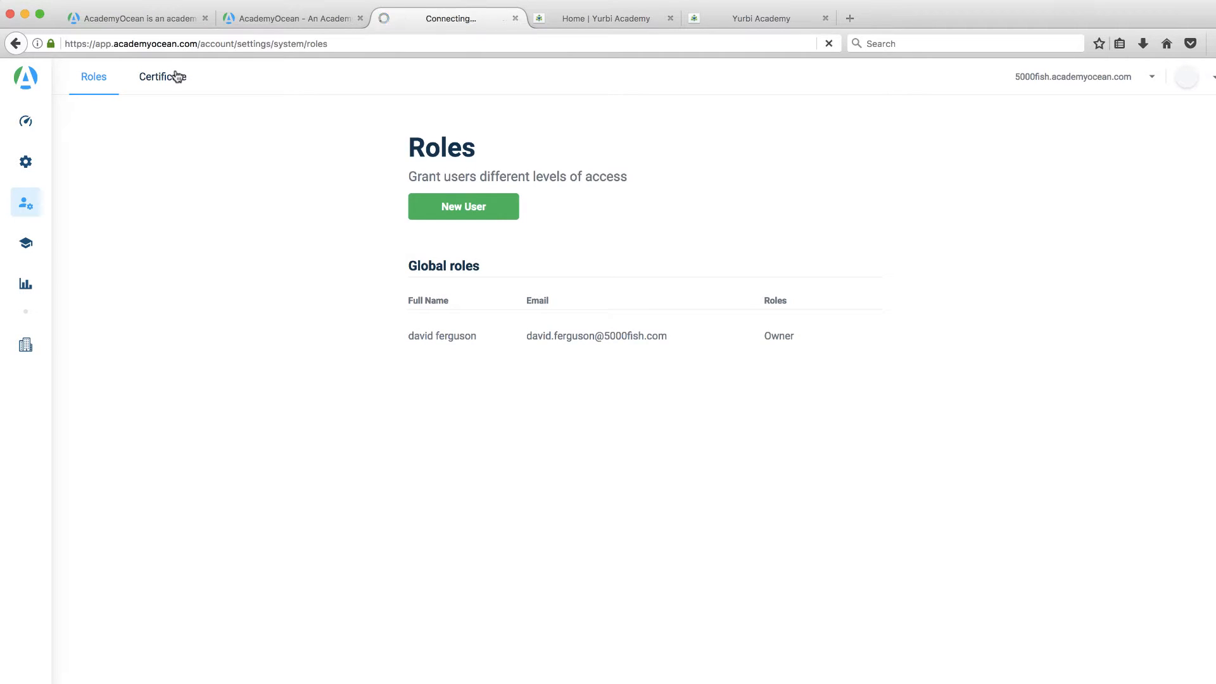
left_click(162, 77)
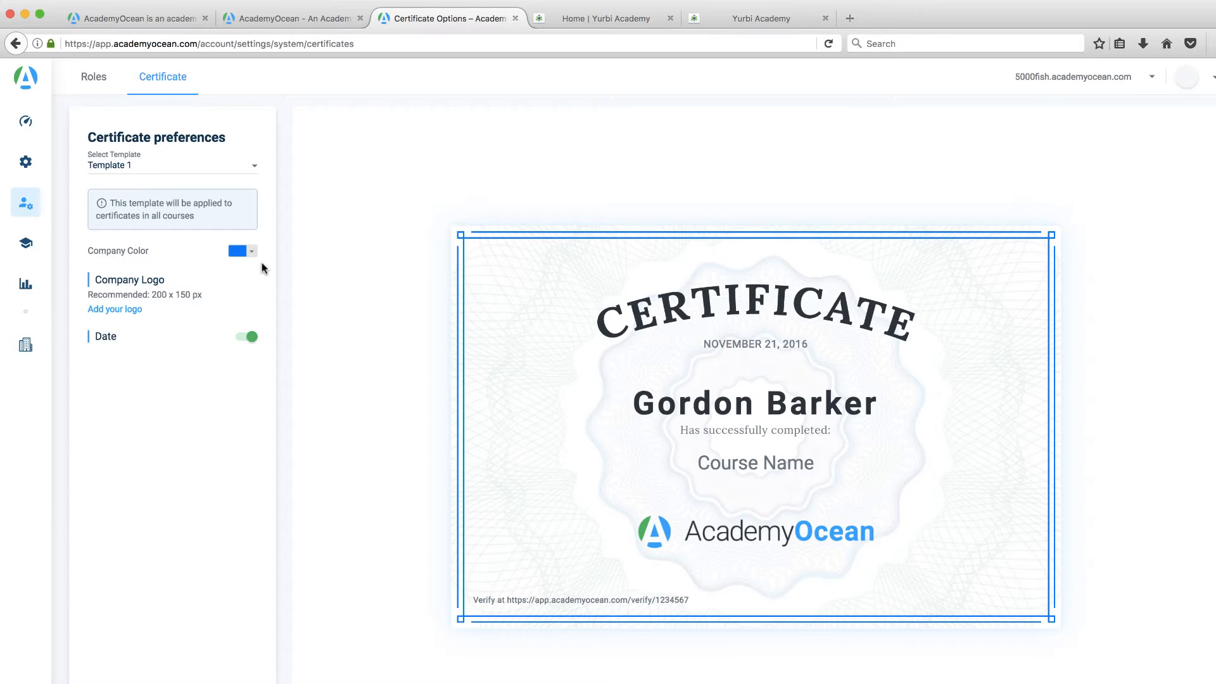
mouse_move(458, 349)
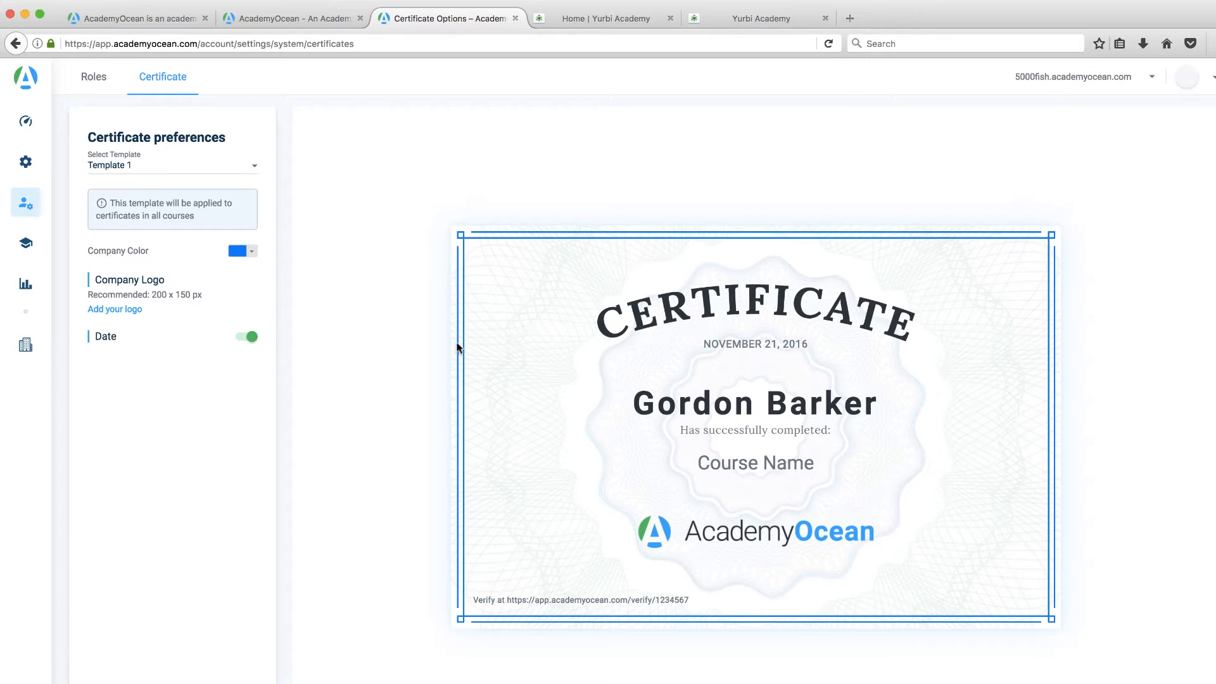
mouse_move(521, 366)
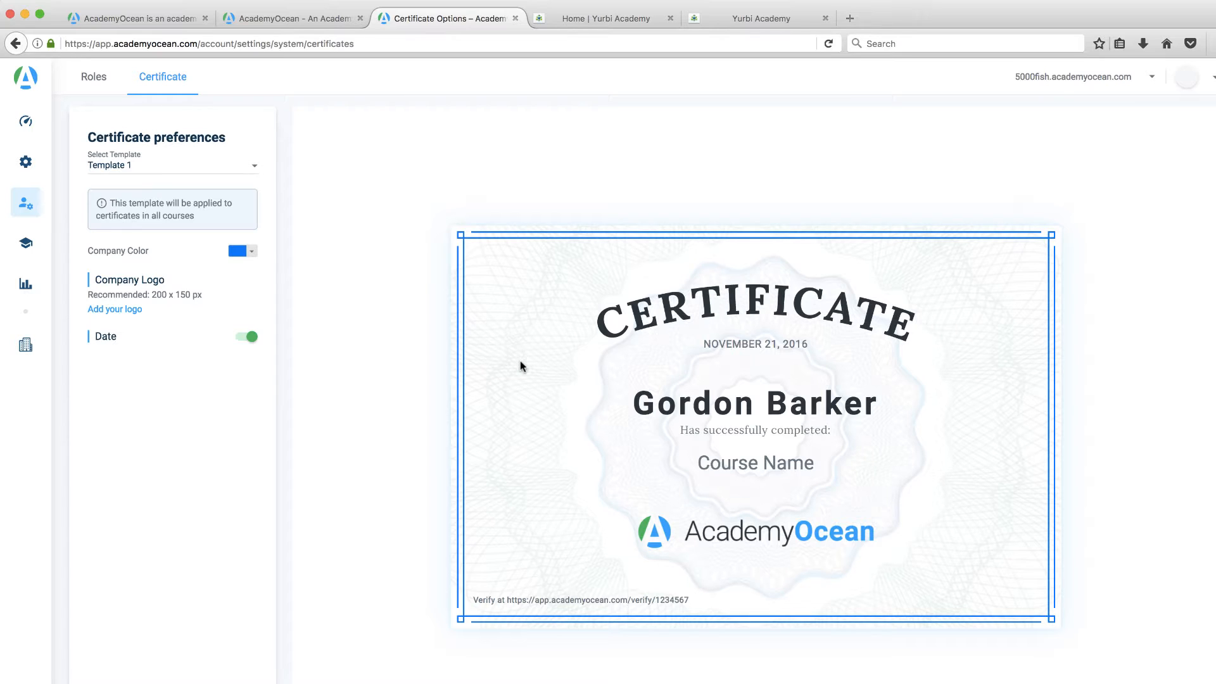
mouse_move(25, 243)
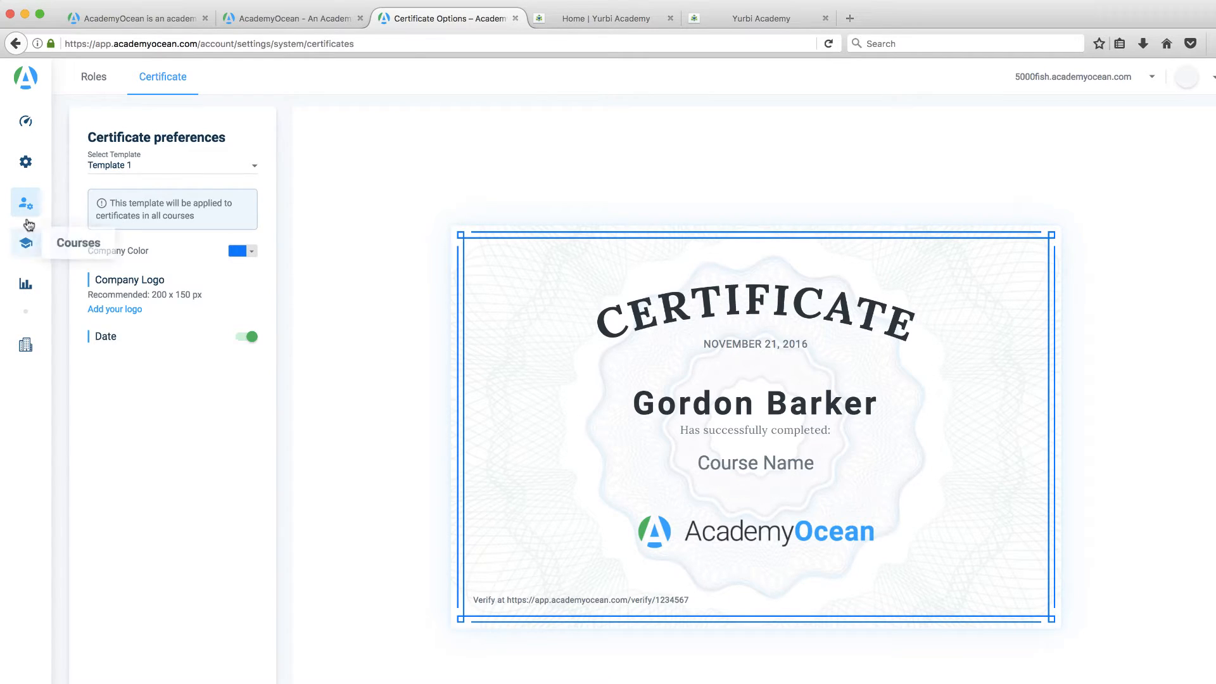
mouse_move(435, 385)
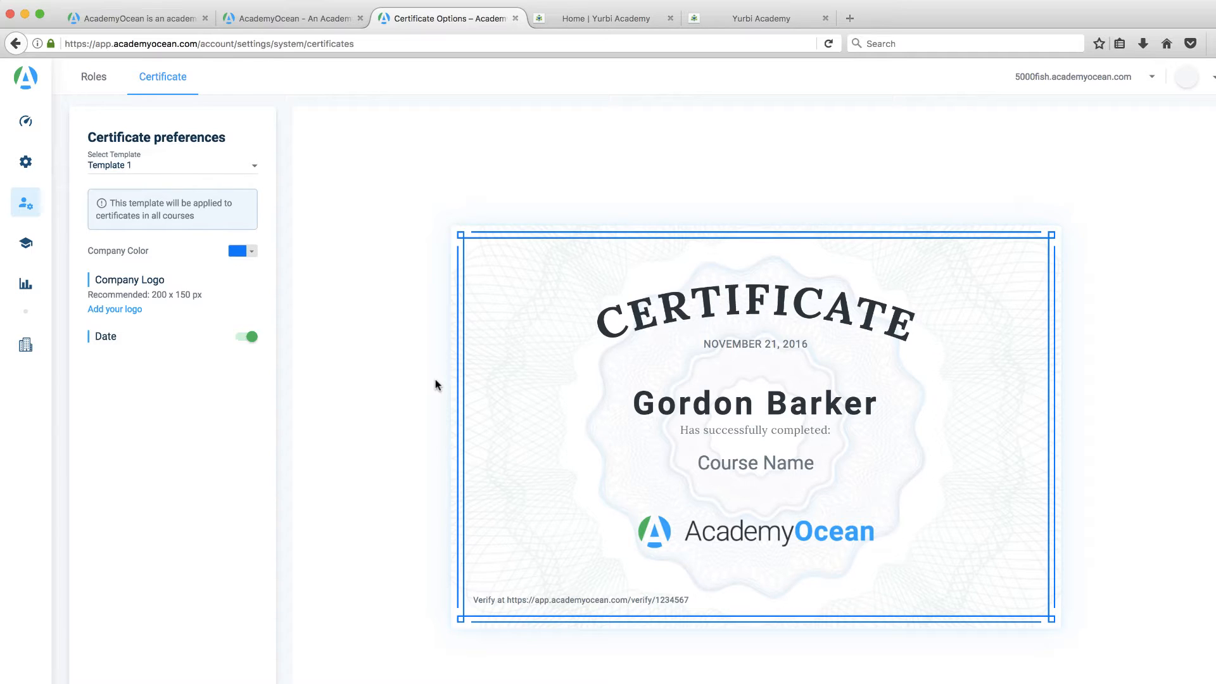
Step: Leave the Template 1 certificate preferences and head to the Courses page
left_click(26, 243)
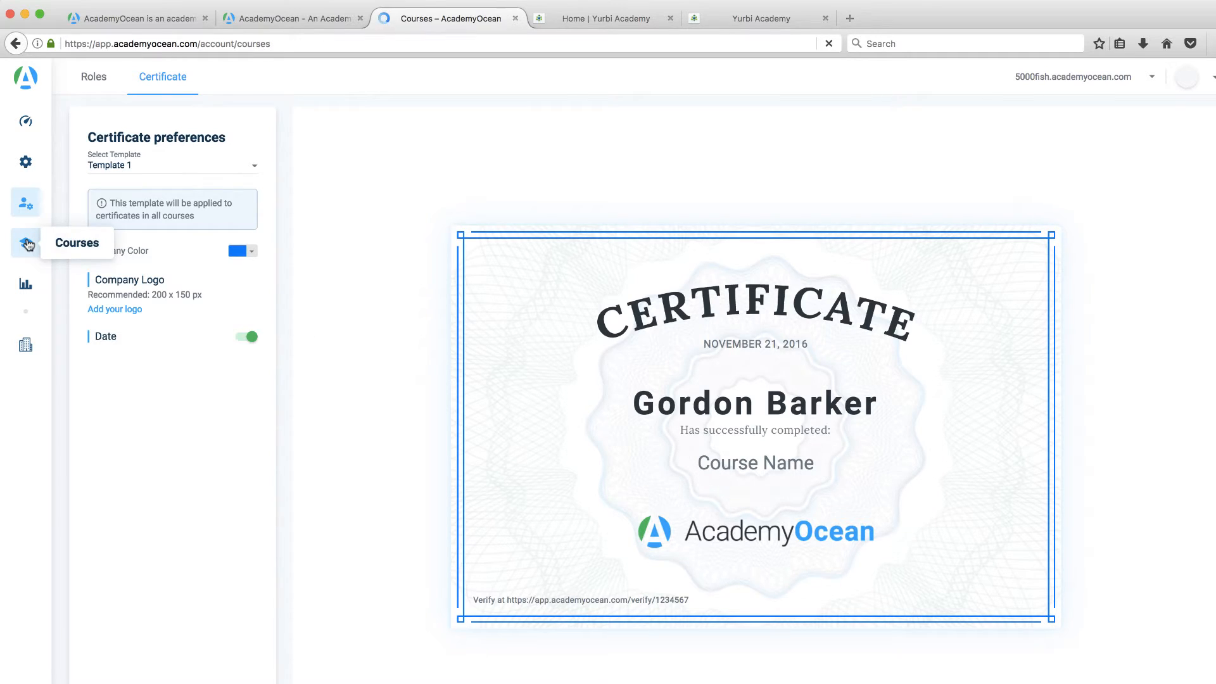
Step: Review the zeroed learner, funnel and certificate statistics, then the Enterprise upgrade offer
left_click(26, 244)
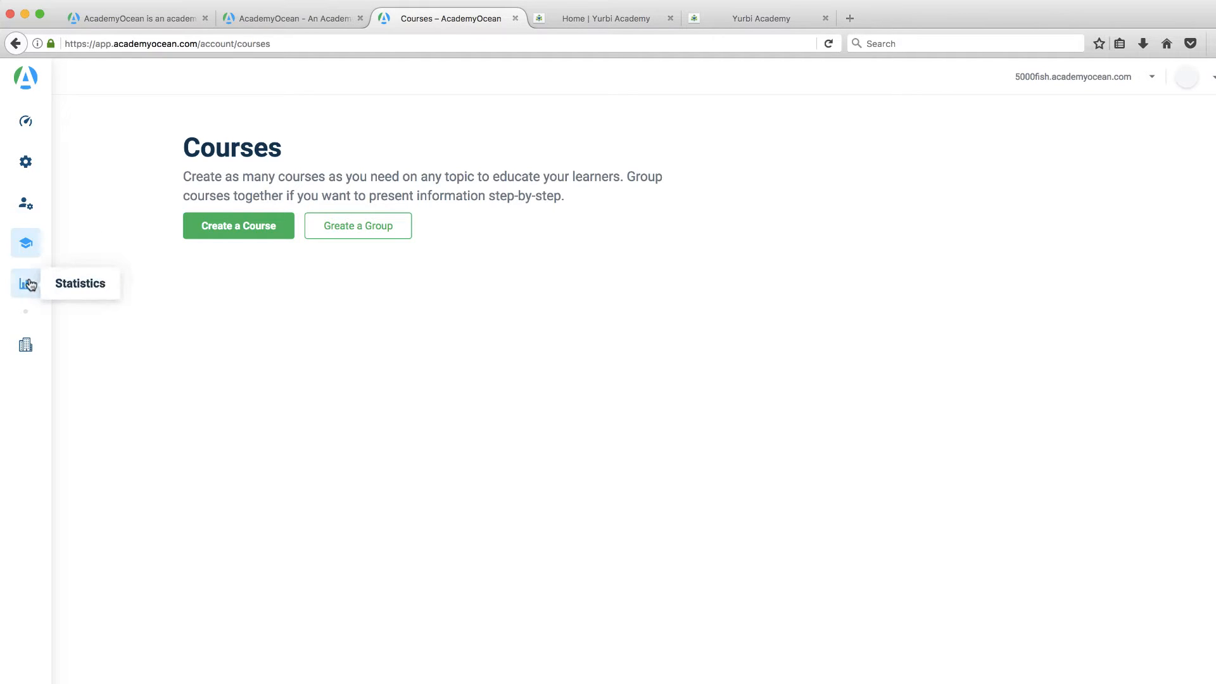
left_click(25, 283)
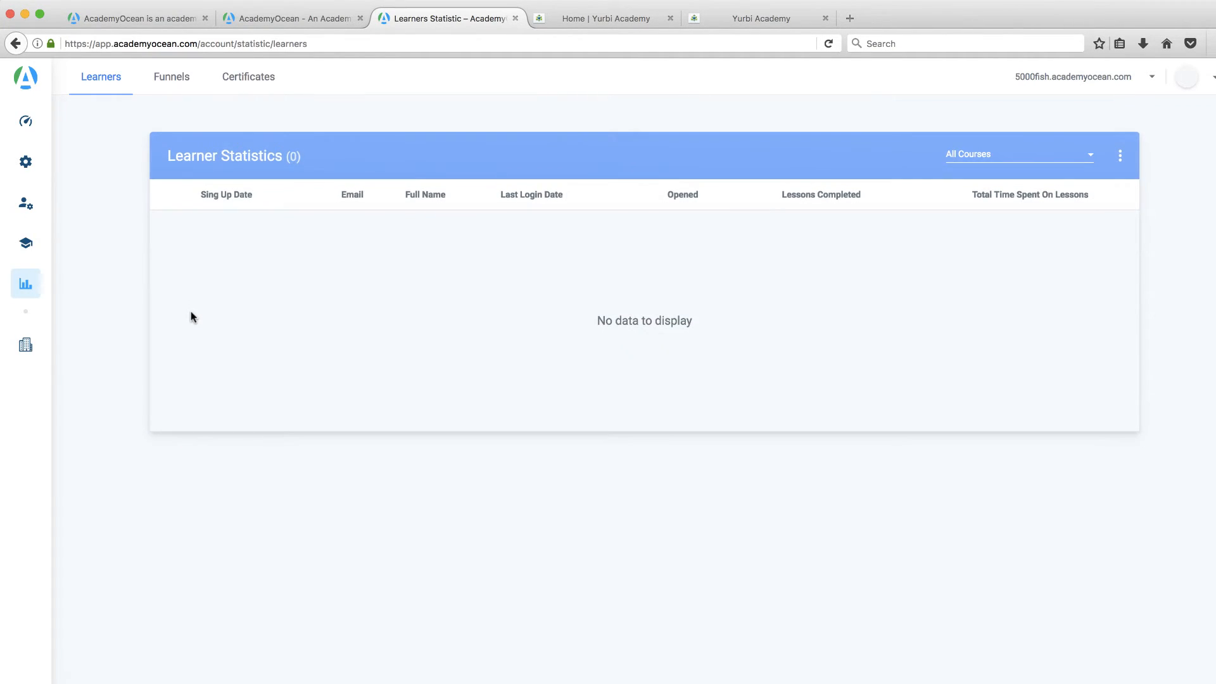
mouse_move(171, 77)
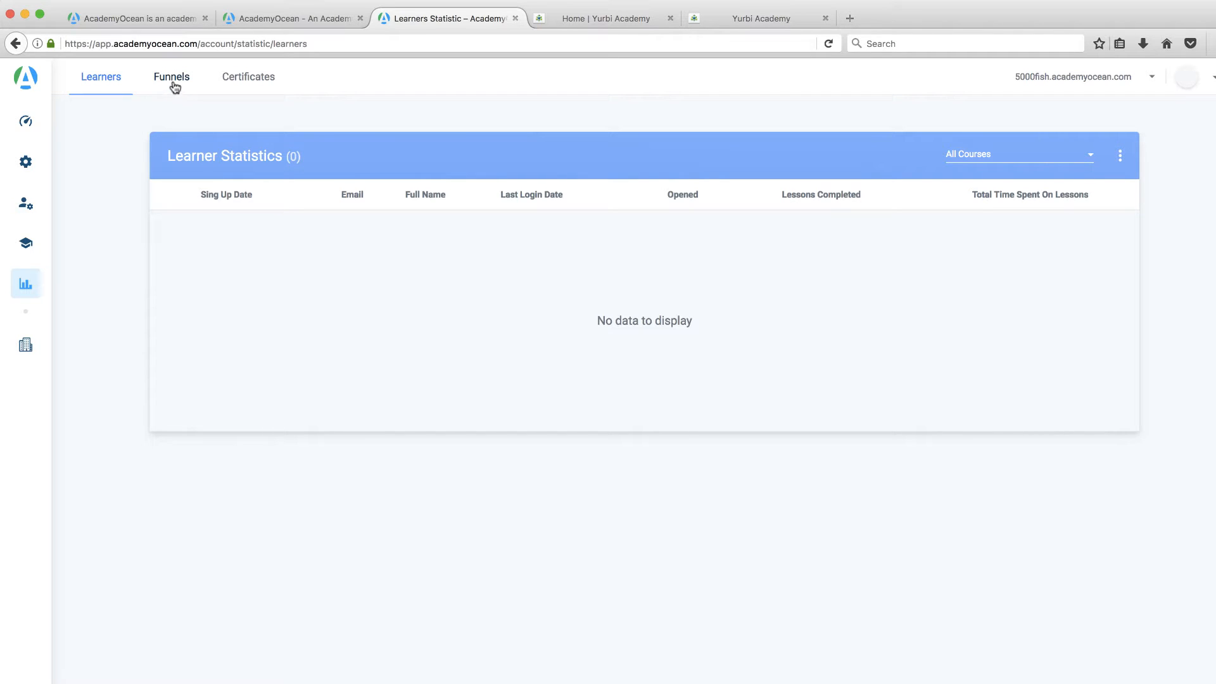
left_click(171, 76)
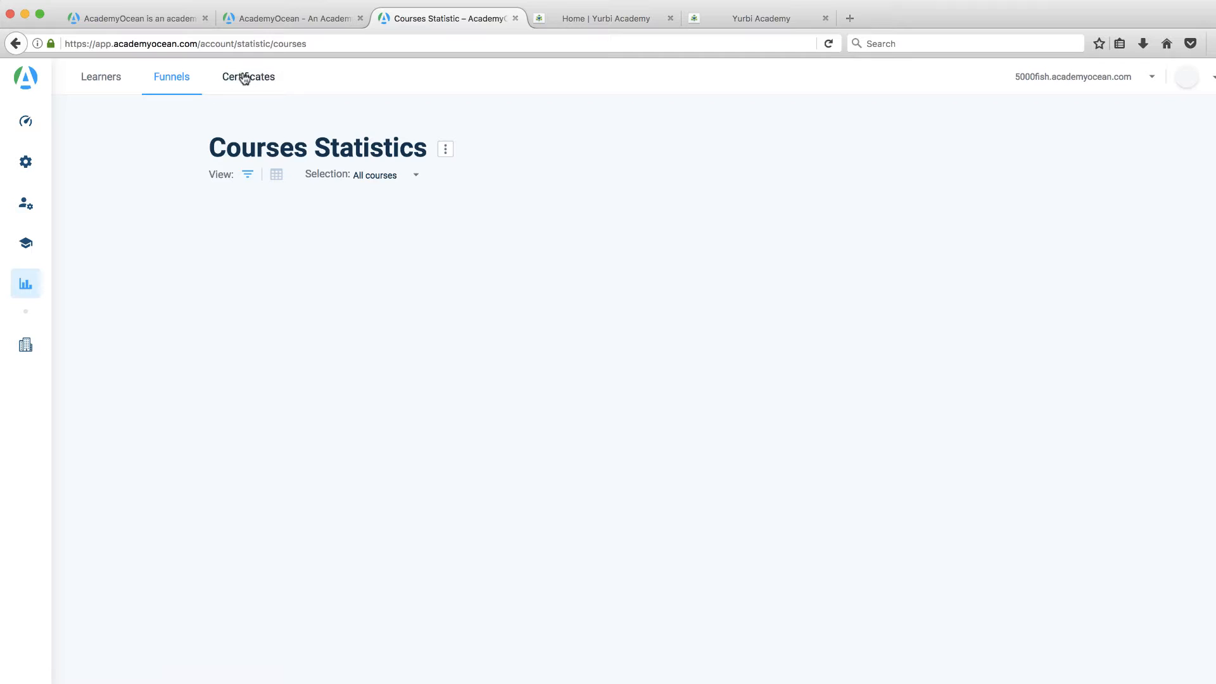
left_click(248, 77)
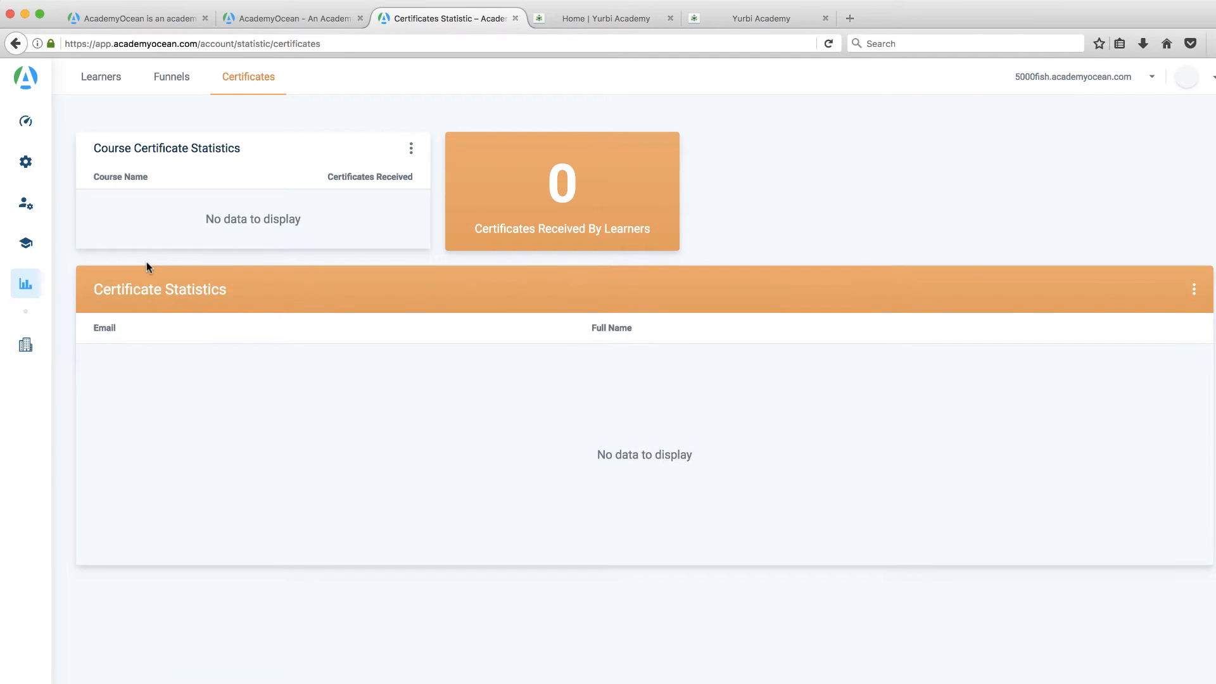
mouse_move(25, 345)
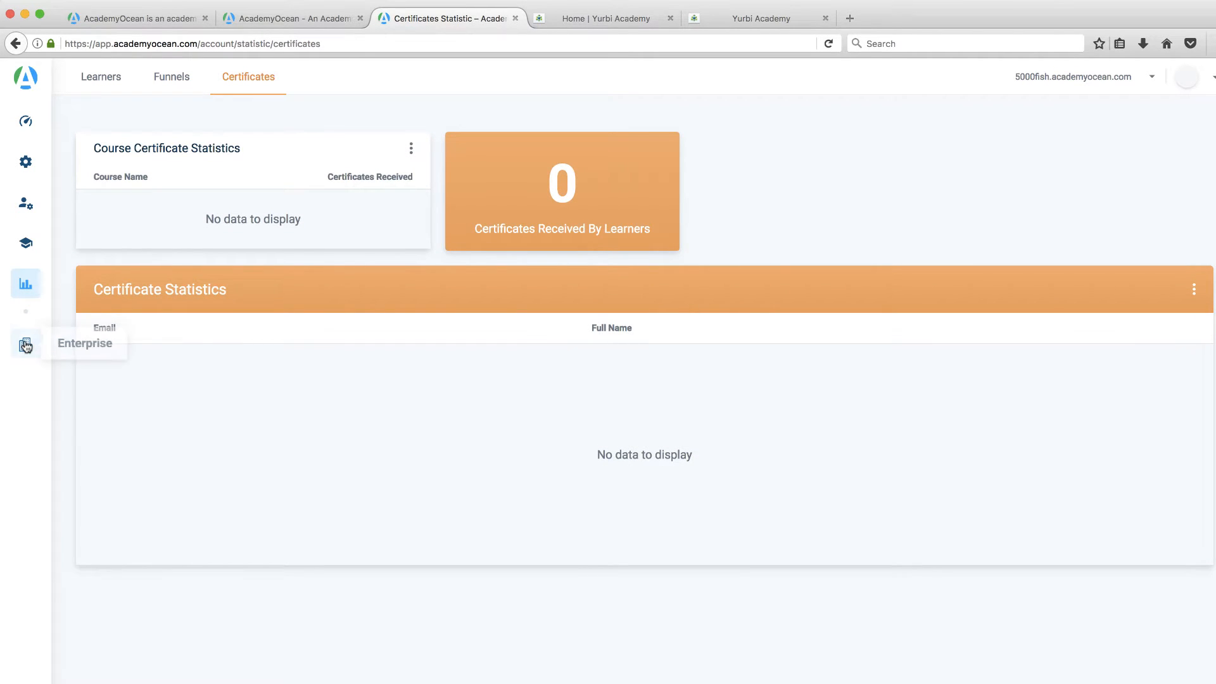
left_click(26, 345)
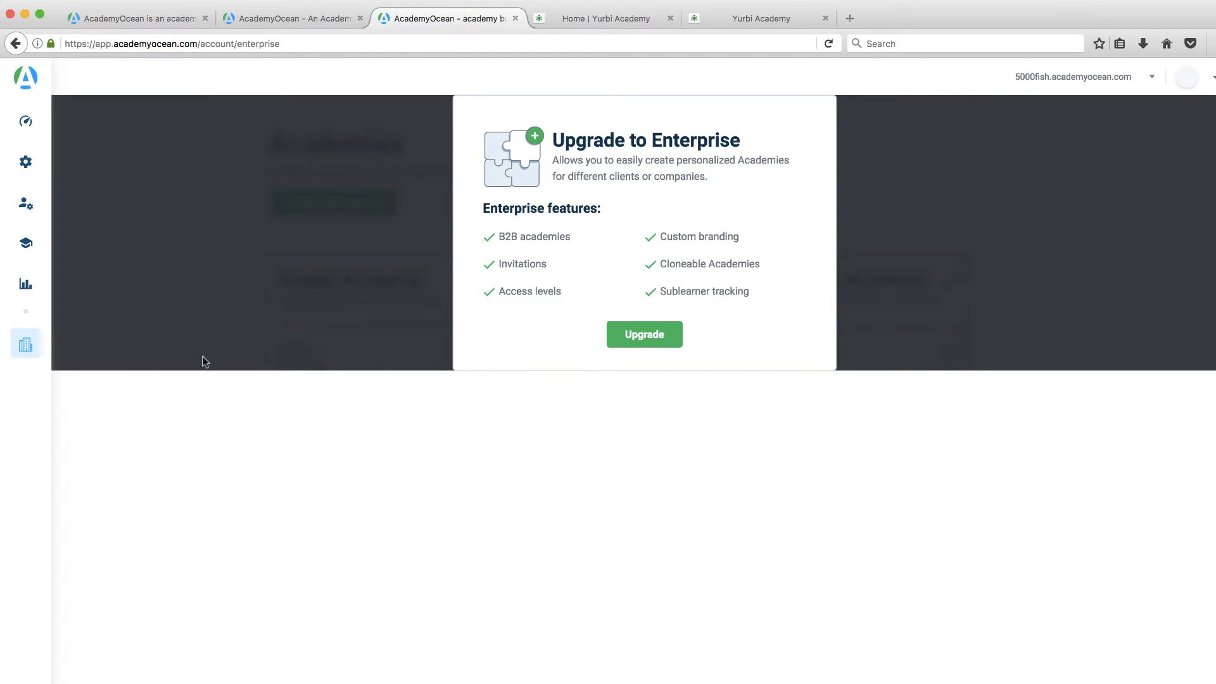
mouse_move(509, 326)
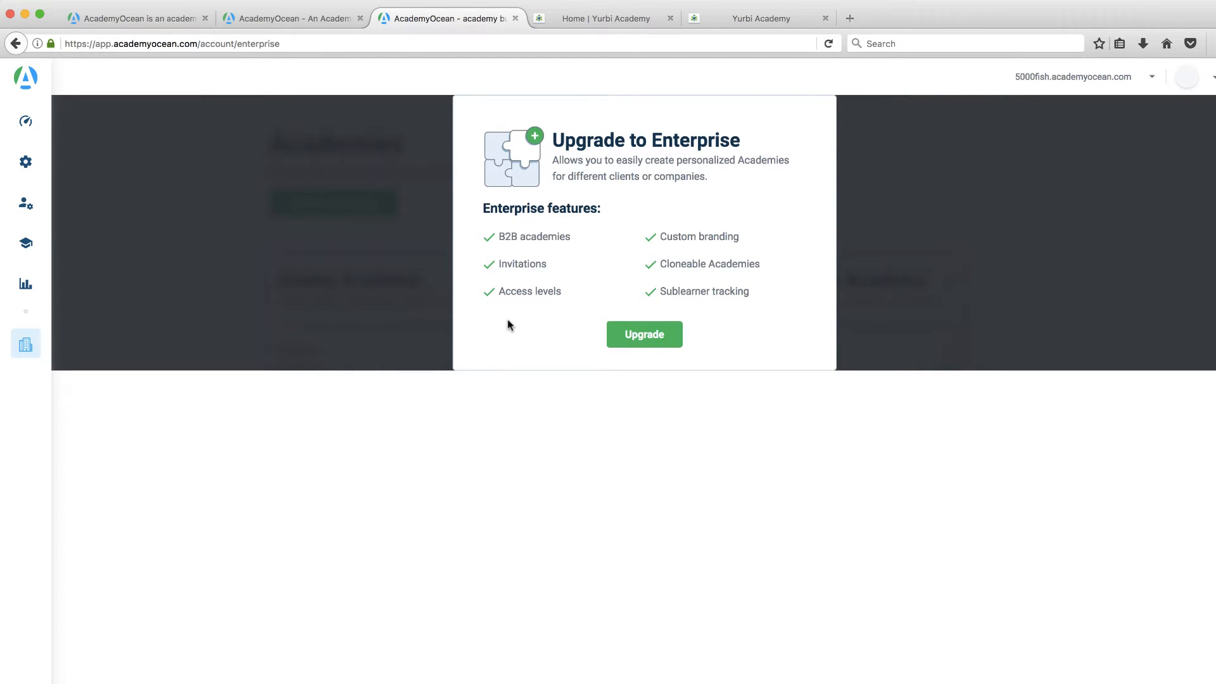
mouse_move(538, 205)
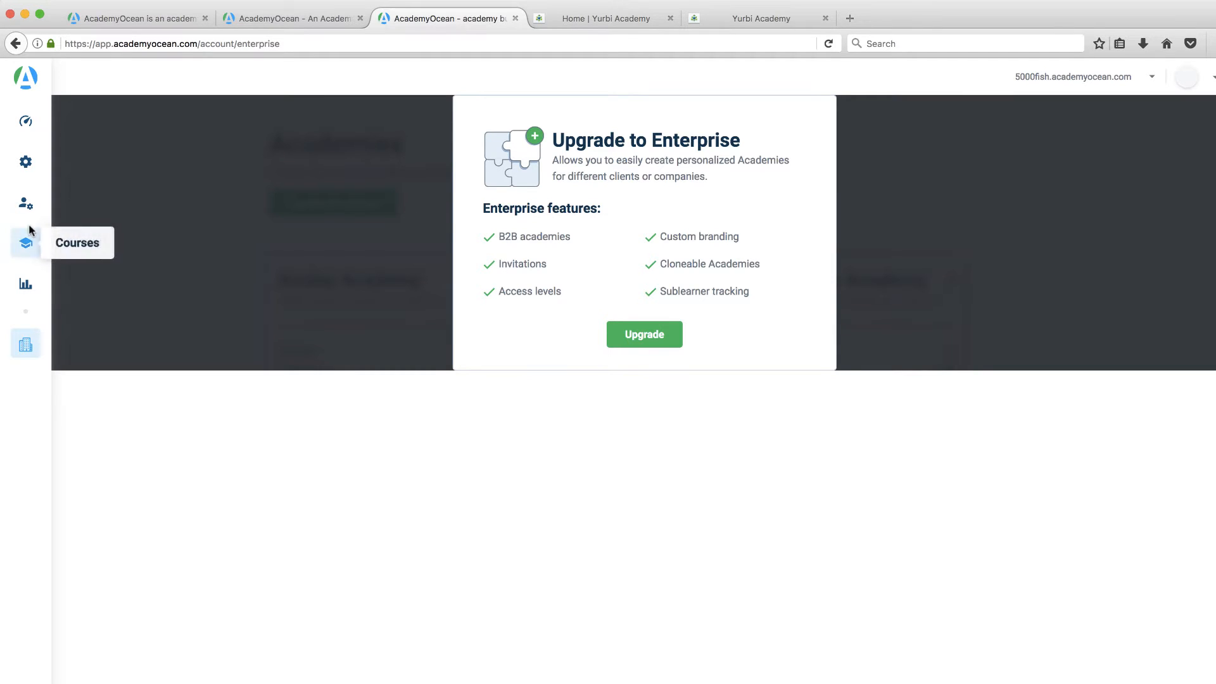
Step: Start a New Course form from the Courses page
left_click(26, 243)
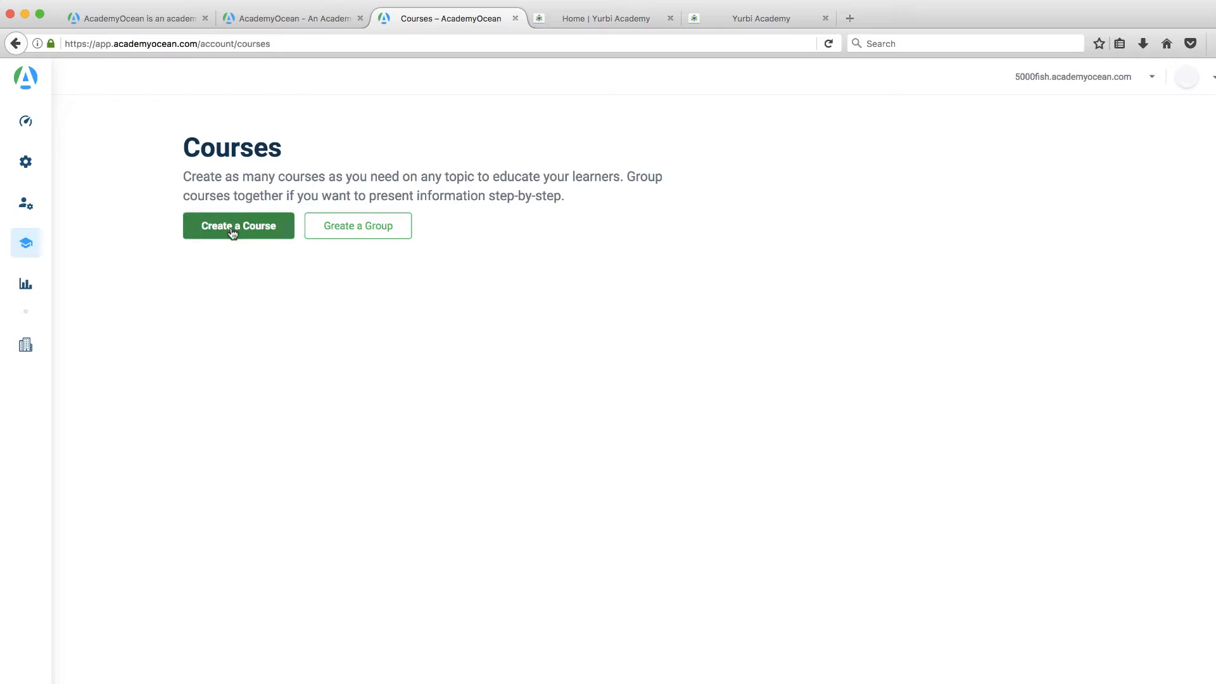
left_click(238, 225)
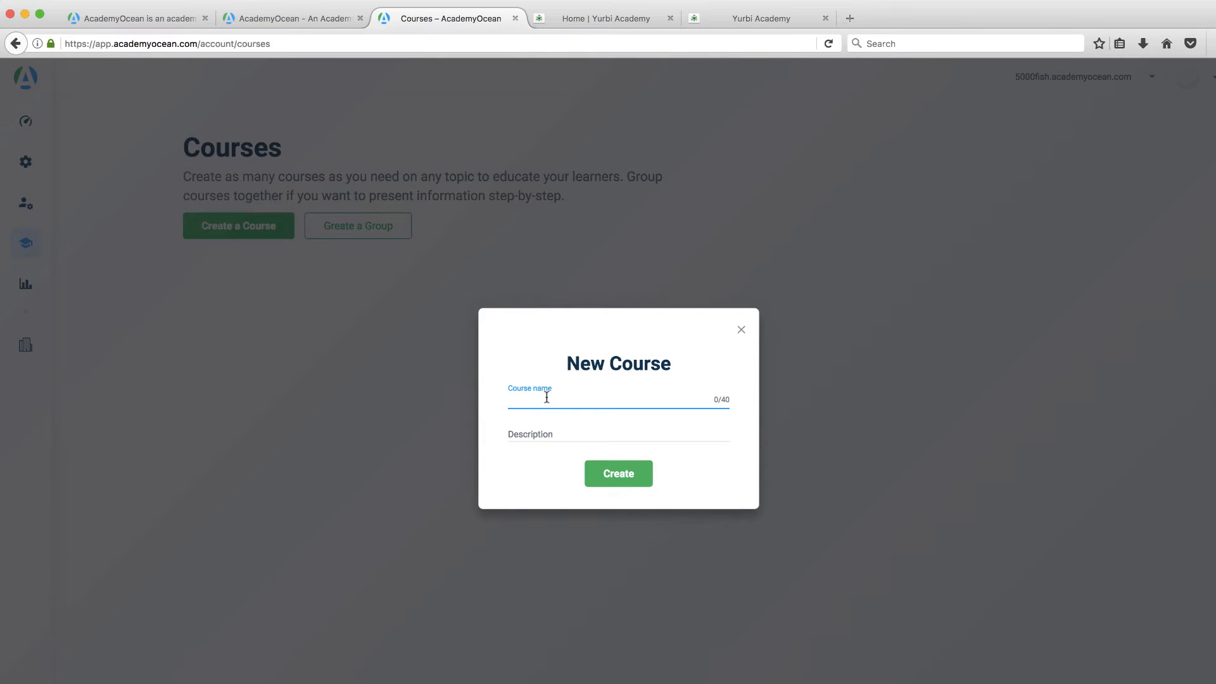
Step: Create the 'How to Install Yurbi' course with an example description
type("How to Install Yurbi")
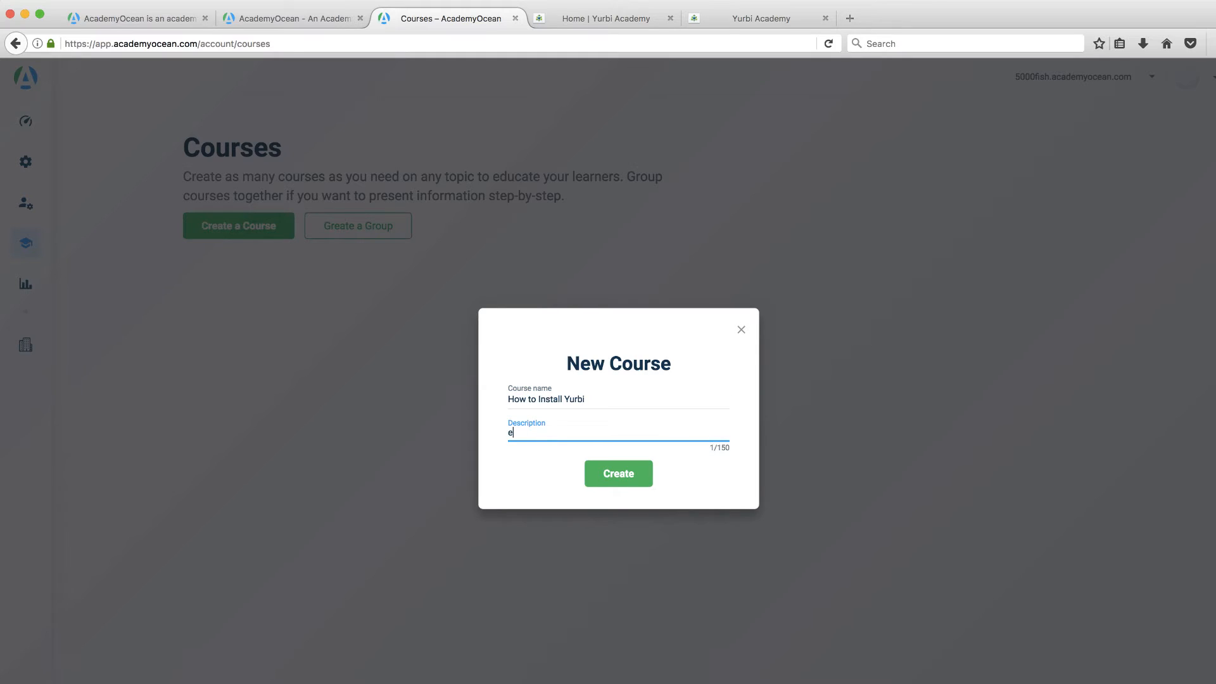
type("xample")
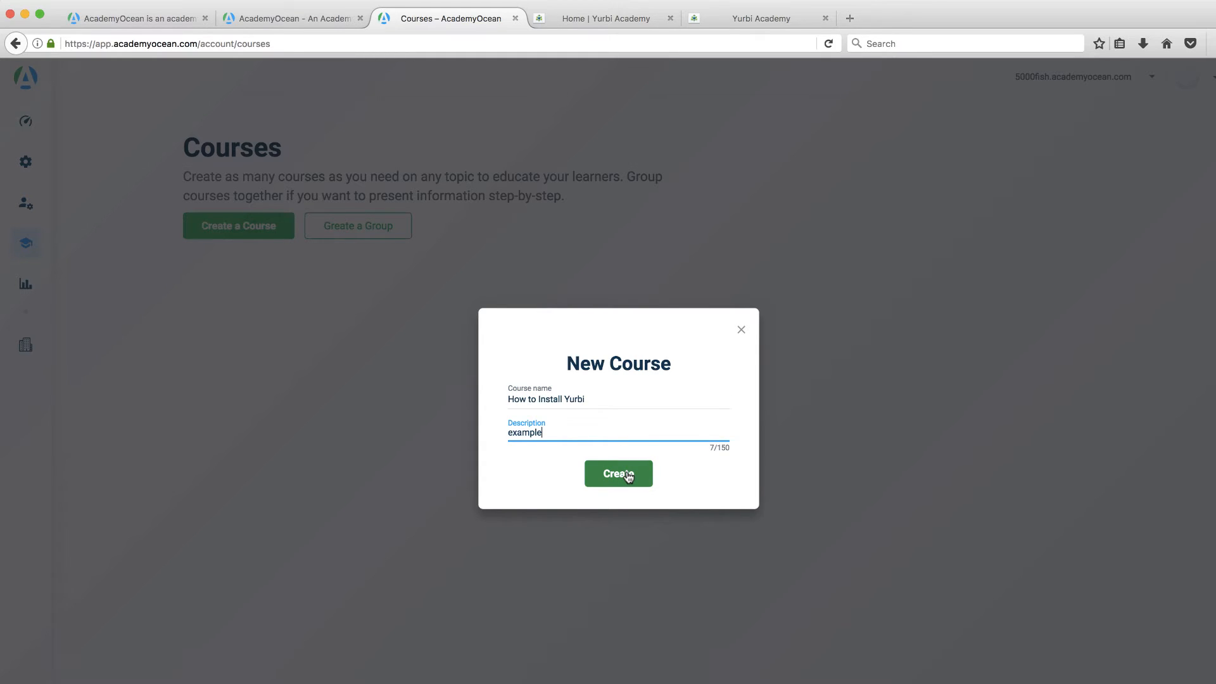
left_click(618, 473)
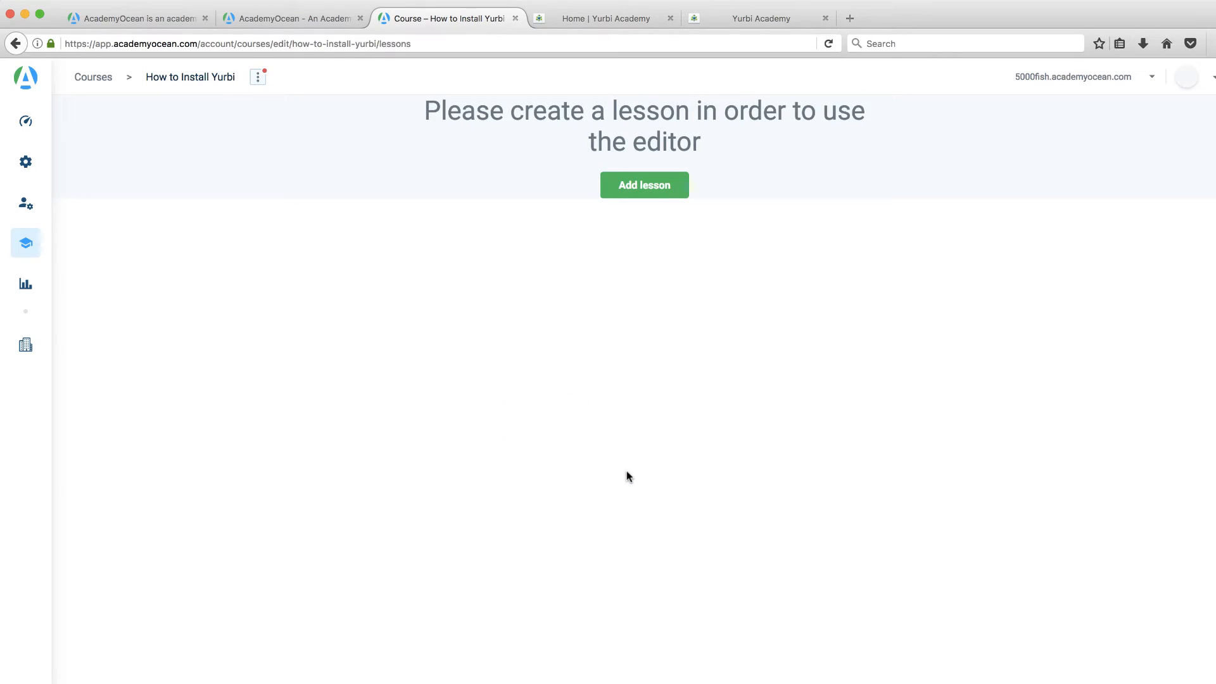
mouse_move(462, 159)
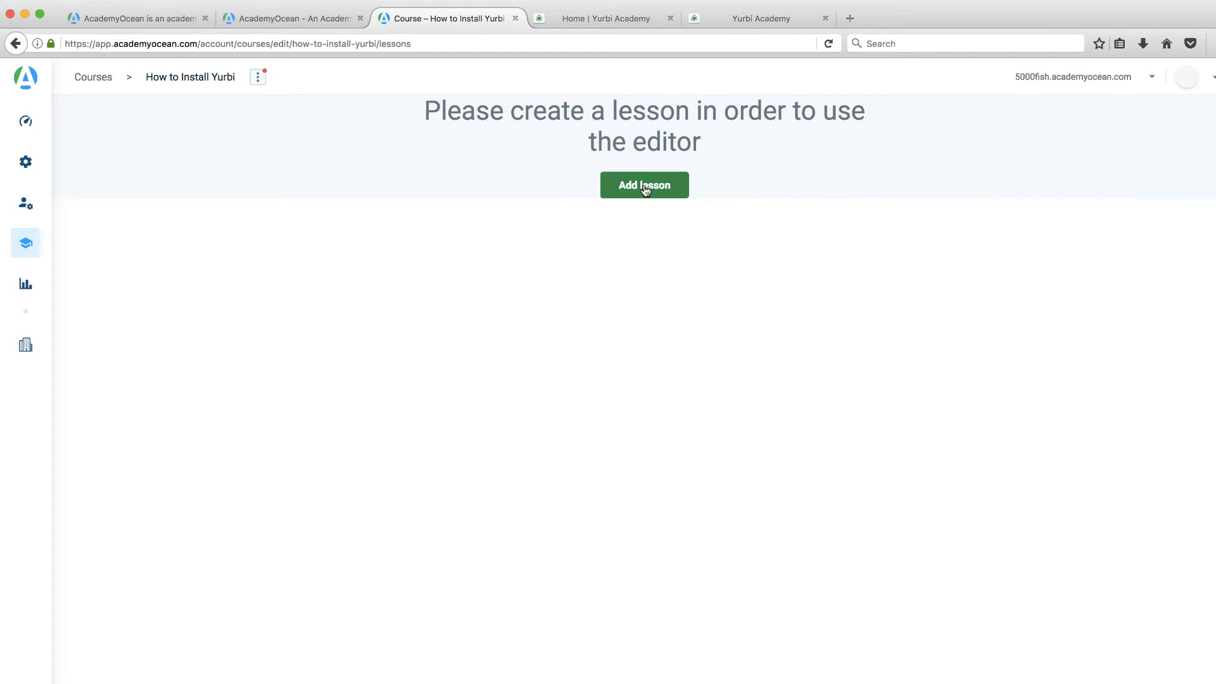
Step: Add a first lesson named 'Getting Started' to the course
type("Getting")
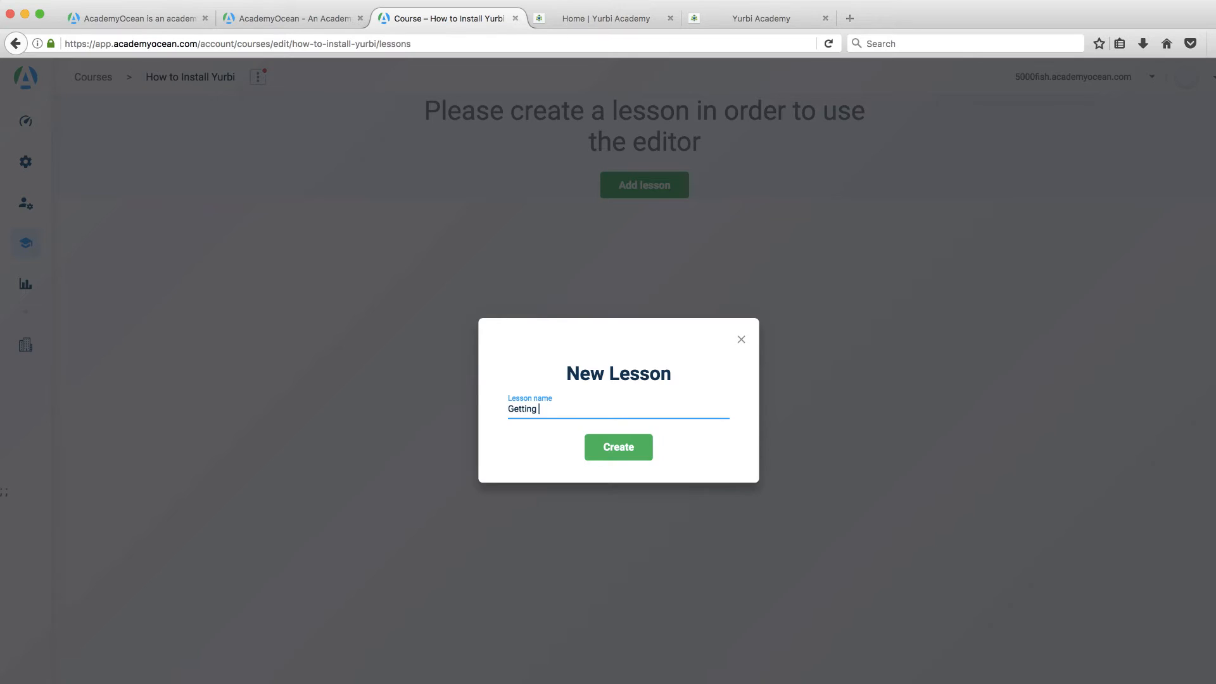
left_click(618, 448)
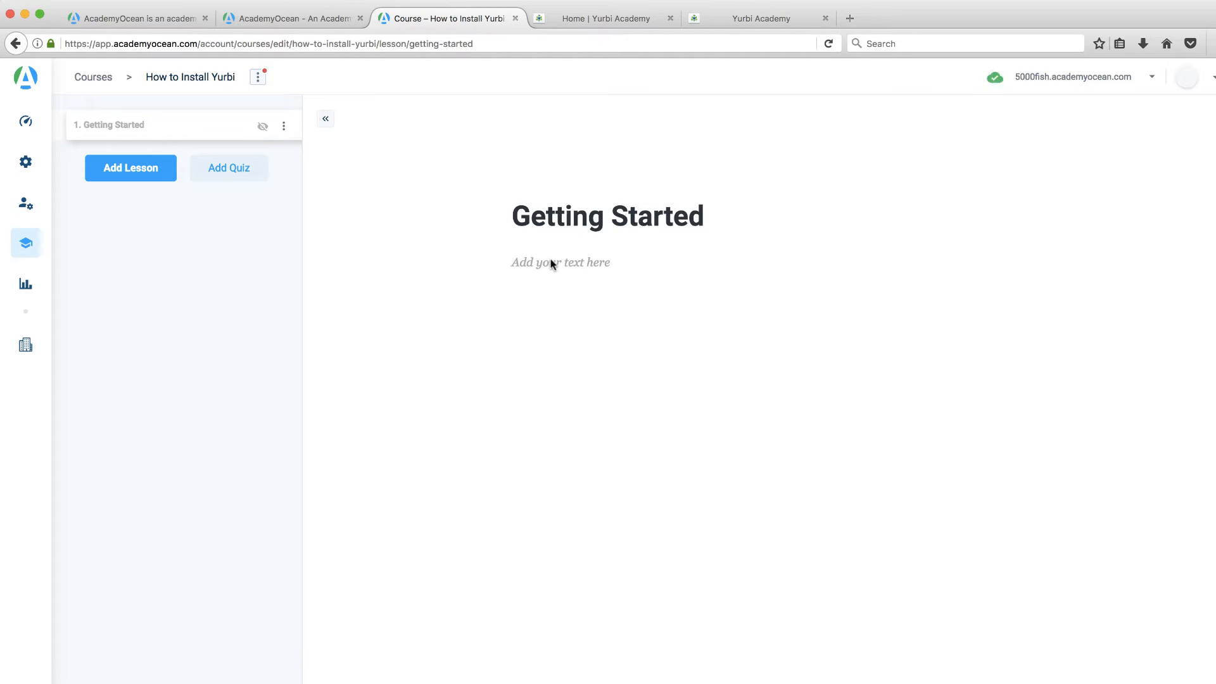
Step: Enter a line of placeholder text in the Getting Started lesson body
left_click(560, 263)
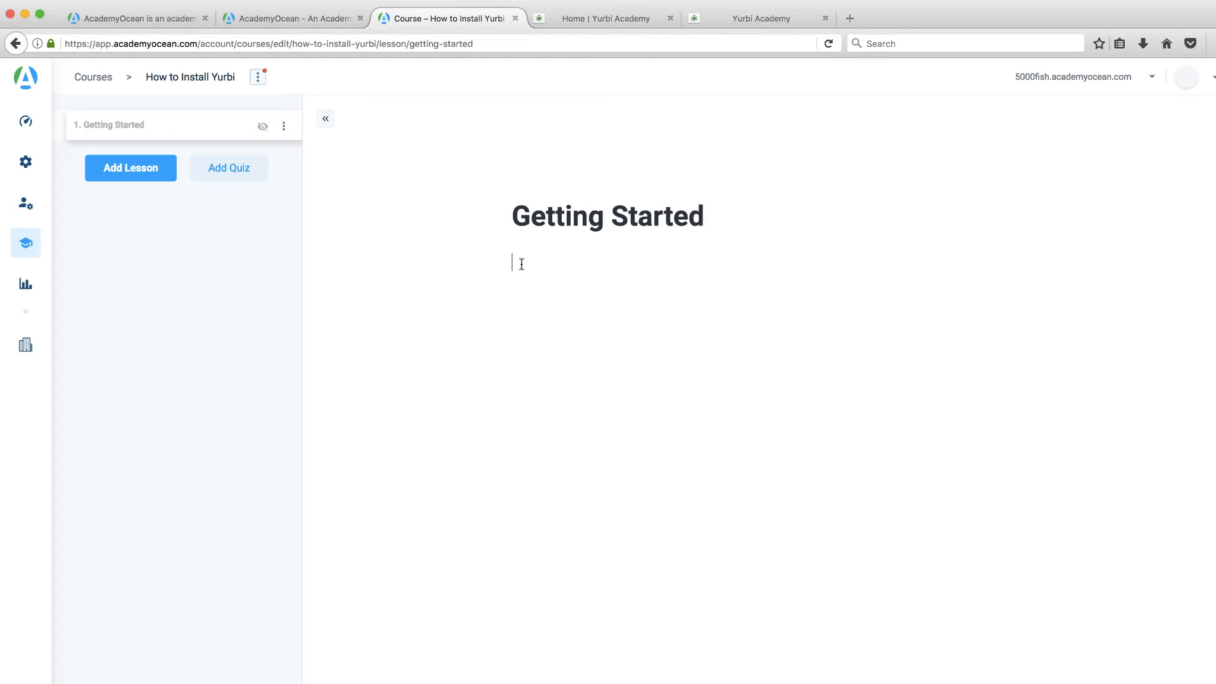
mouse_move(481, 266)
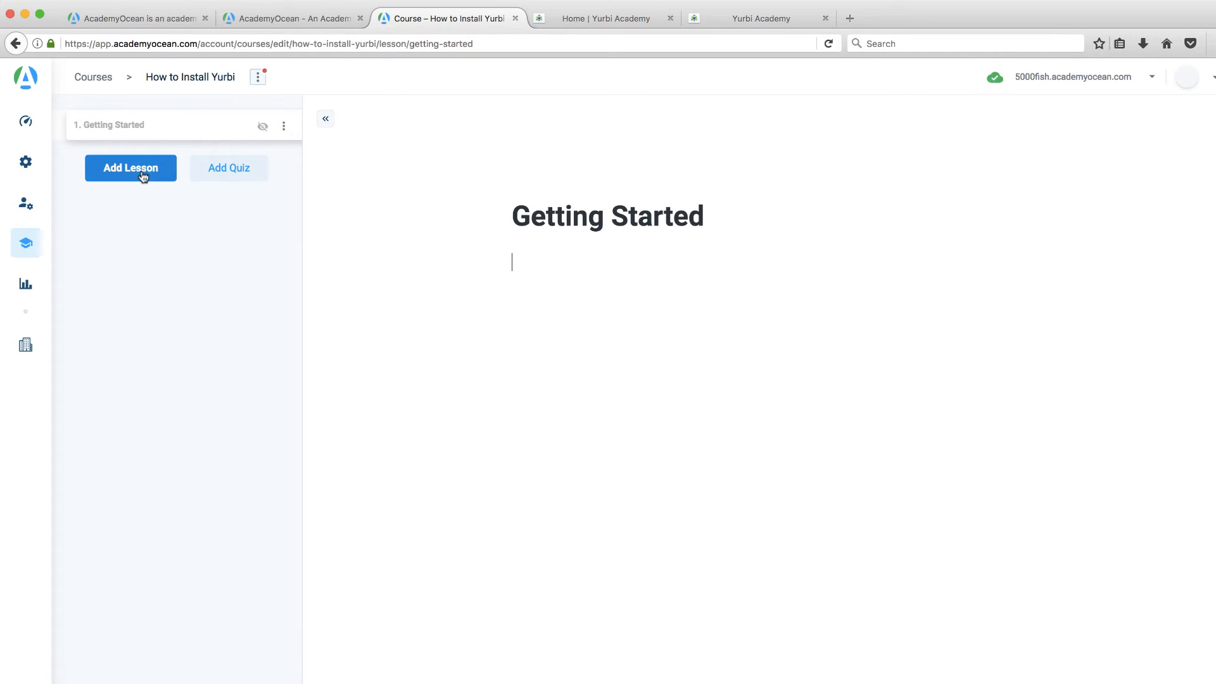
left_click(257, 77)
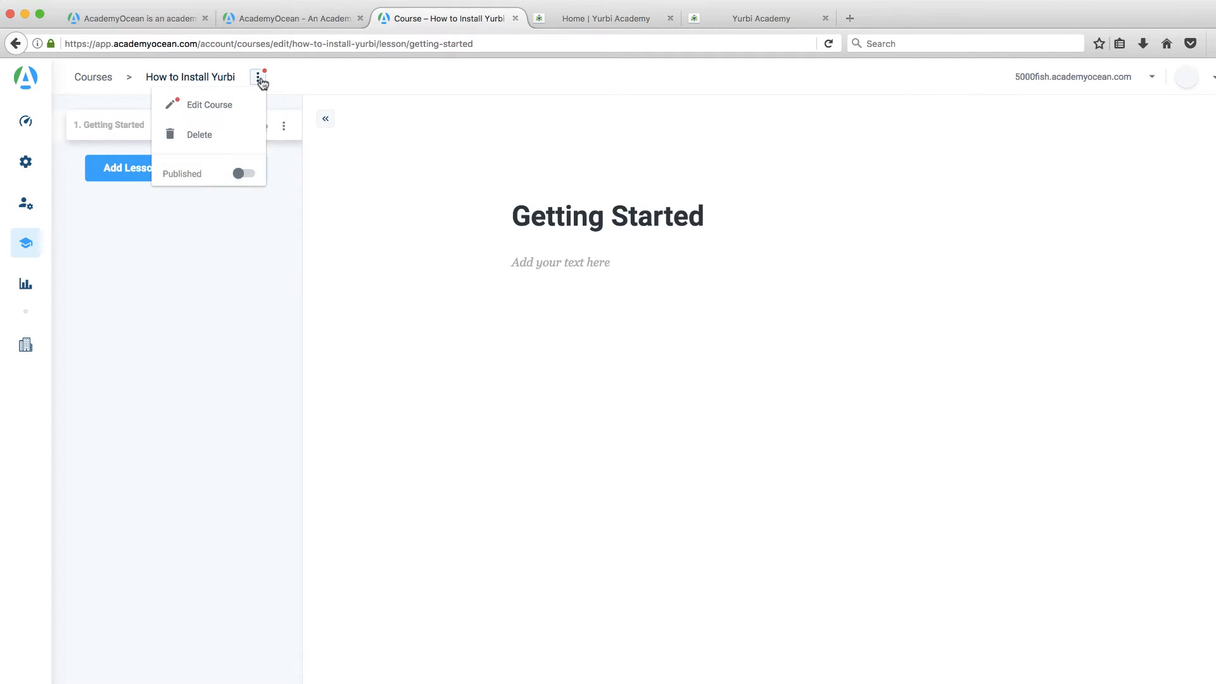
left_click(258, 77)
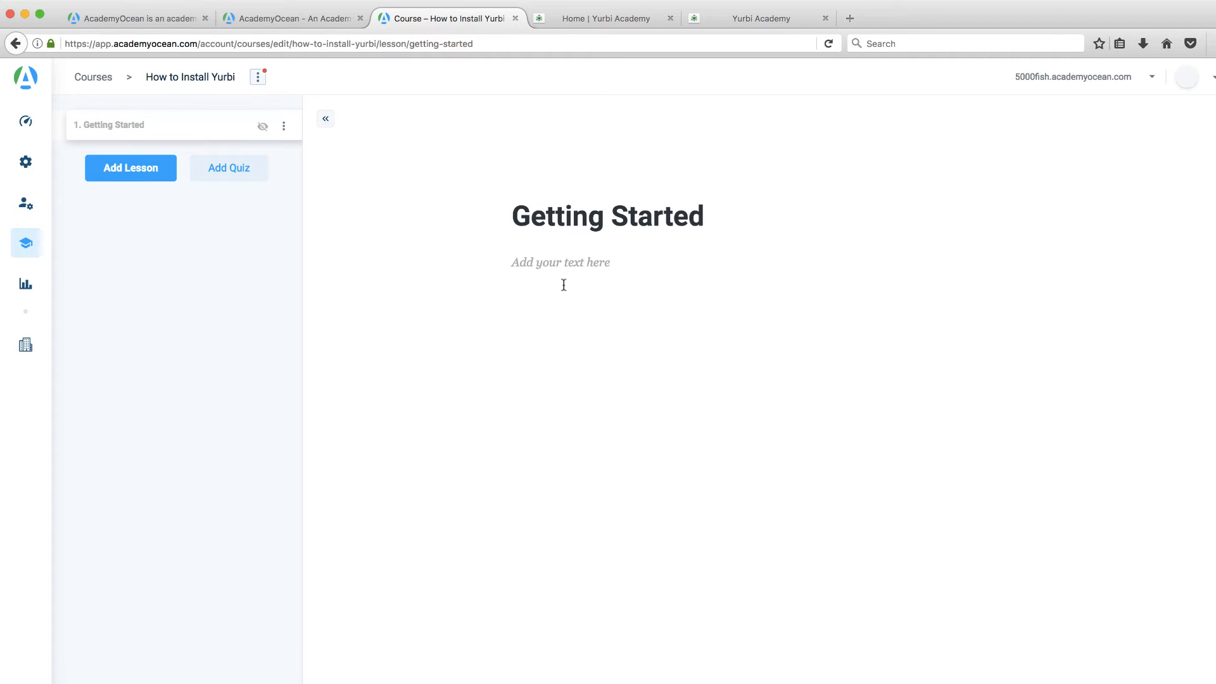
type("tyretewt")
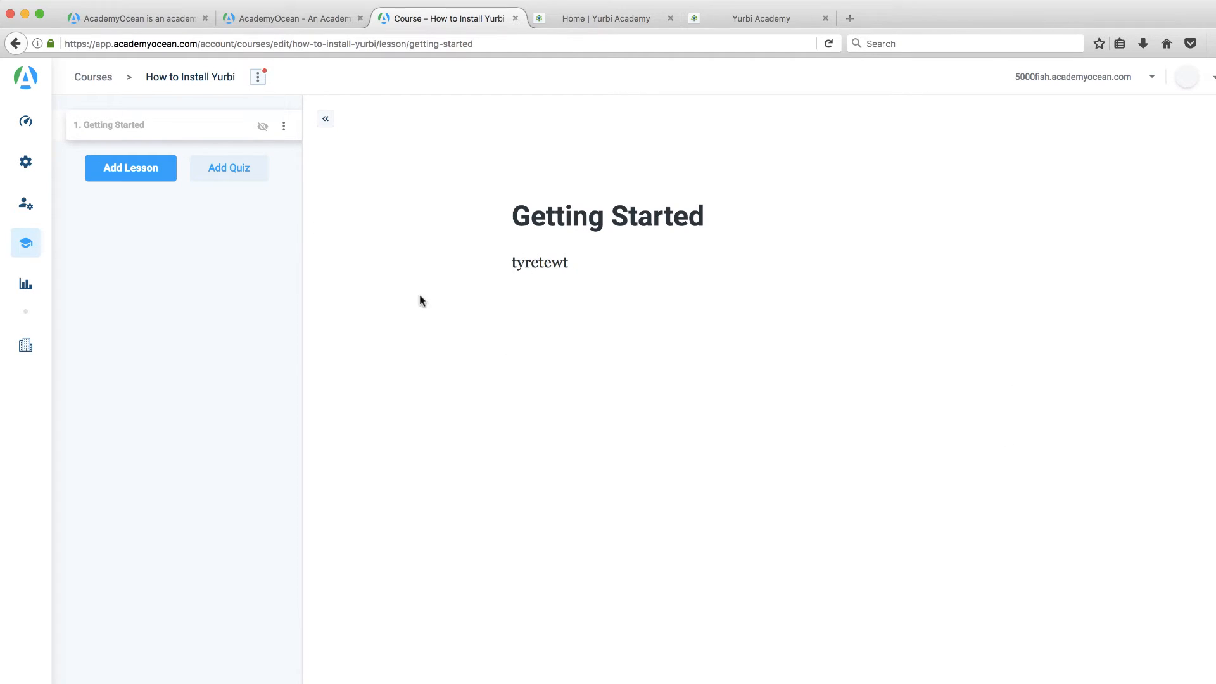
mouse_move(275, 152)
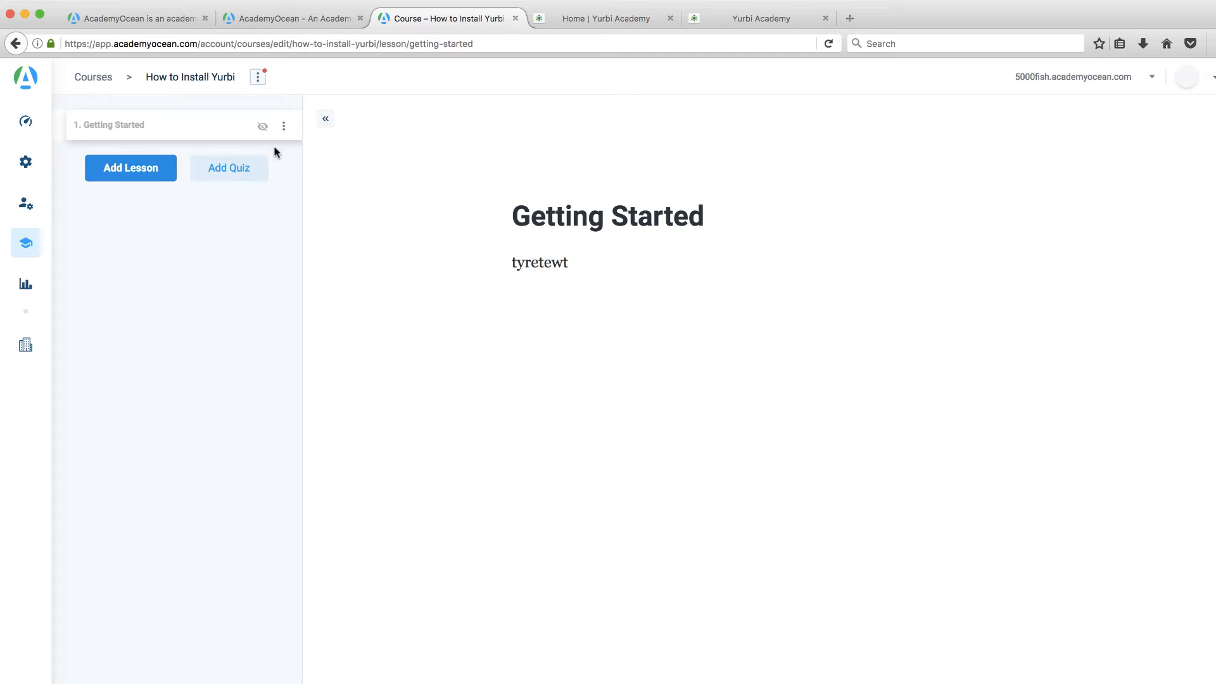
Step: Collapse and re-expand the lessons sidebar, then check the lesson body
left_click(325, 119)
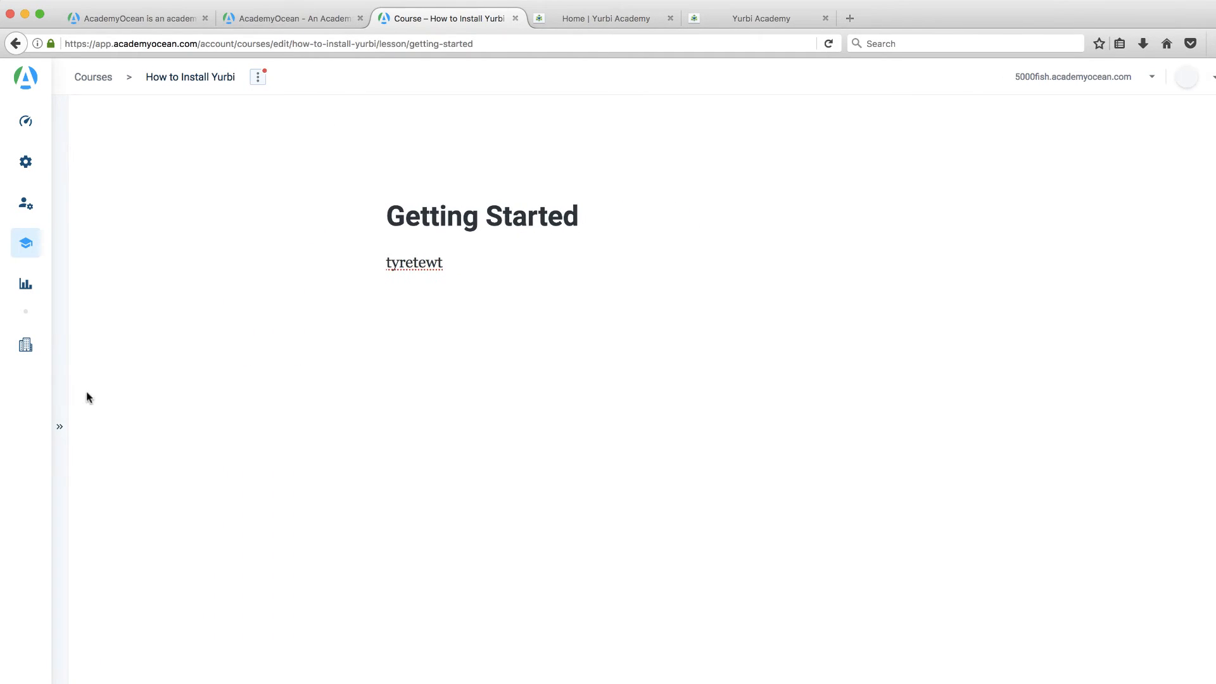
left_click(60, 427)
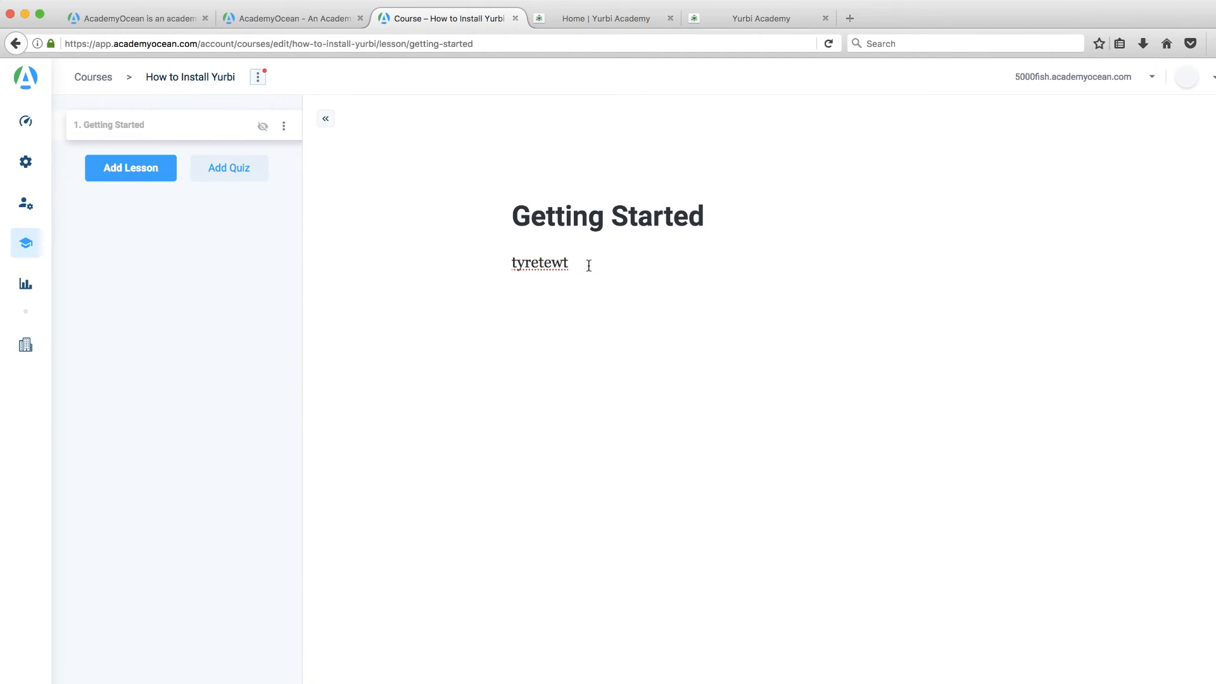
right_click(540, 264)
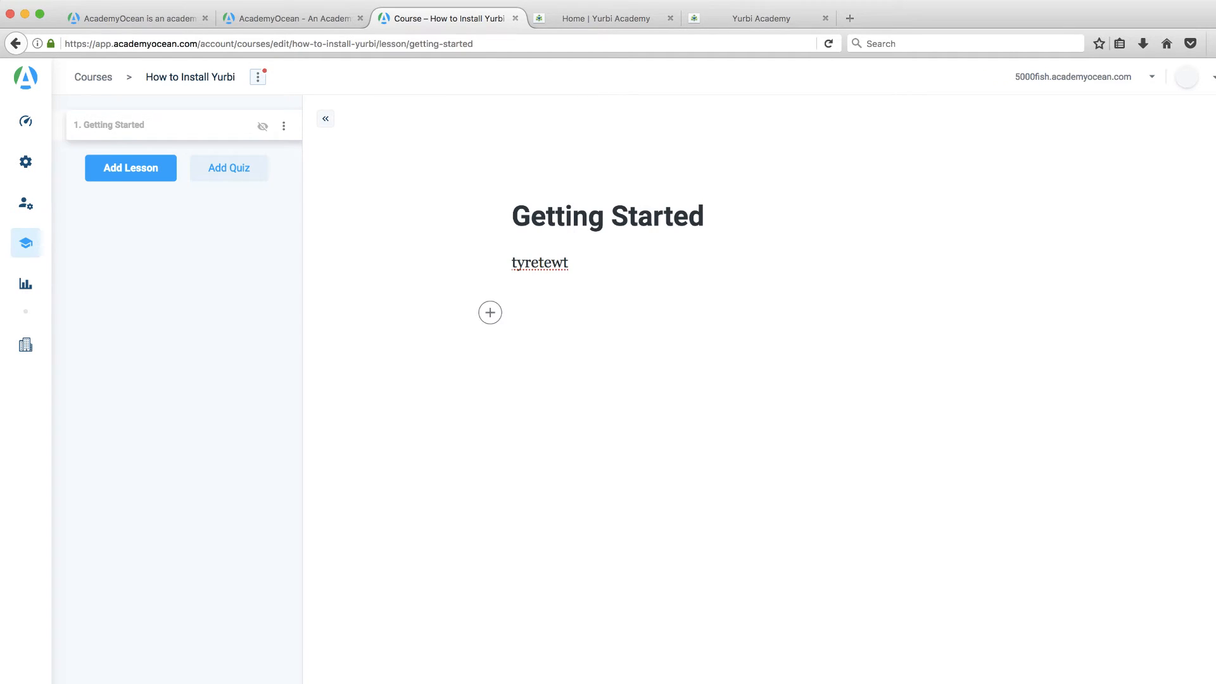
Step: Review the Embed option for adding a YouTube or Vimeo video to the lesson
left_click(489, 313)
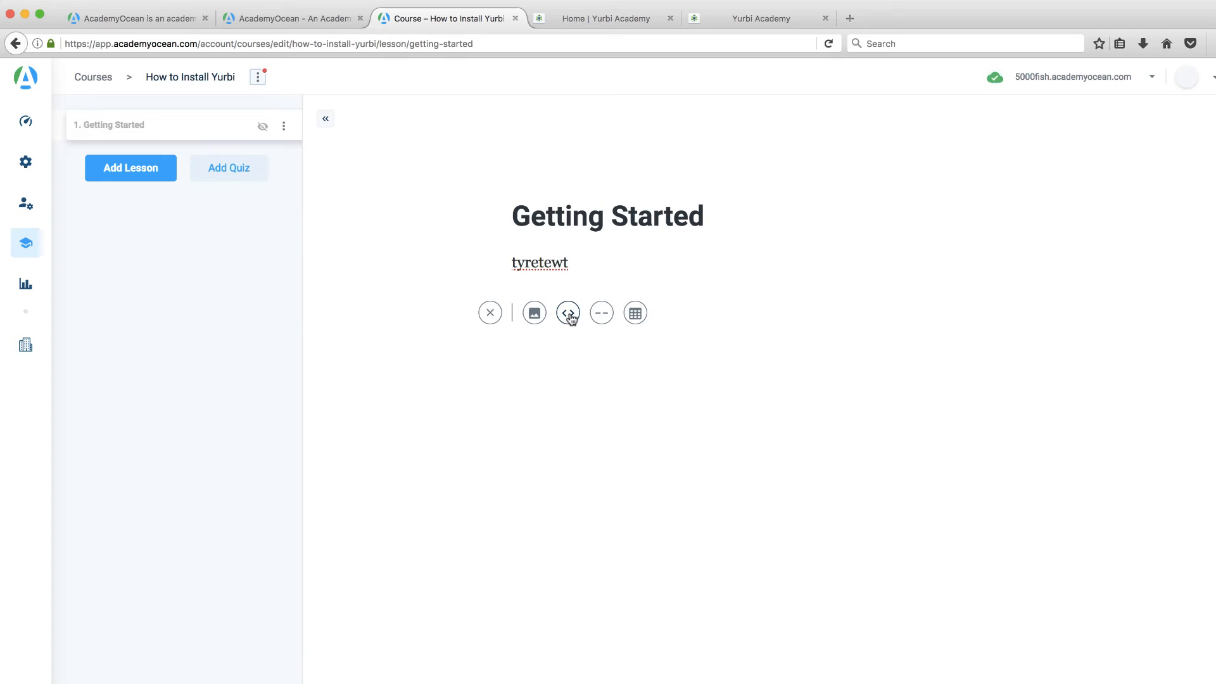
left_click(568, 313)
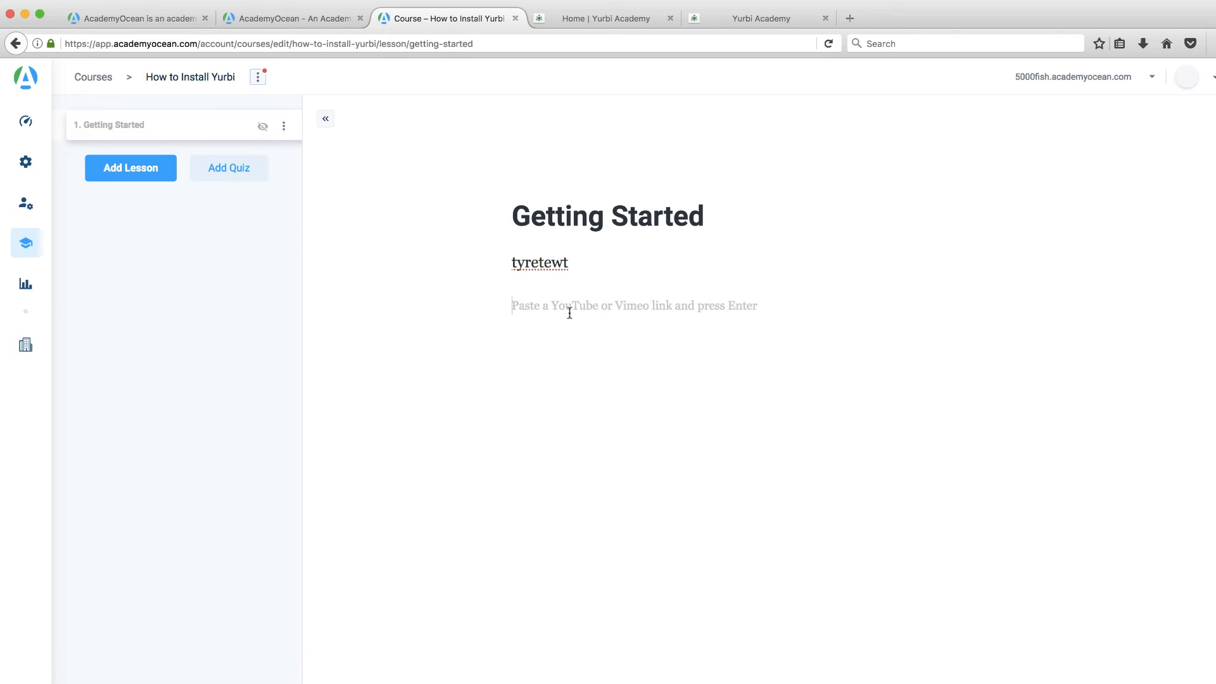
mouse_move(491, 313)
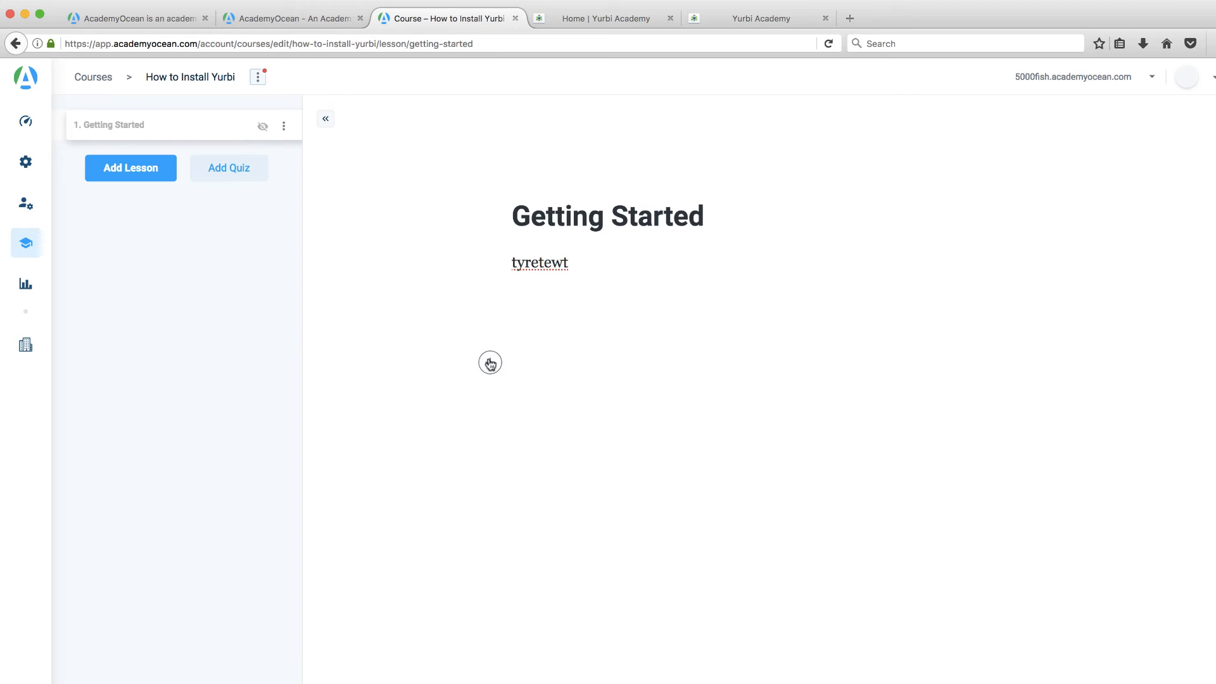
Step: Review the Table insert option, then leave the insertion choices
left_click(490, 362)
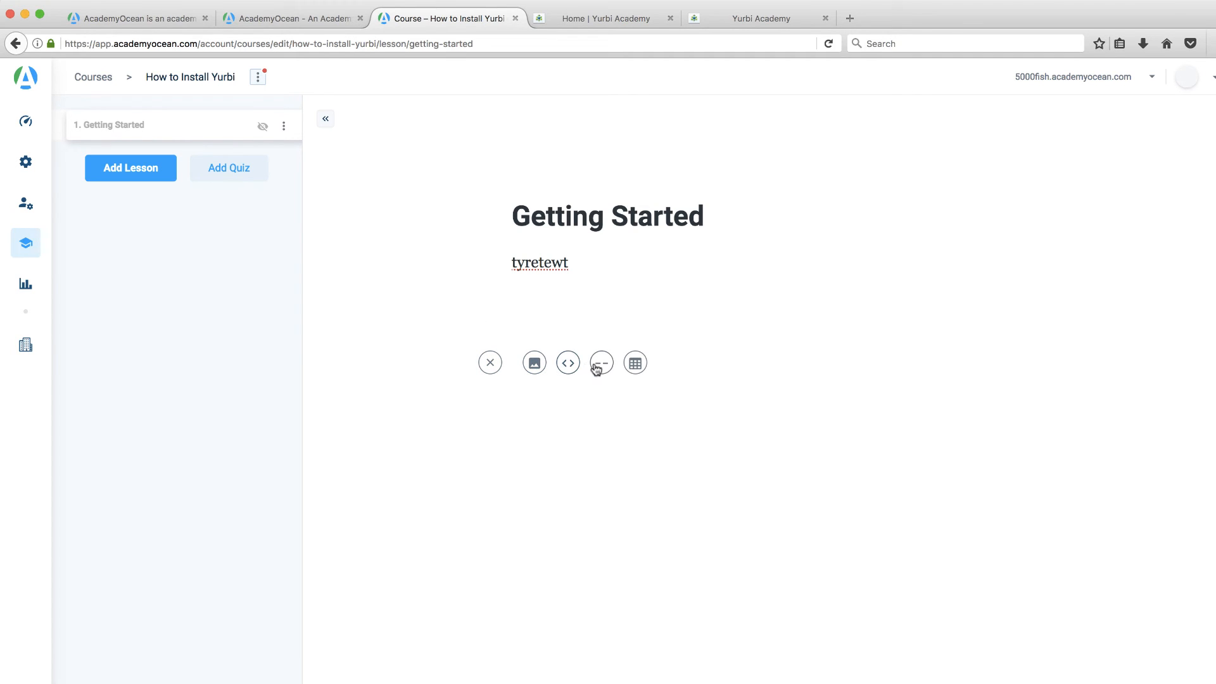
left_click(635, 362)
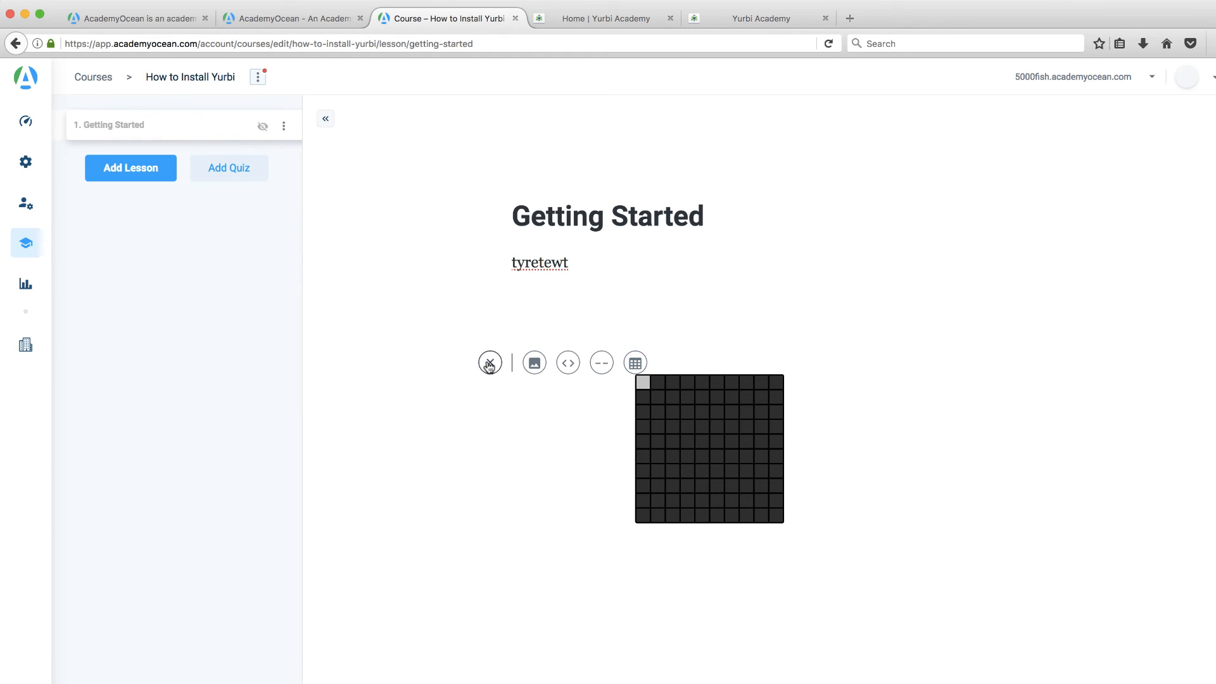
left_click(130, 167)
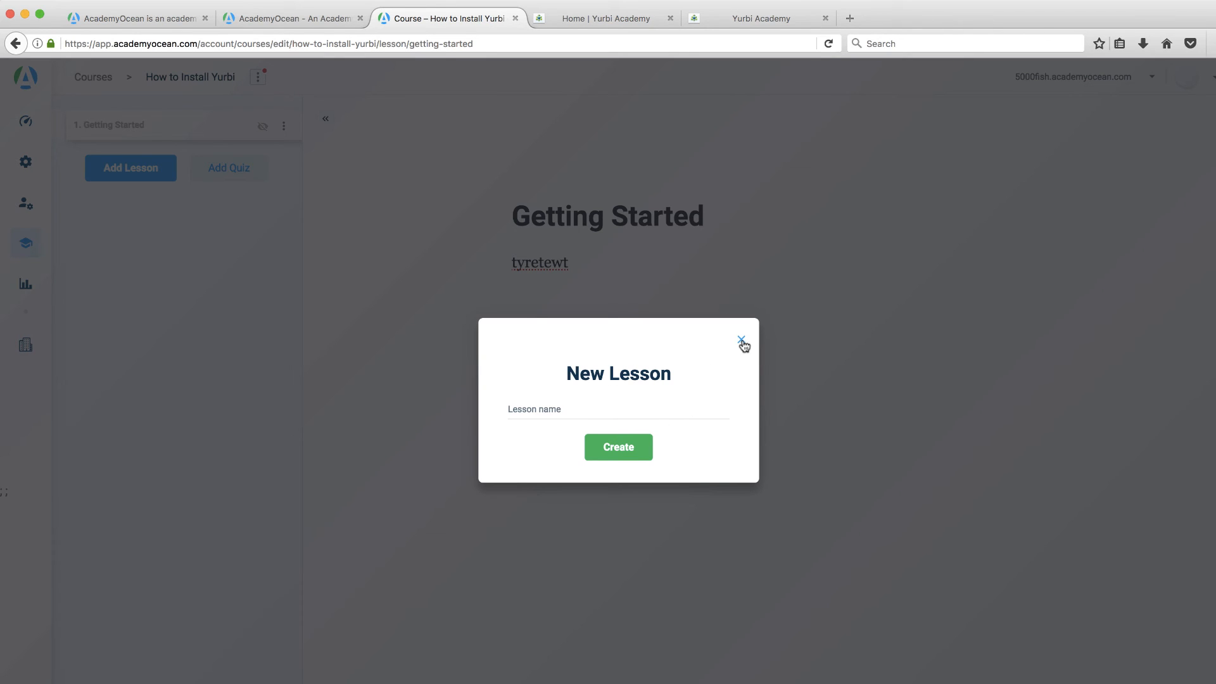
Step: Dismiss the New Lesson form, check the active academy and show the account menu
left_click(742, 341)
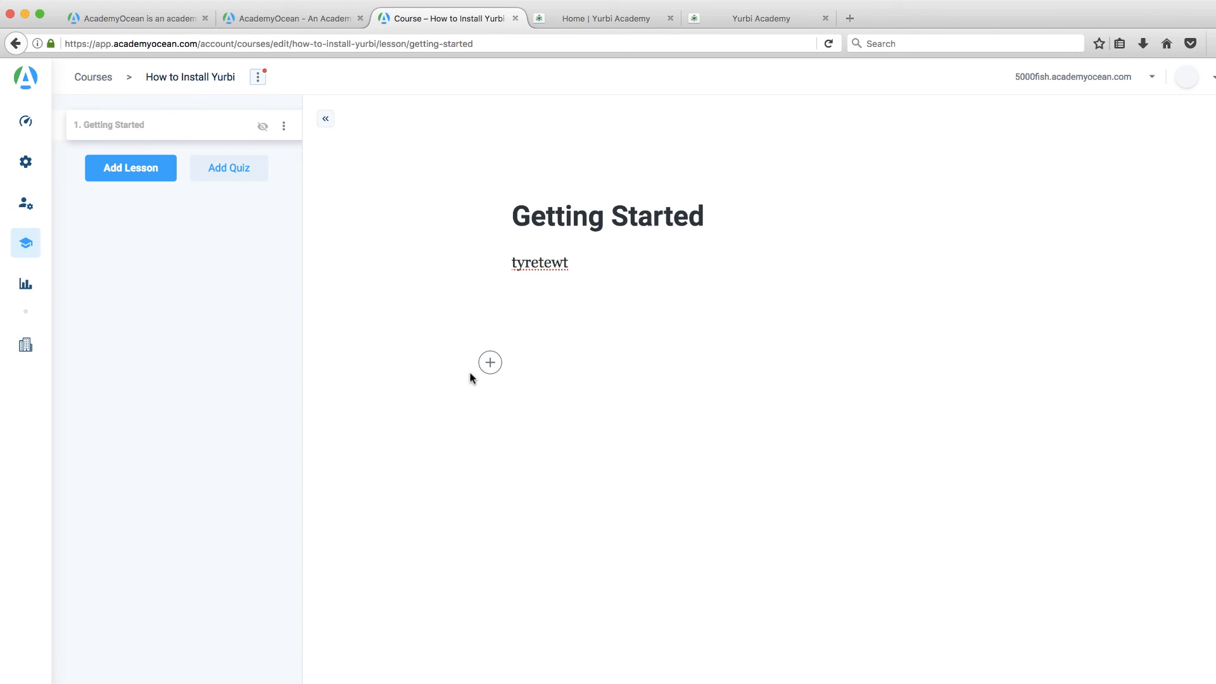
left_click(1153, 78)
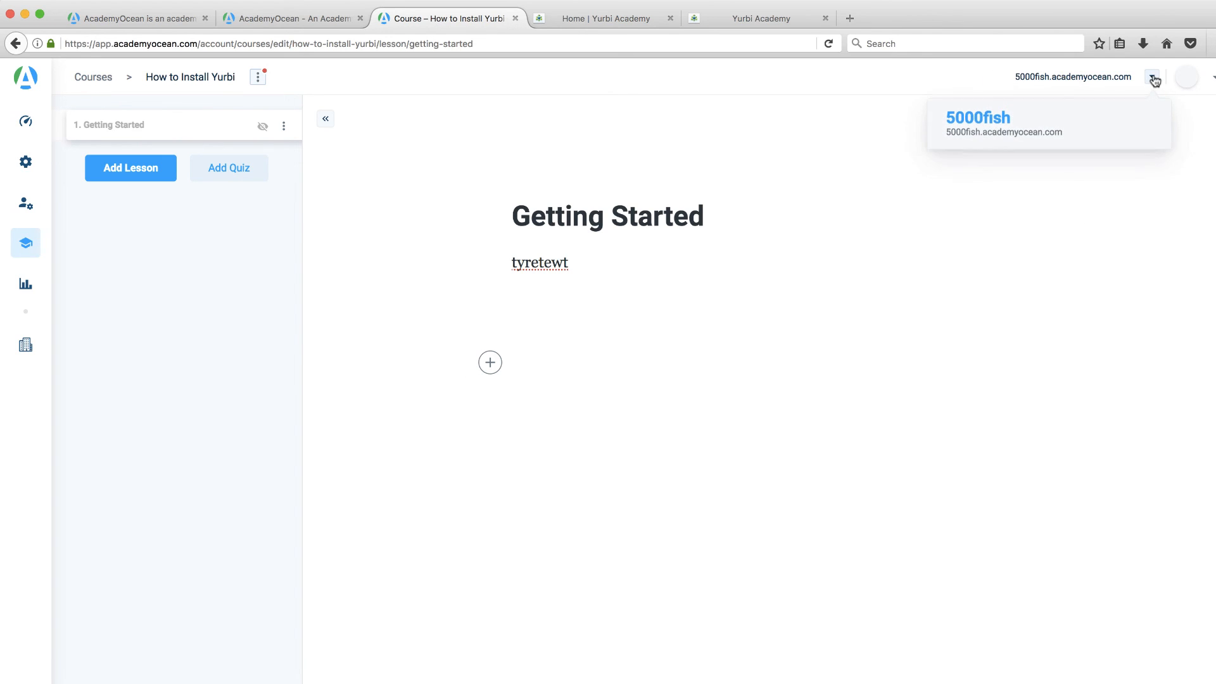
left_click(1186, 77)
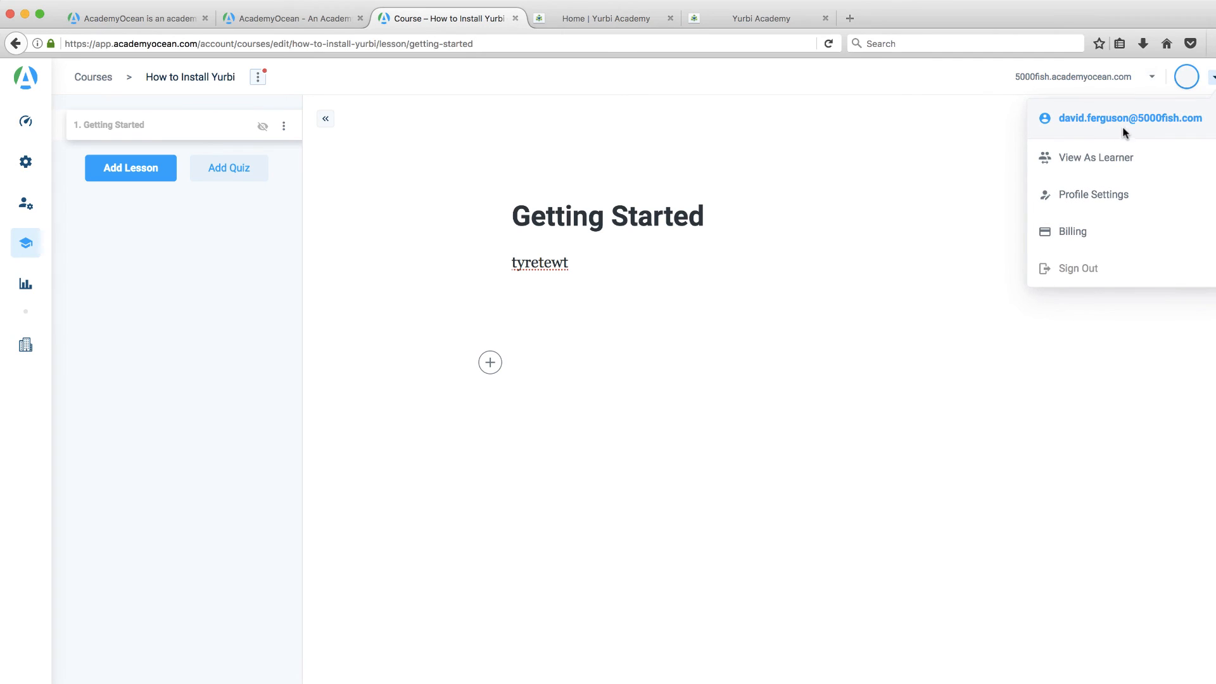